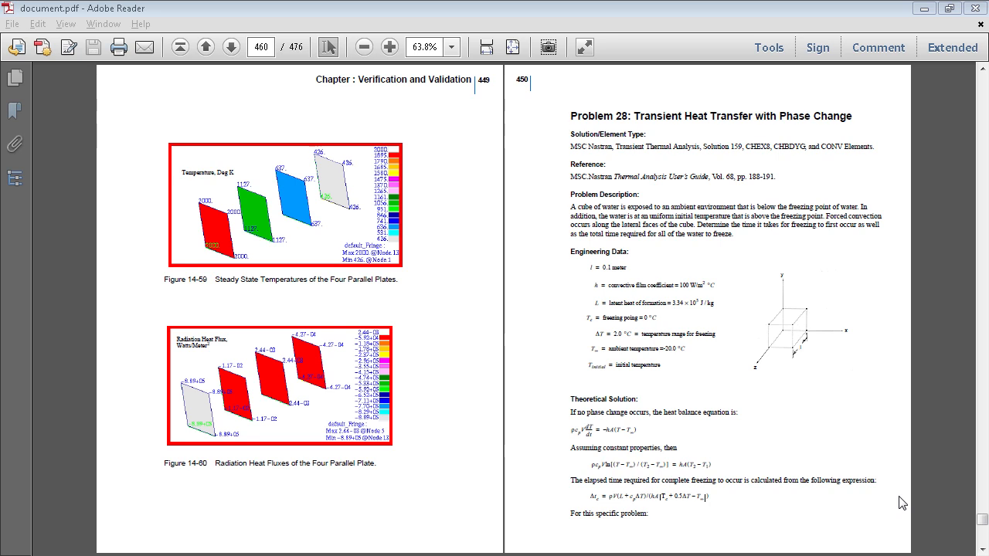
mouse_move(452, 243)
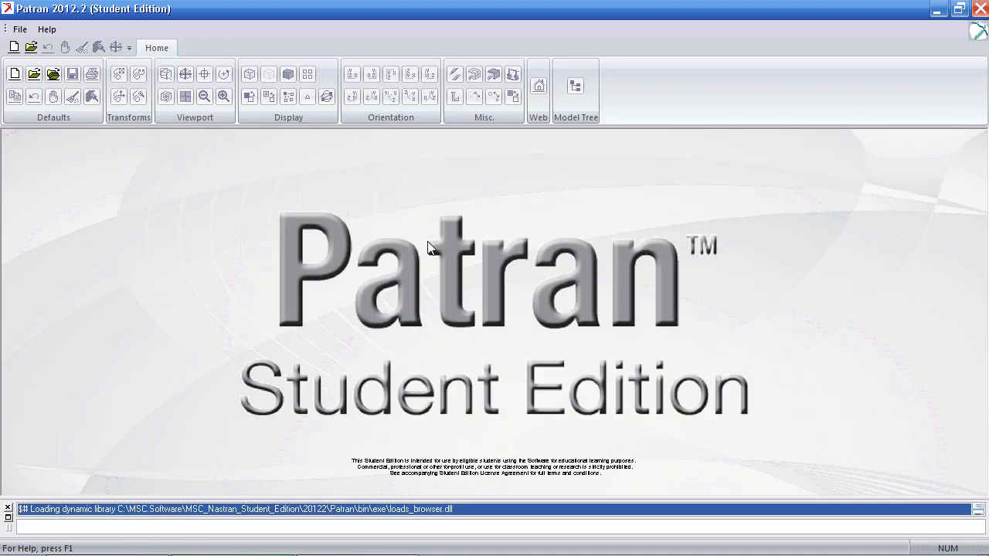
mouse_move(178, 111)
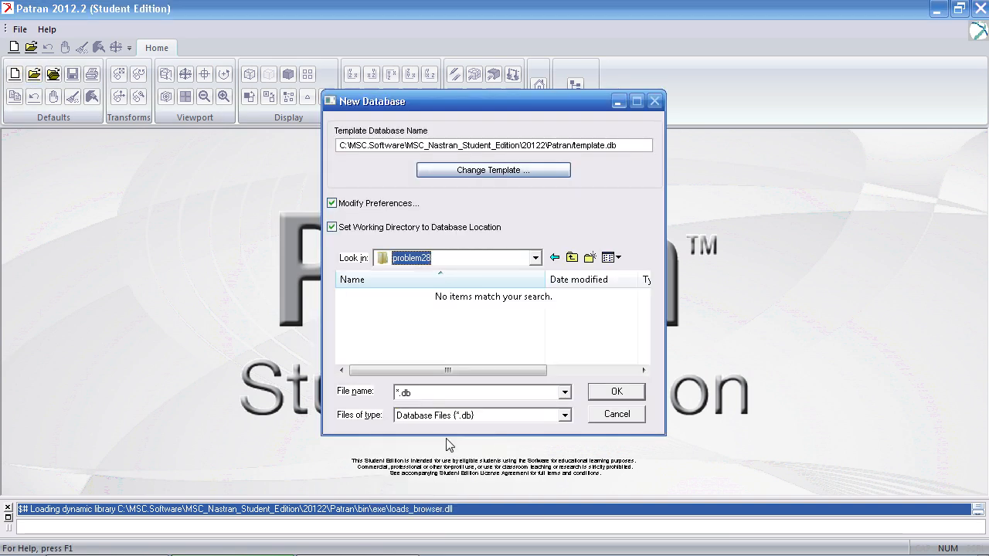
- Create a new database prob28.db with the Thermal analysis type preference
type("prob")
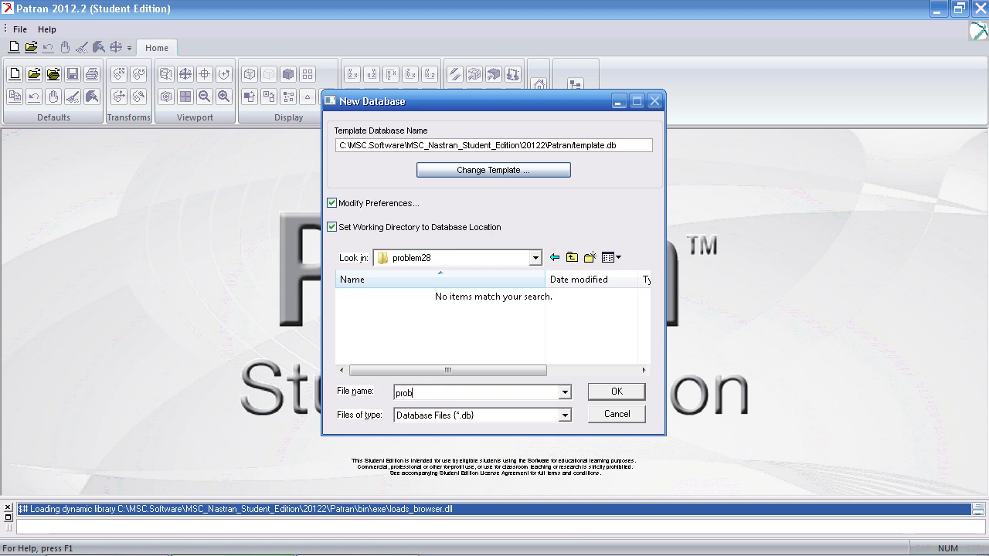
left_click(616, 391)
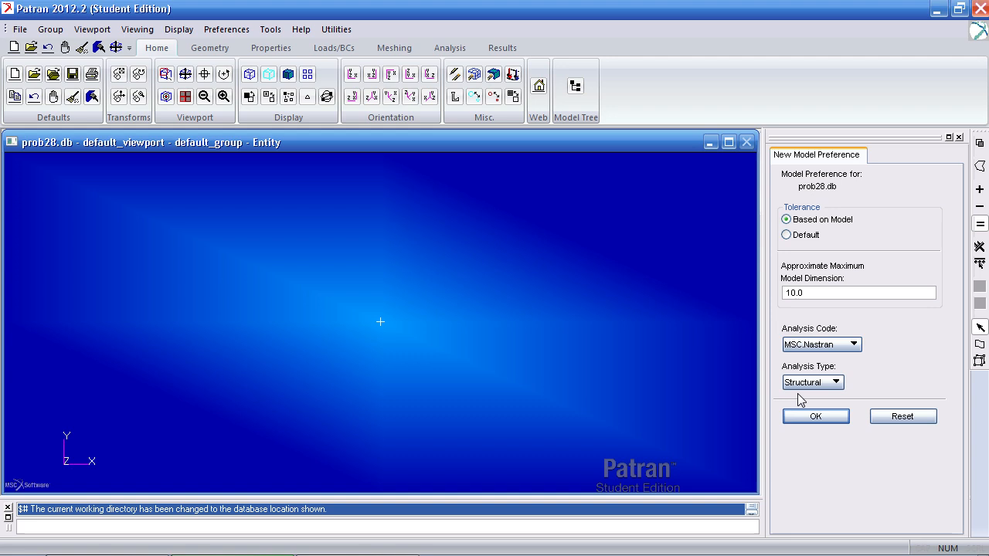
left_click(834, 383)
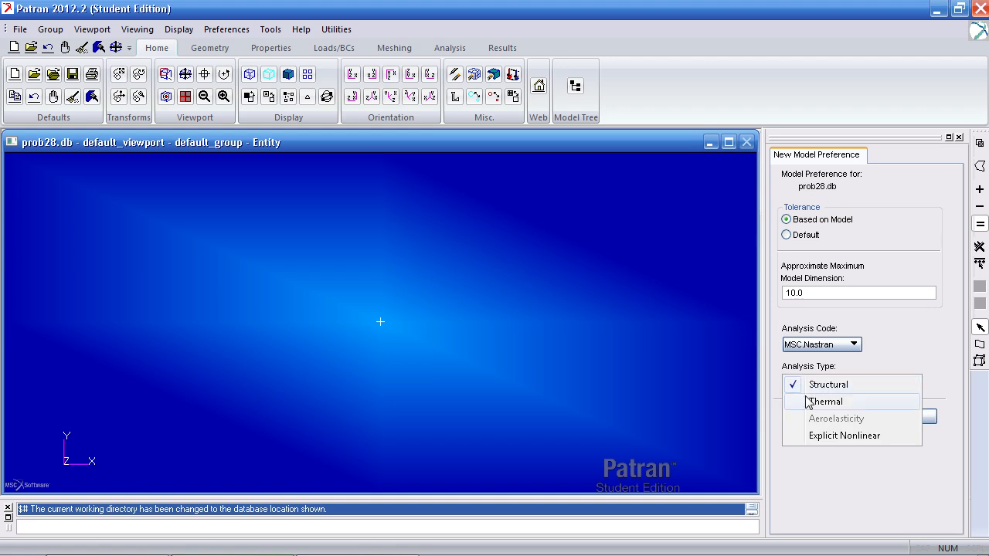
left_click(824, 401)
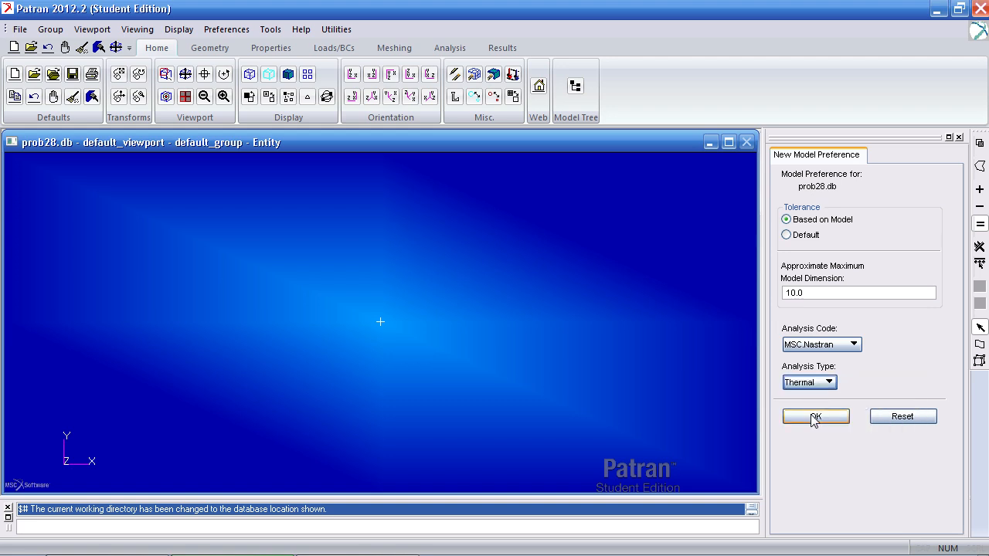
left_click(815, 416)
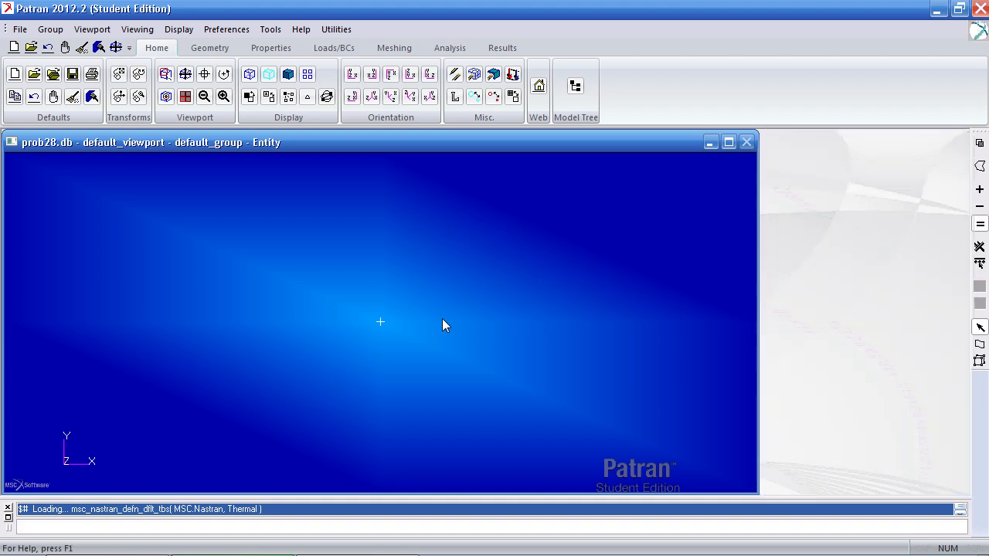
- Create a solid block with vector <.1 .1 .1> at origin [0 0 0]
left_click(209, 47)
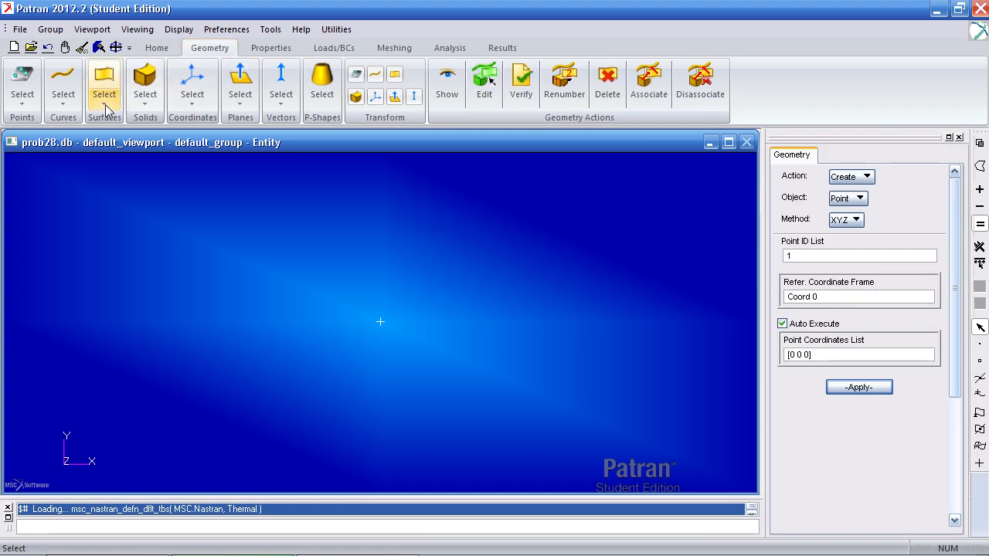
mouse_move(105, 89)
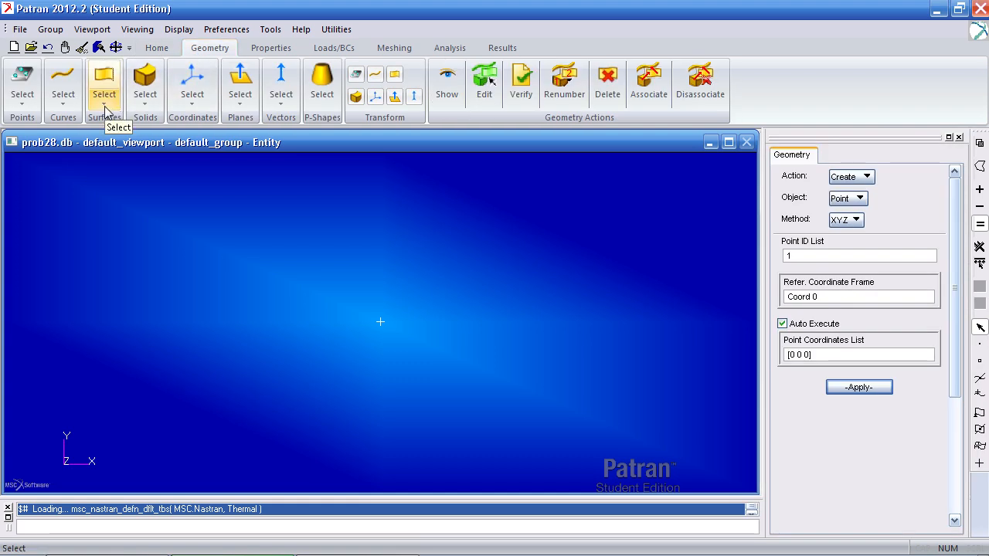
left_click(144, 81)
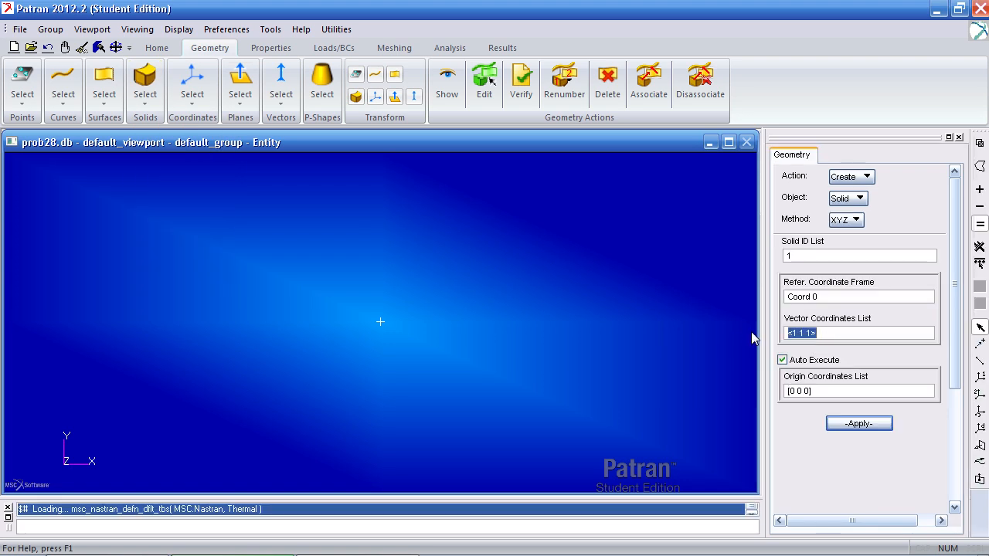
type("<.1")
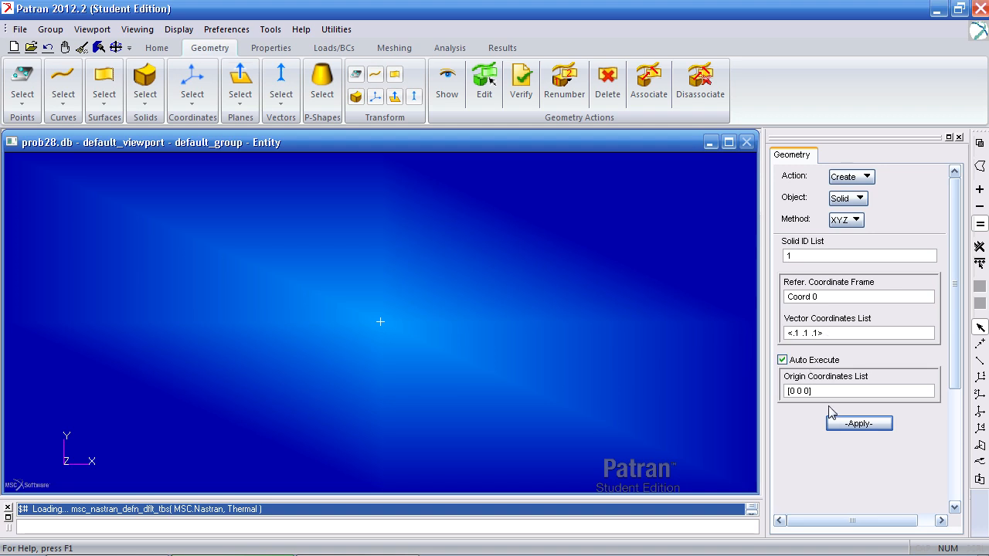
left_click(858, 333)
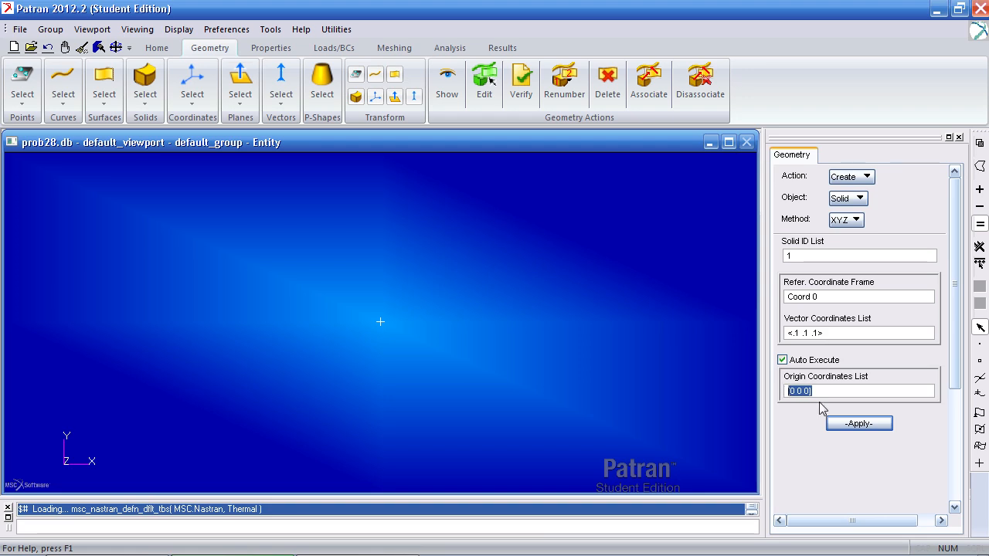
left_click(858, 332)
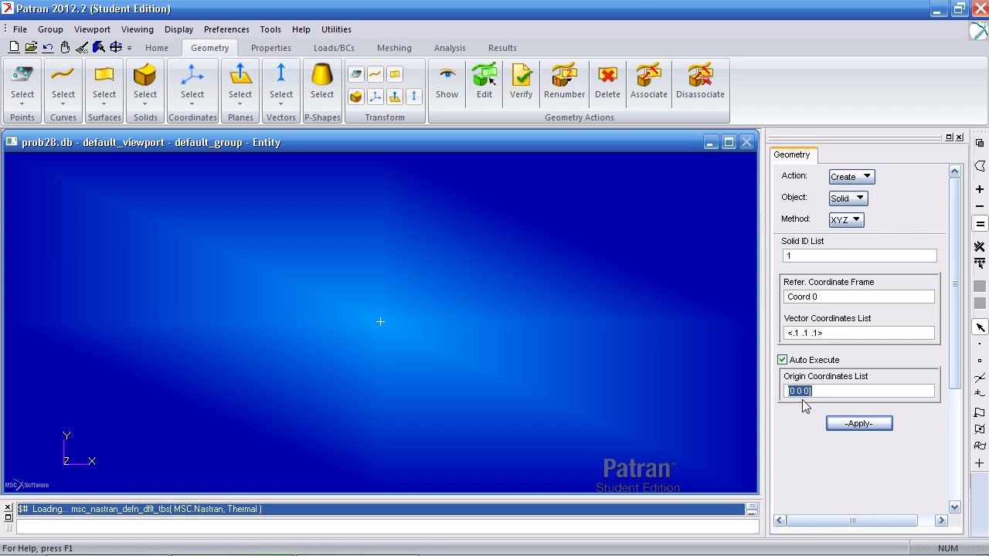
left_click(858, 422)
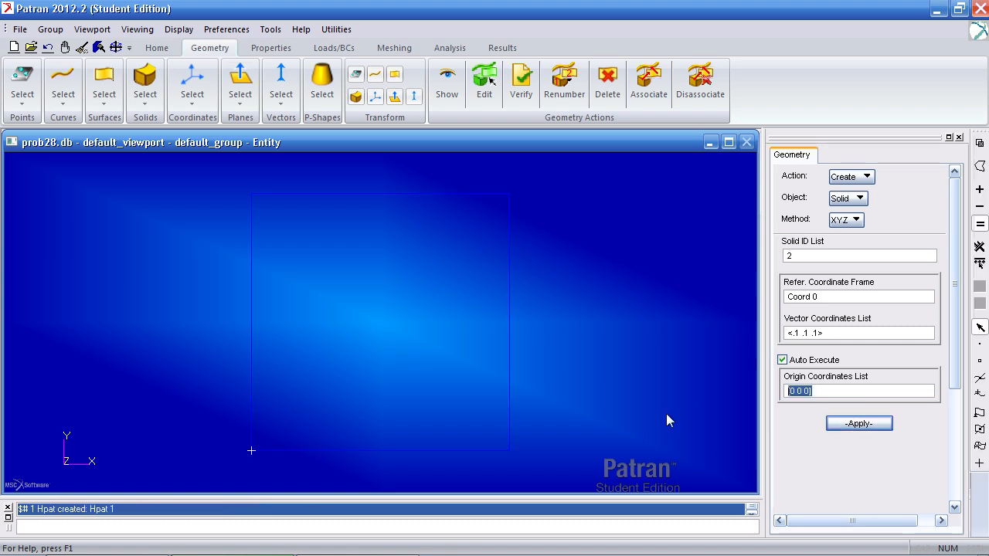
- Rotate the view and render the cube smooth shaded
left_click(859, 423)
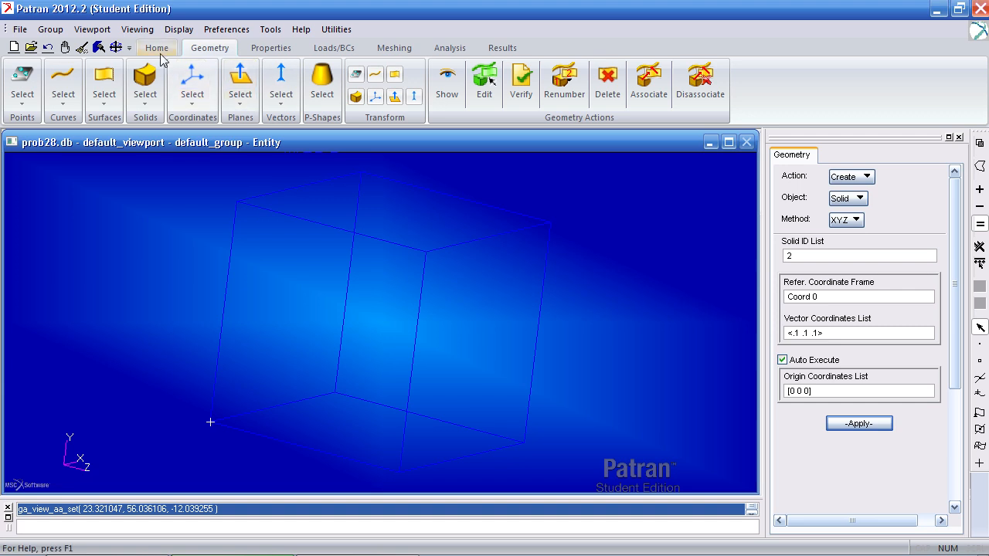
left_click(156, 48)
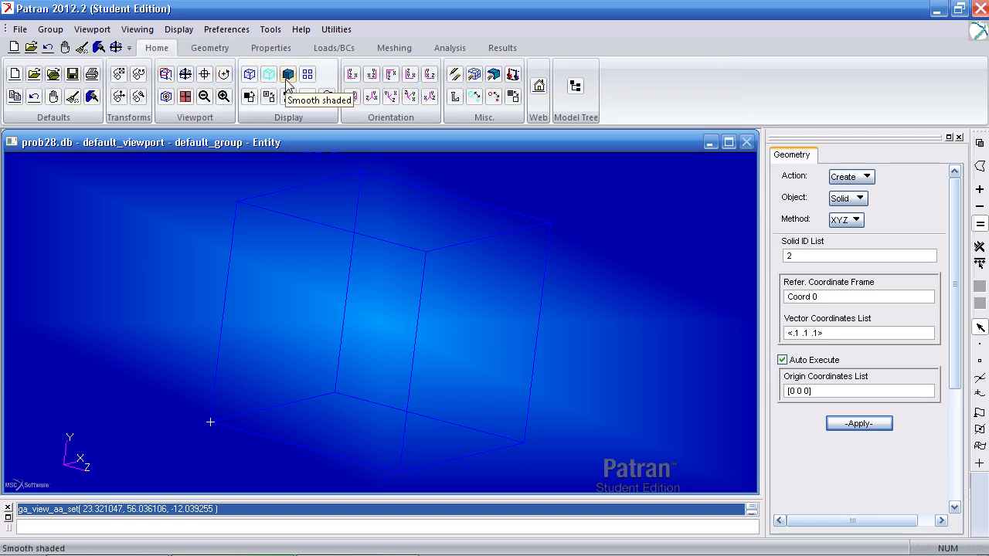
left_click(288, 73)
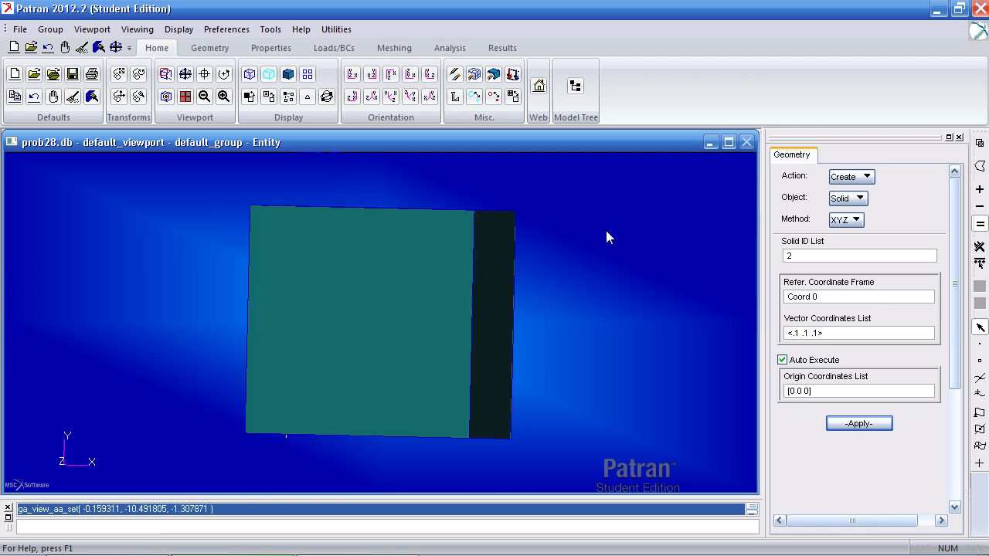
left_click(270, 48)
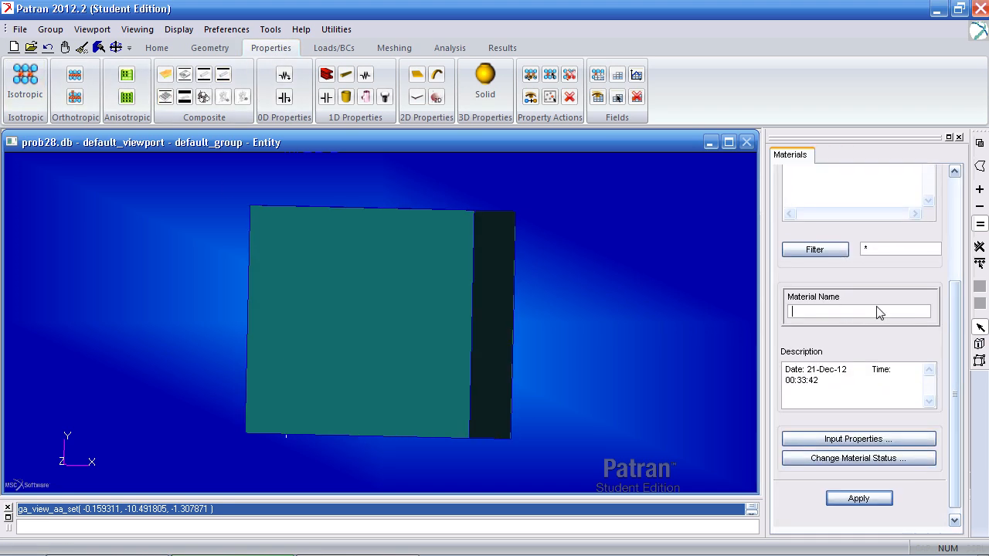
- Create isotropic material 'mat' with conductivity .6, specific heat 4217 and a density value
type("mat")
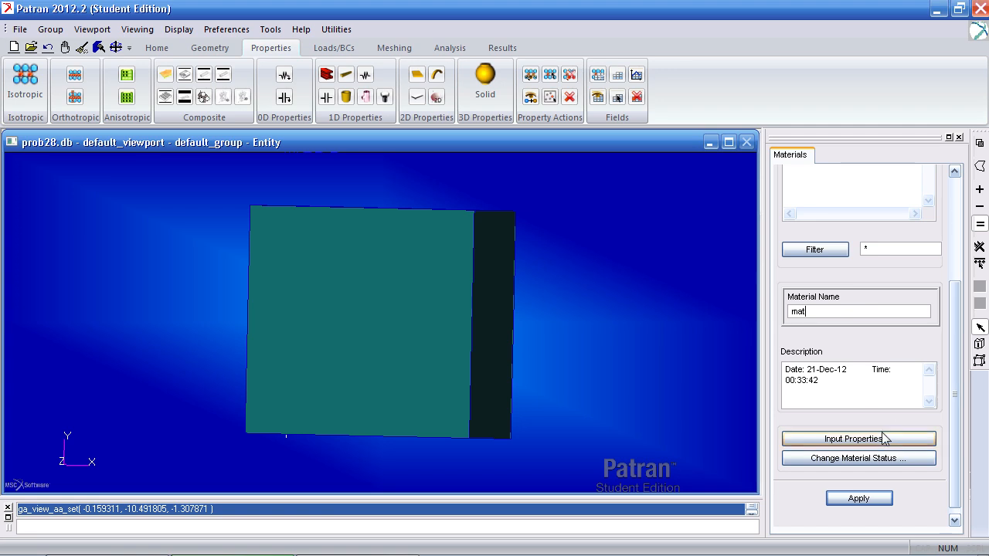
left_click(858, 438)
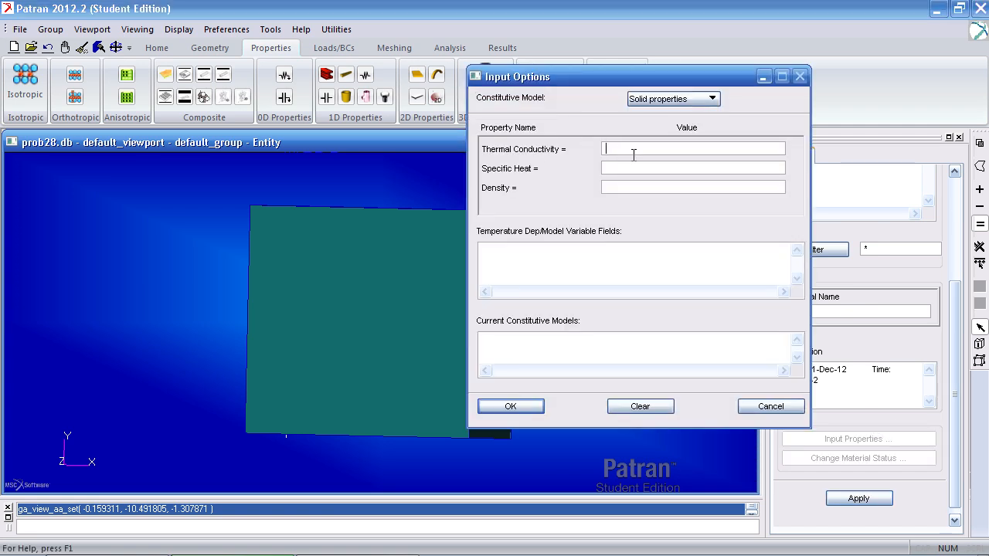
type(".6")
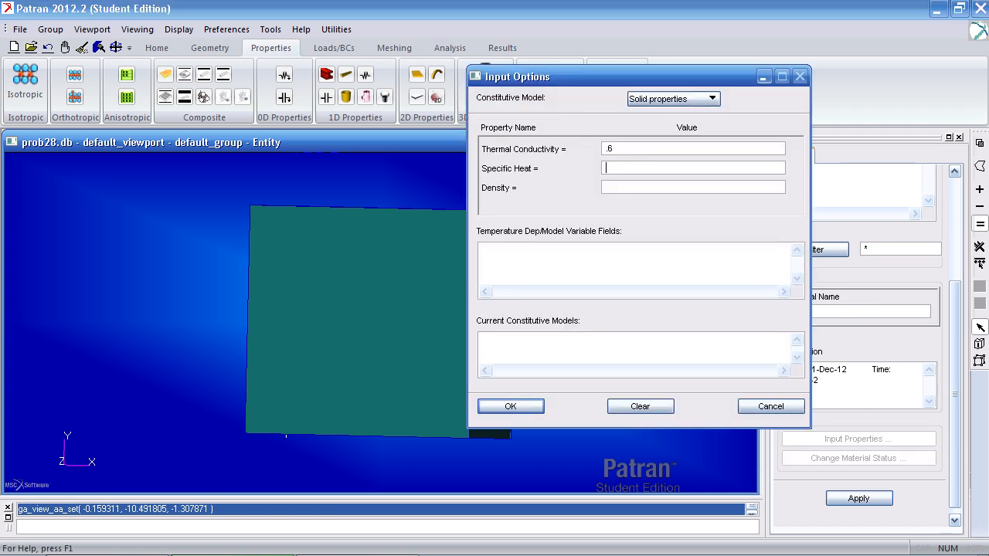
type("42")
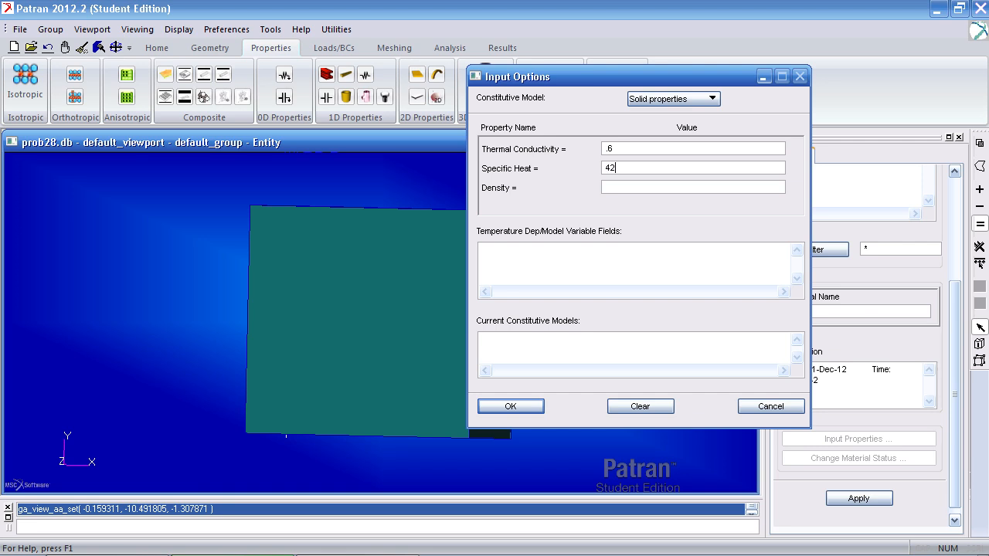
type("100")
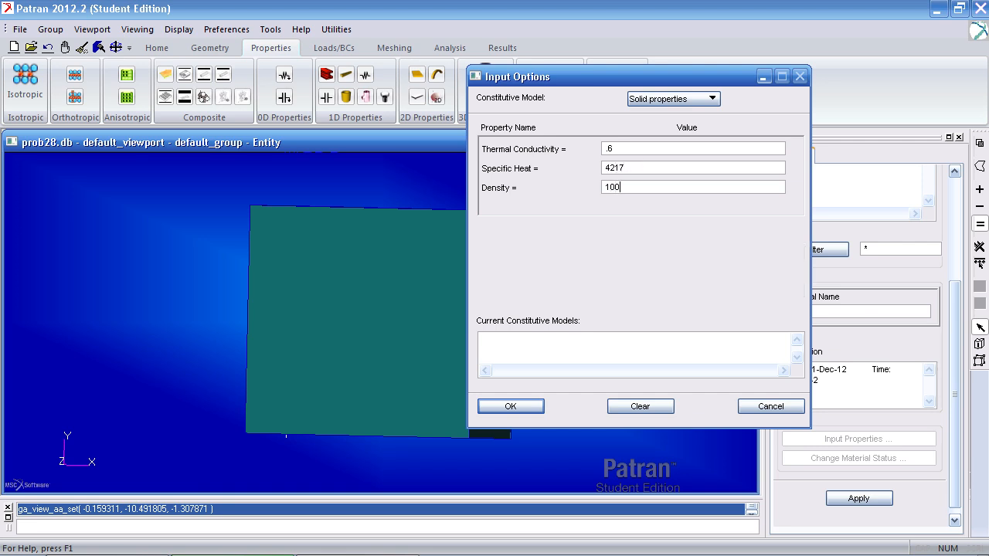
left_click(510, 405)
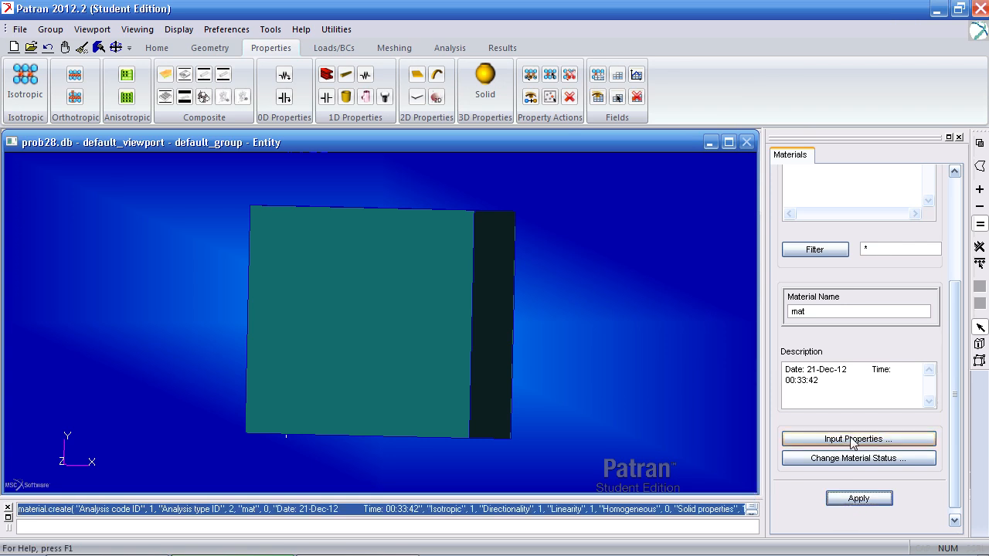
- Add phase change to mat with temperature range 2 and latent heat 33400, then apply
left_click(858, 438)
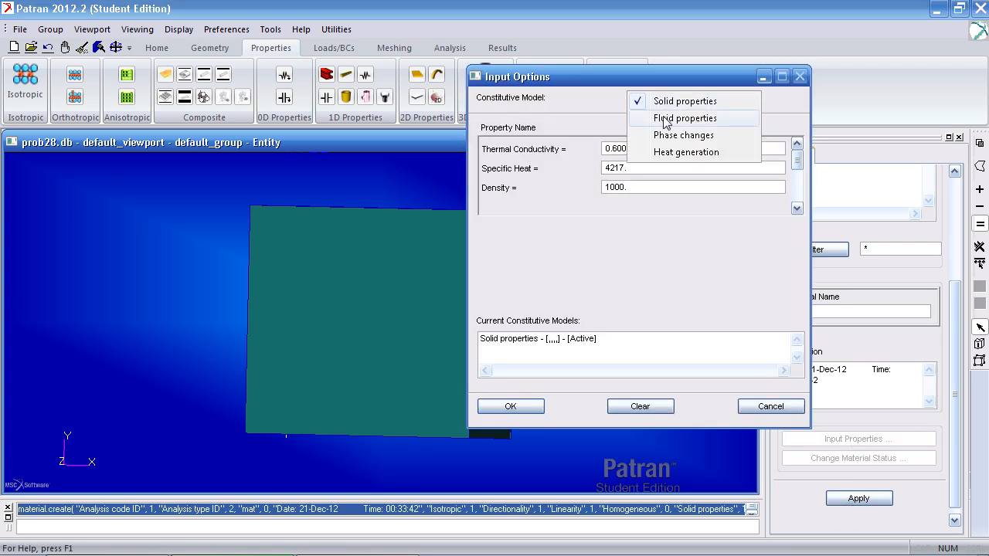
left_click(683, 135)
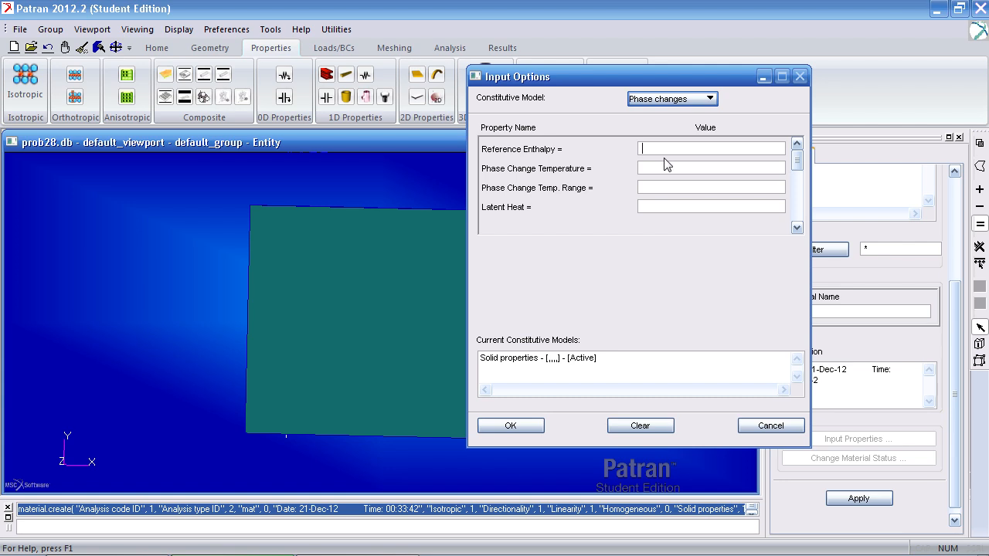
mouse_move(657, 168)
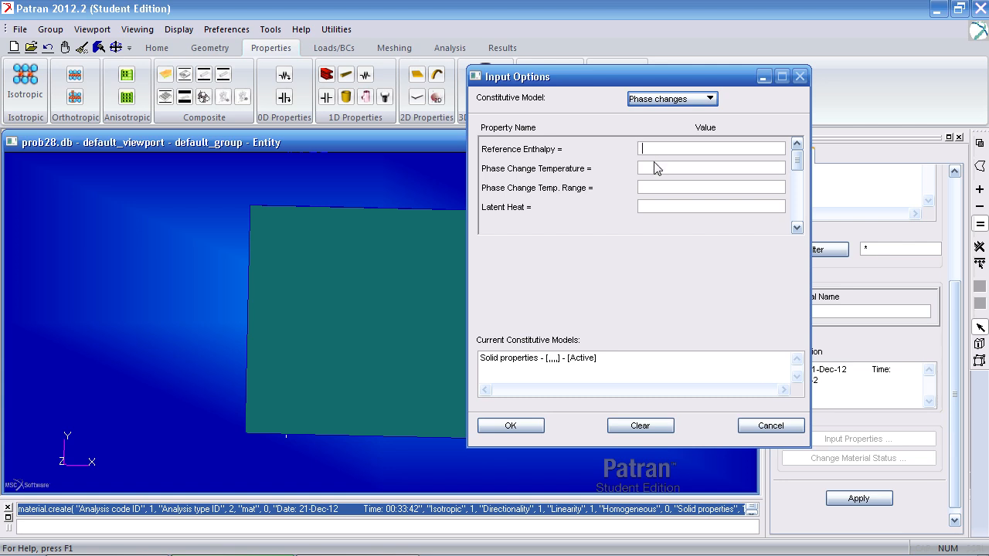
mouse_move(662, 202)
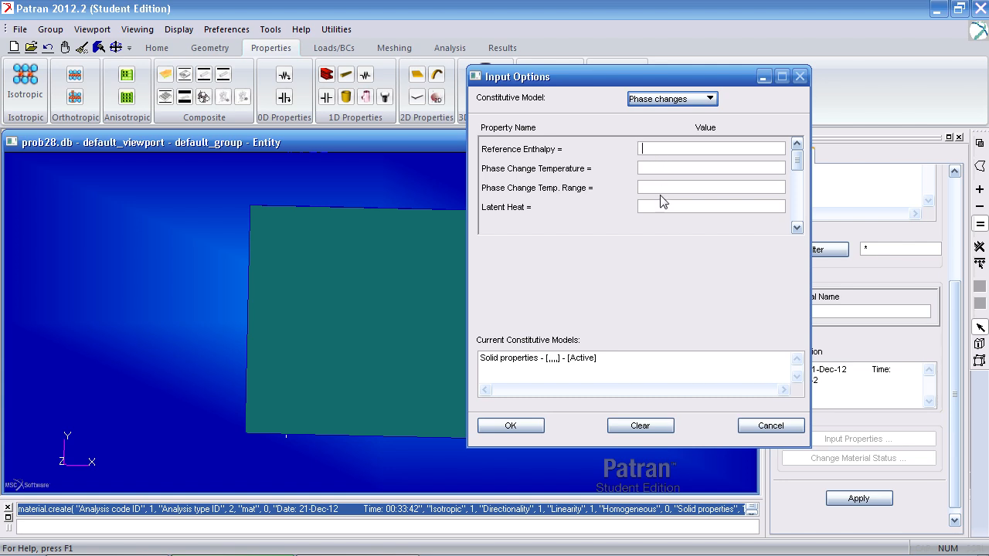
type("2")
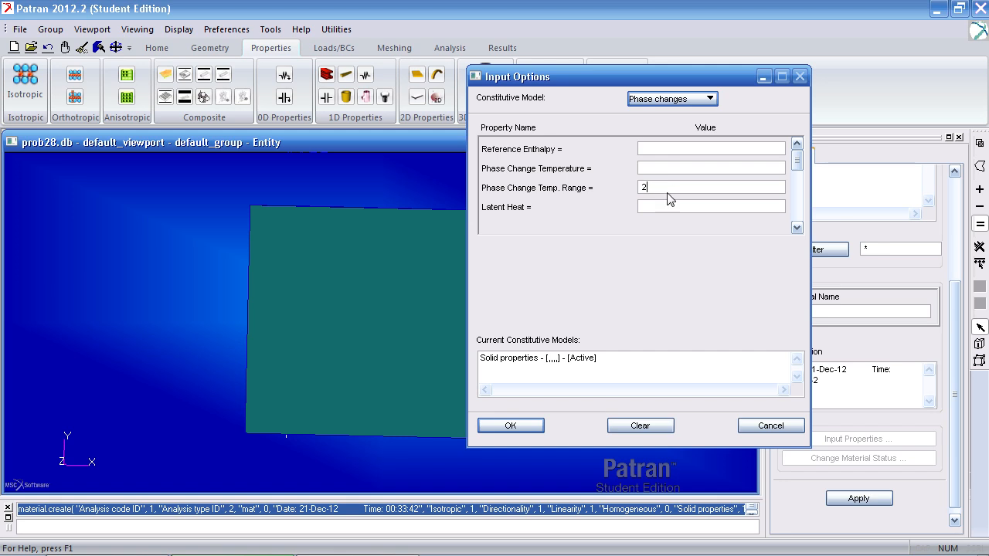
left_click(710, 206)
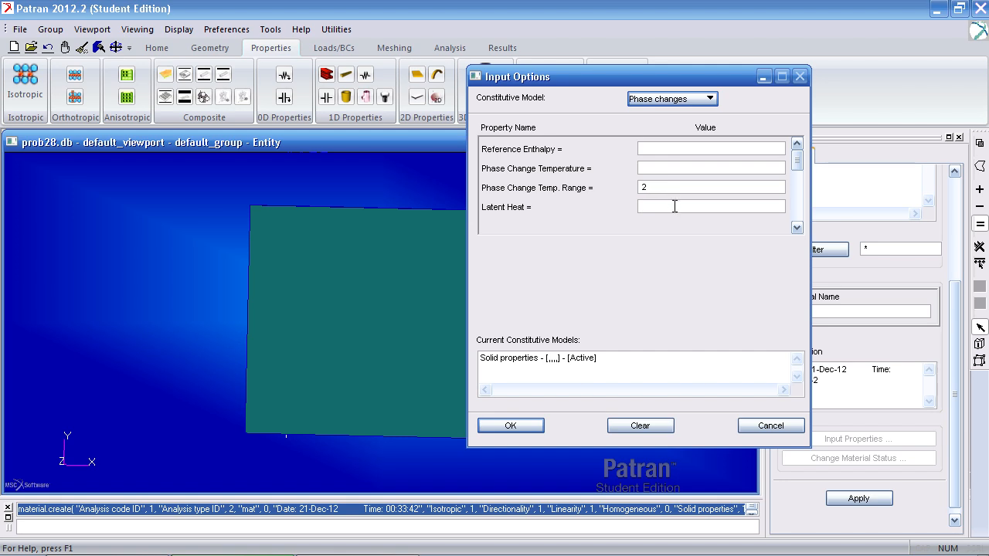
type("33400")
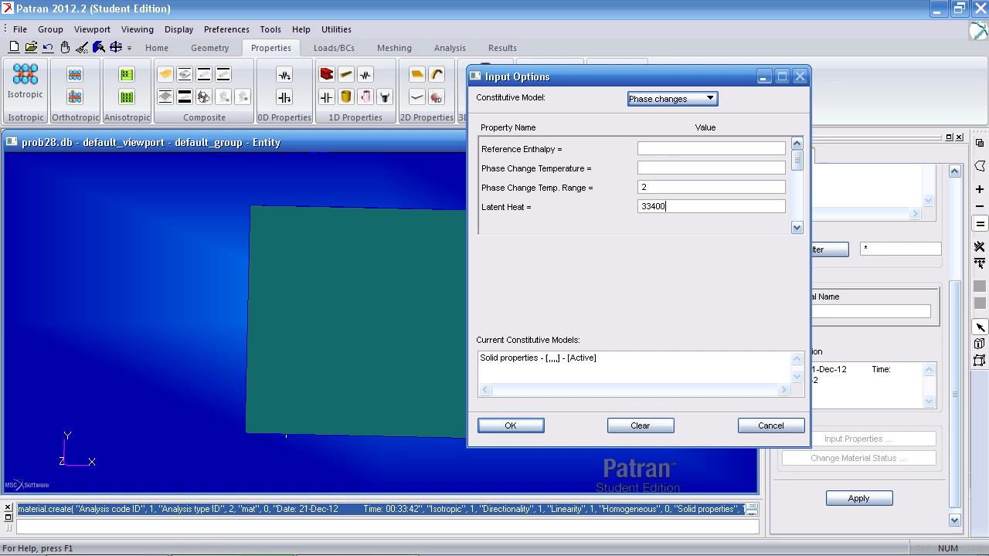
left_click(510, 425)
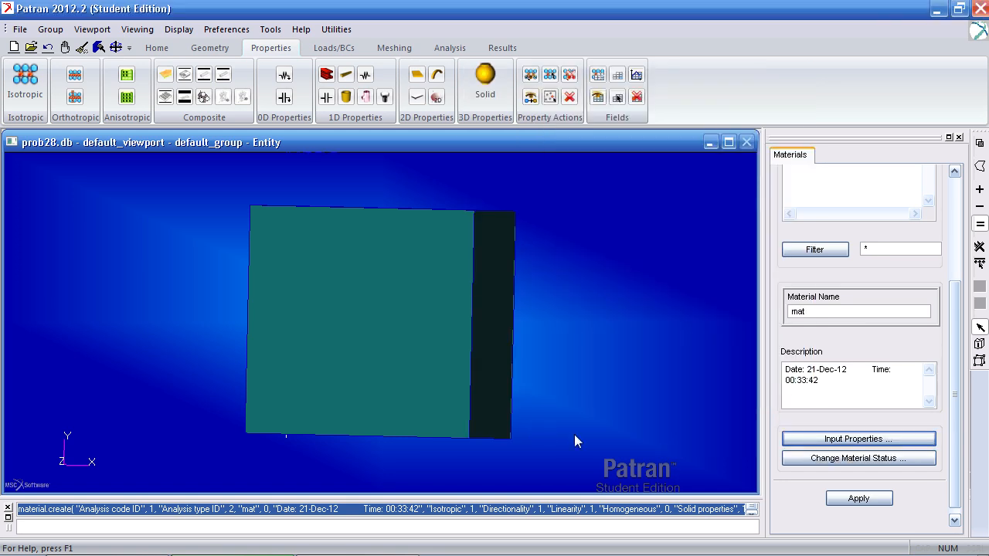
left_click(859, 498)
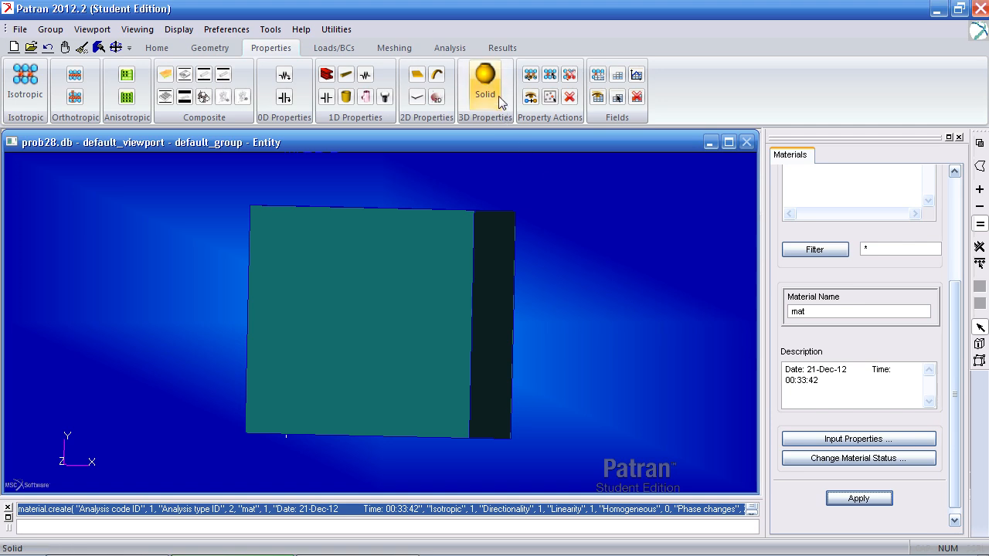
mouse_move(487, 101)
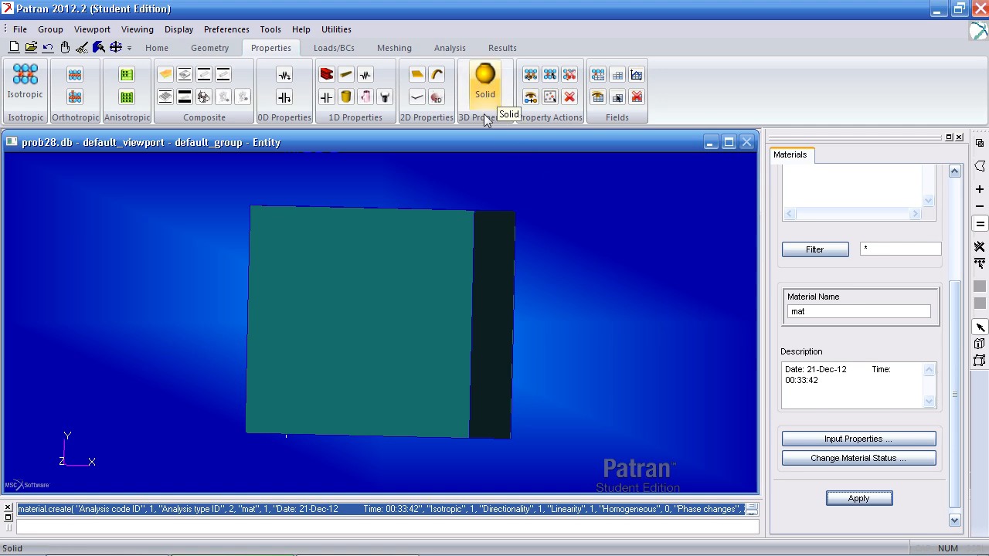
- Create solid property set 'prop' using material mat on Solid 1
left_click(484, 79)
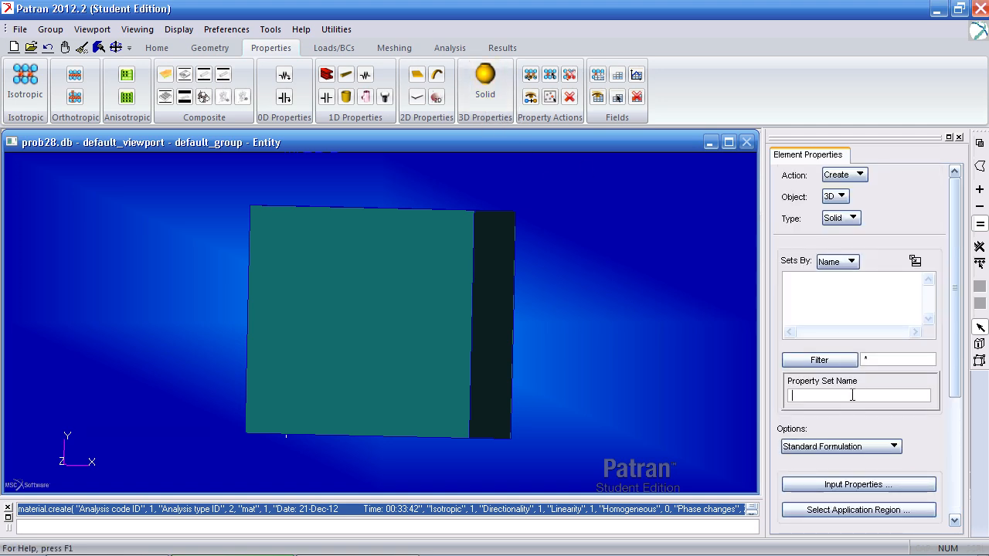
type("prop")
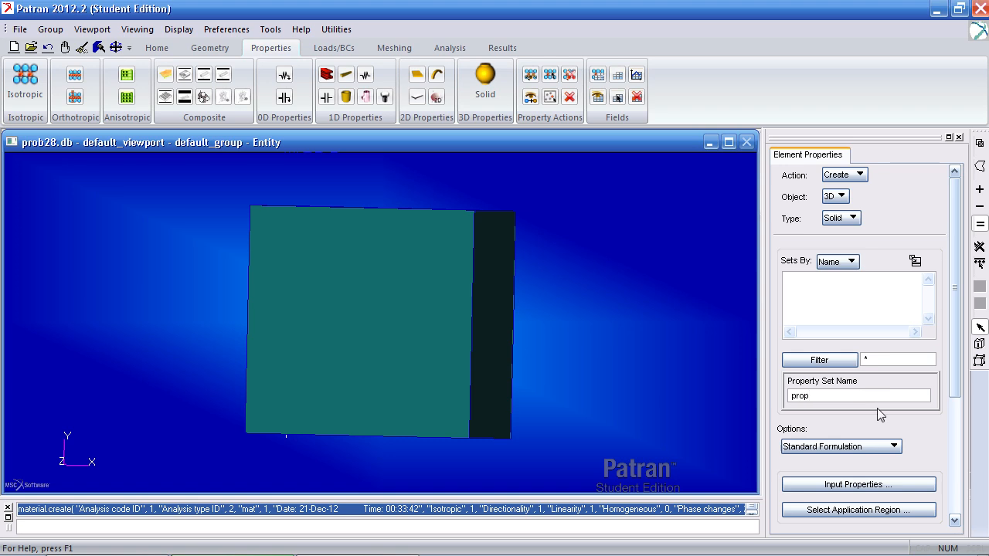
left_click(858, 484)
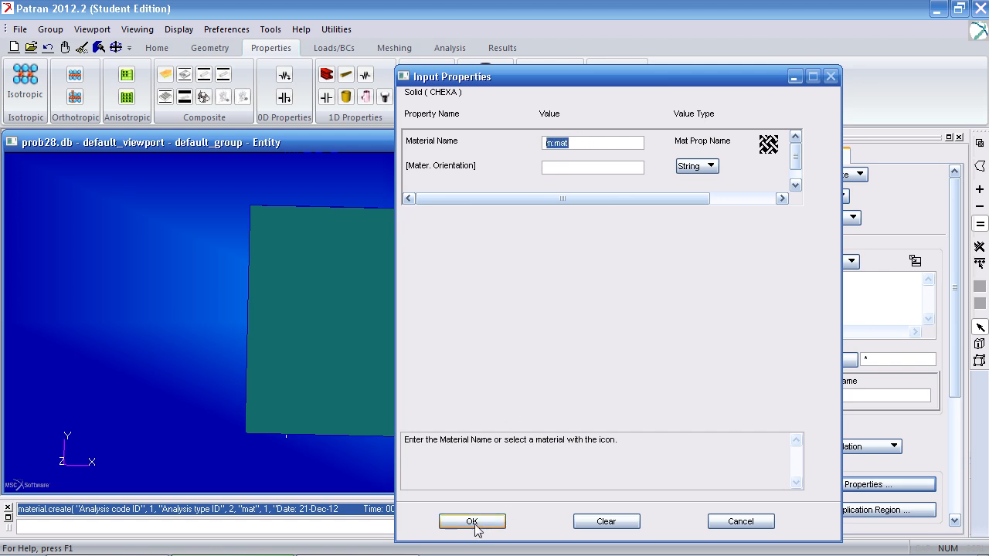
left_click(472, 522)
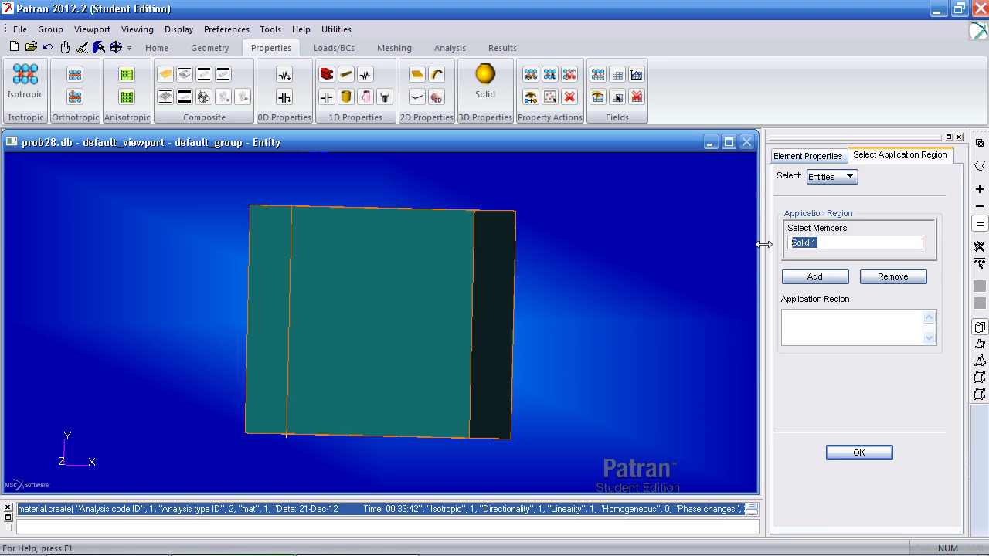
left_click(807, 154)
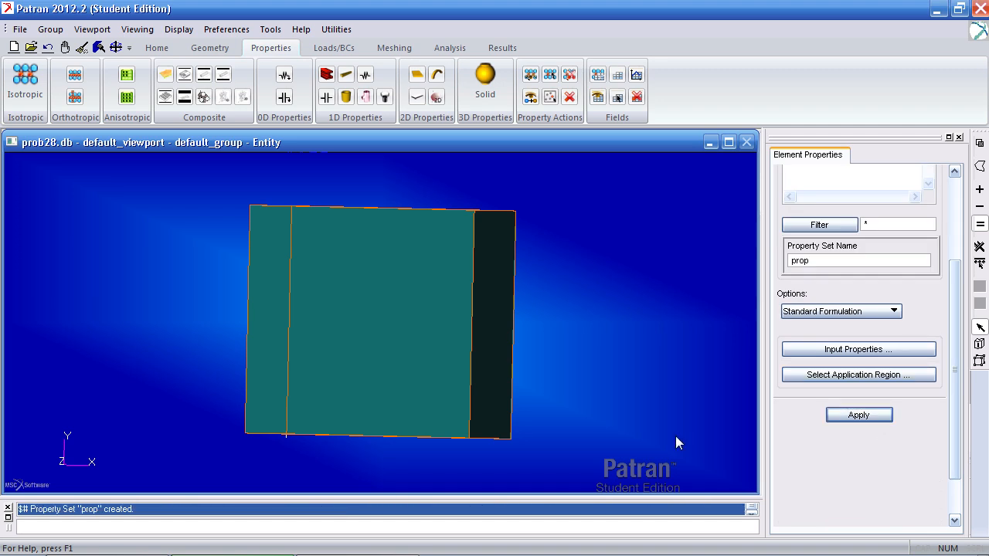
mouse_move(663, 440)
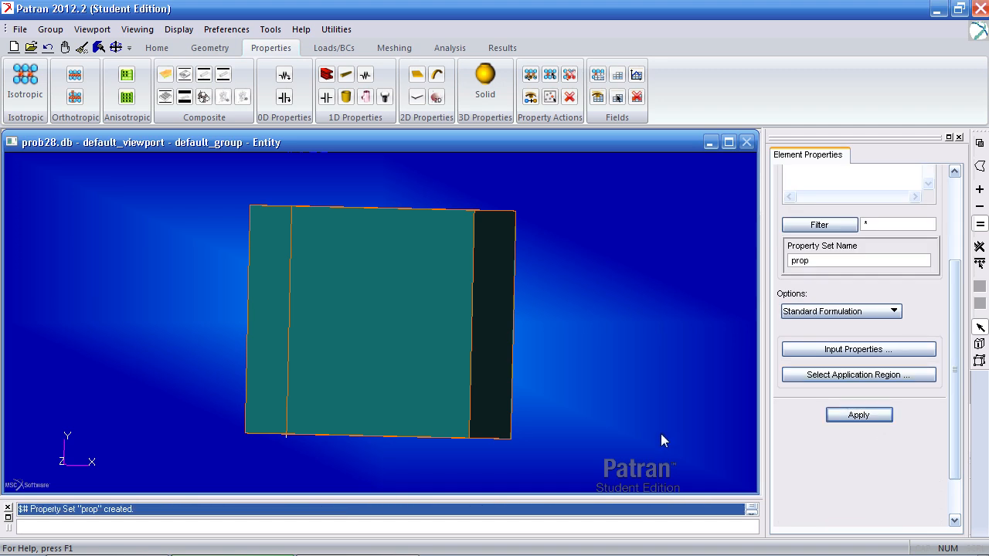
- Define an initial temperature set named 20C with a value of 20
left_click(333, 47)
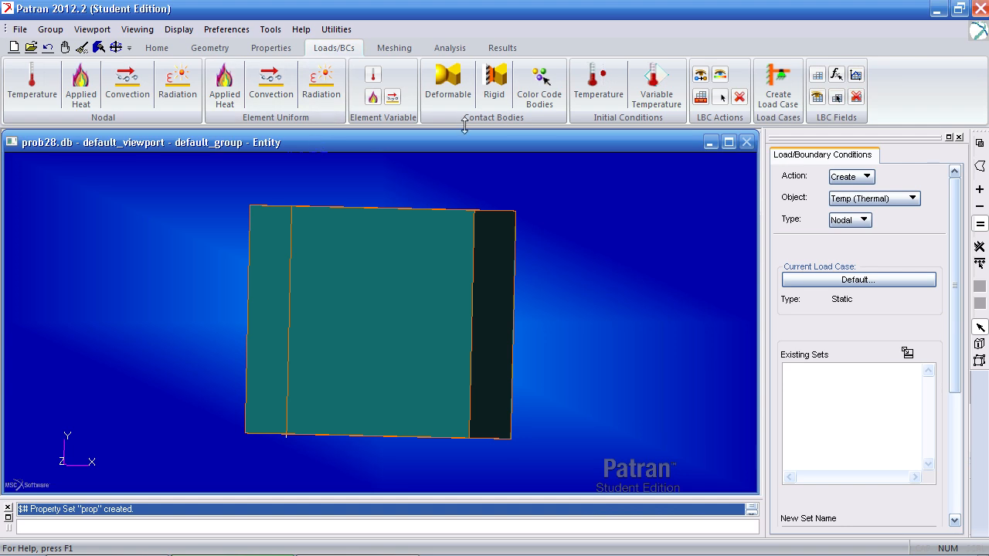
mouse_move(645, 128)
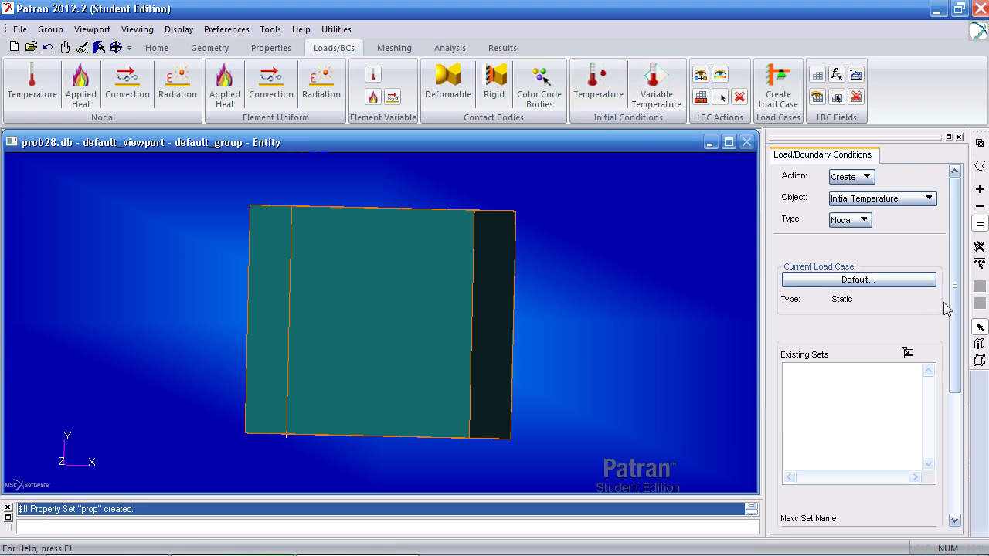
scroll("down", 3)
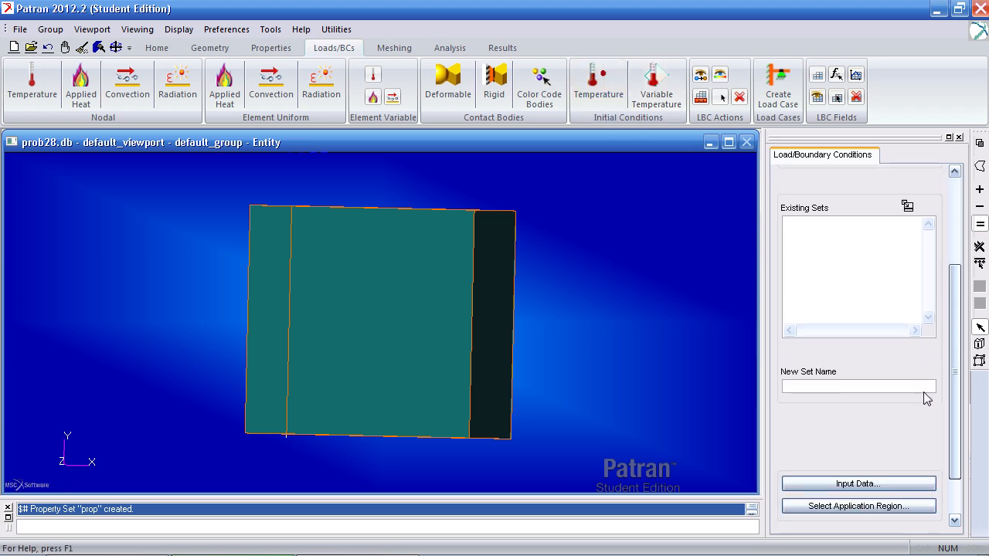
type("20C")
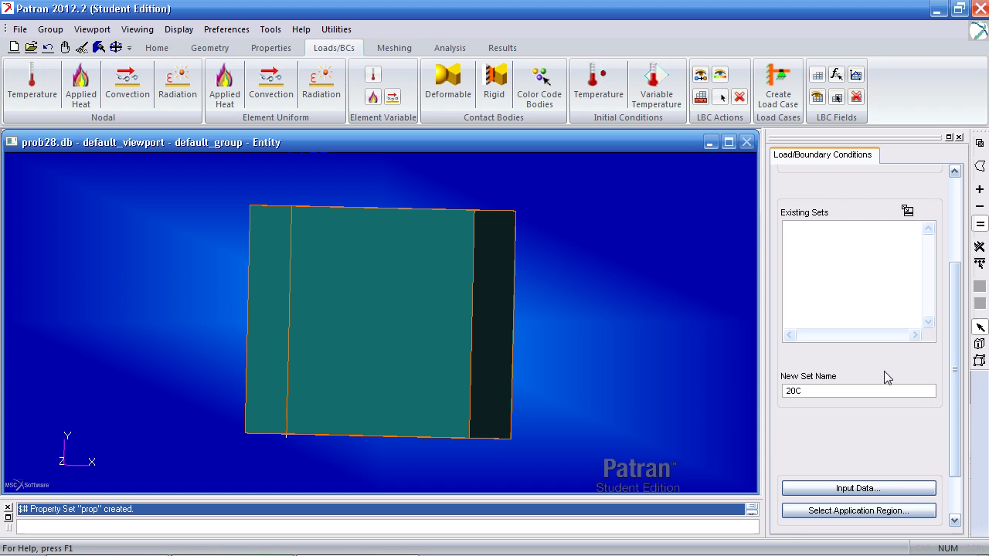
left_click(858, 488)
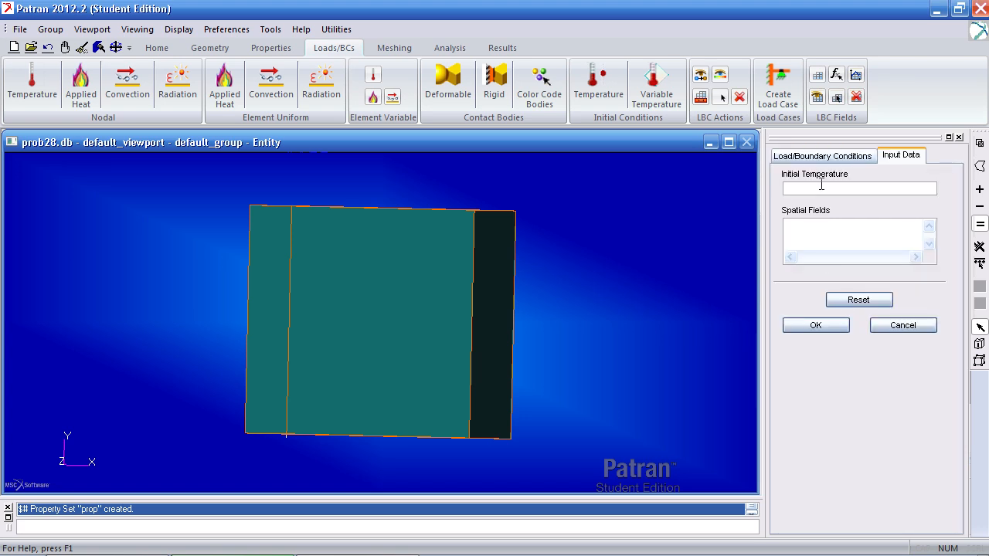
type("20C")
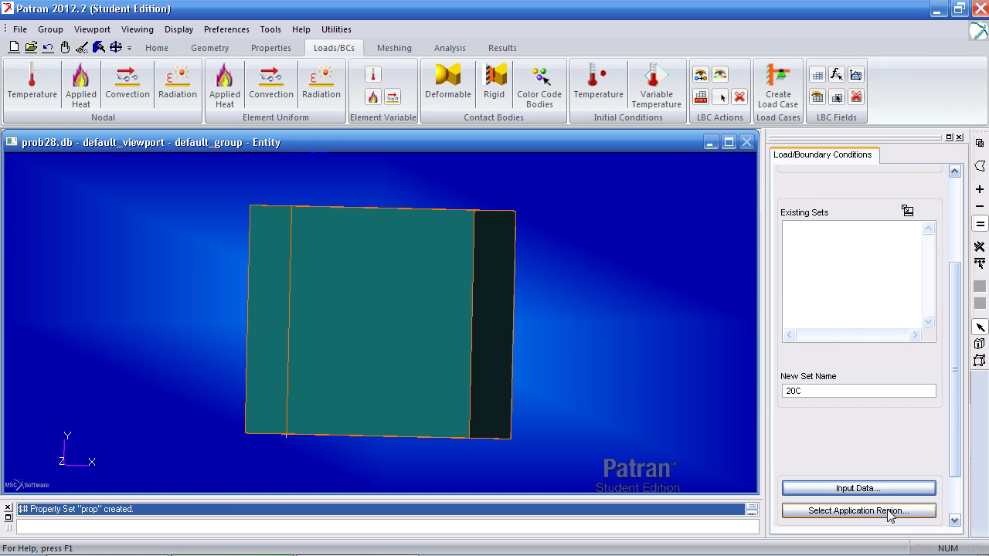
- Apply the 20C set to the cube's eight corner points
left_click(859, 510)
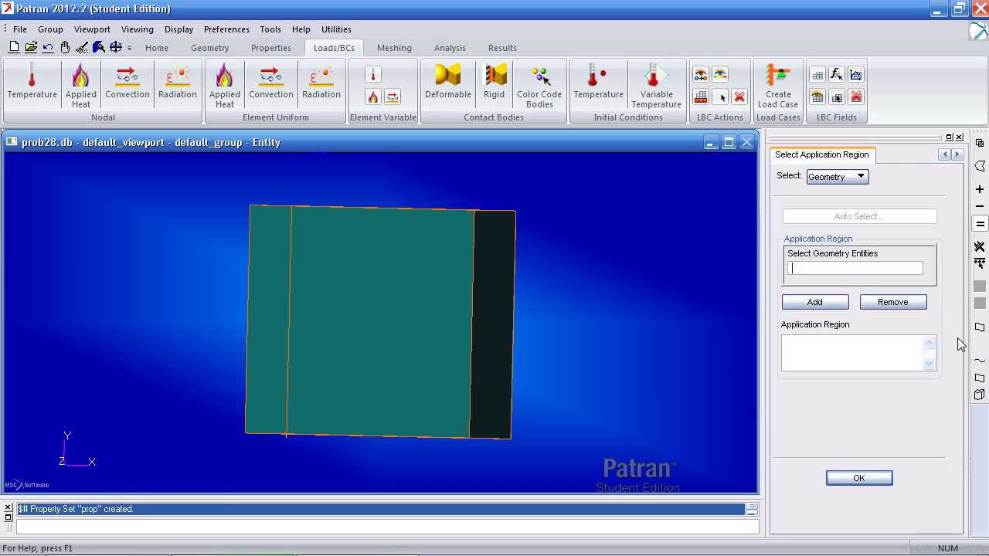
left_click(855, 269)
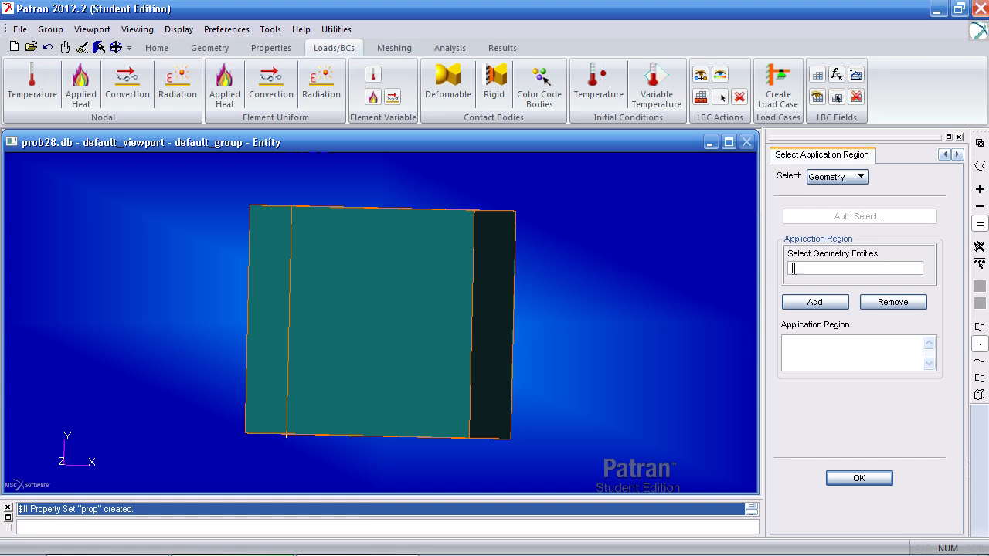
left_click(378, 325)
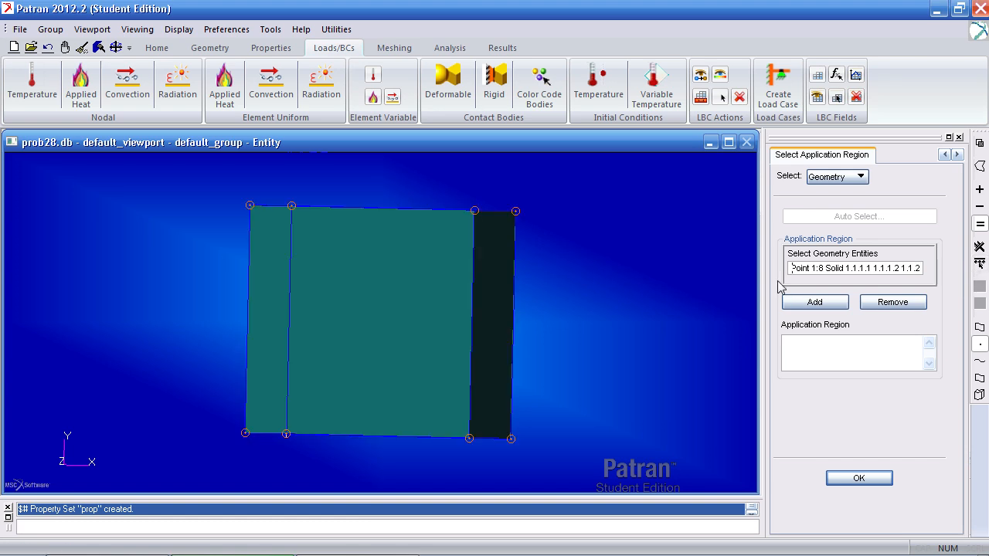
left_click(815, 301)
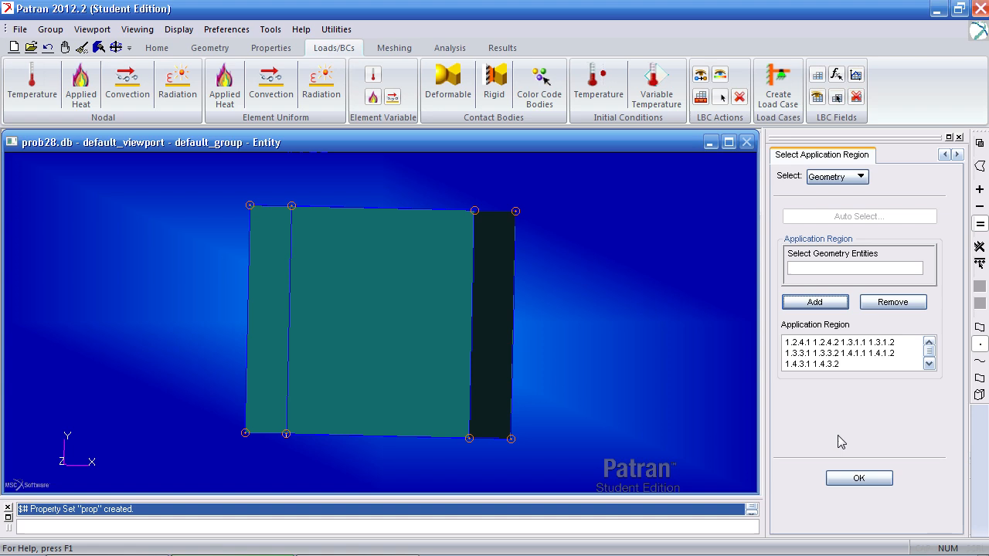
left_click(858, 478)
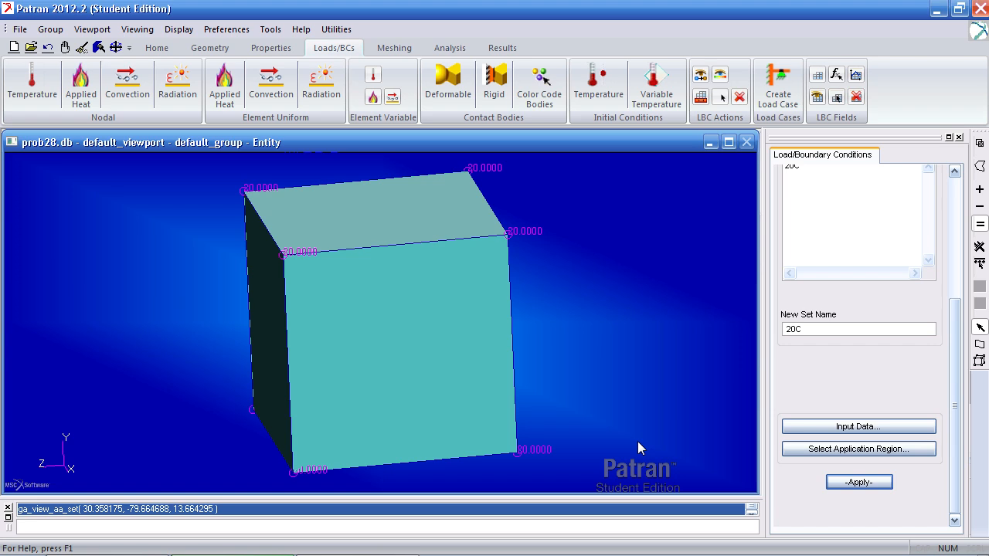
mouse_move(540, 393)
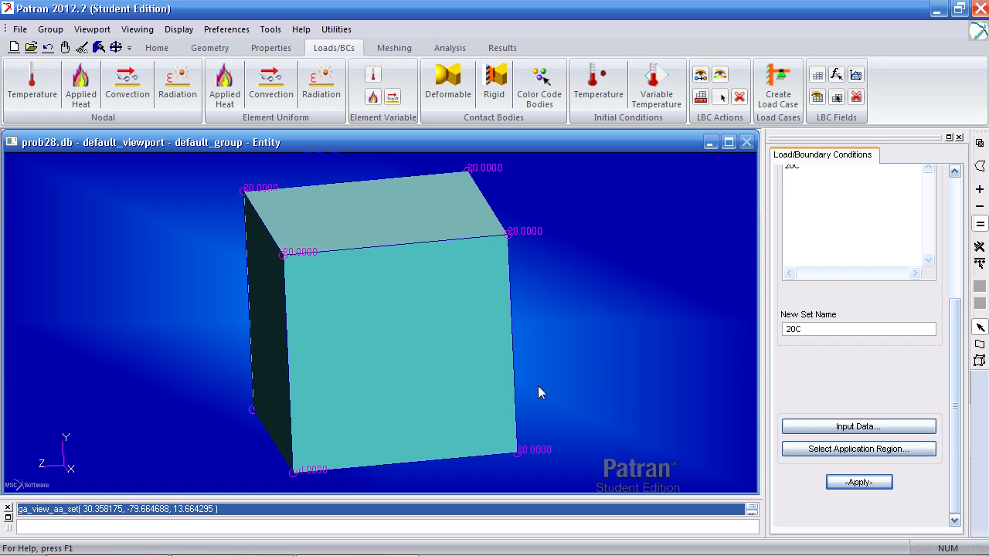
- Define convection set 'convection' with coefficient 100 and ambient temperature -20
left_click(271, 83)
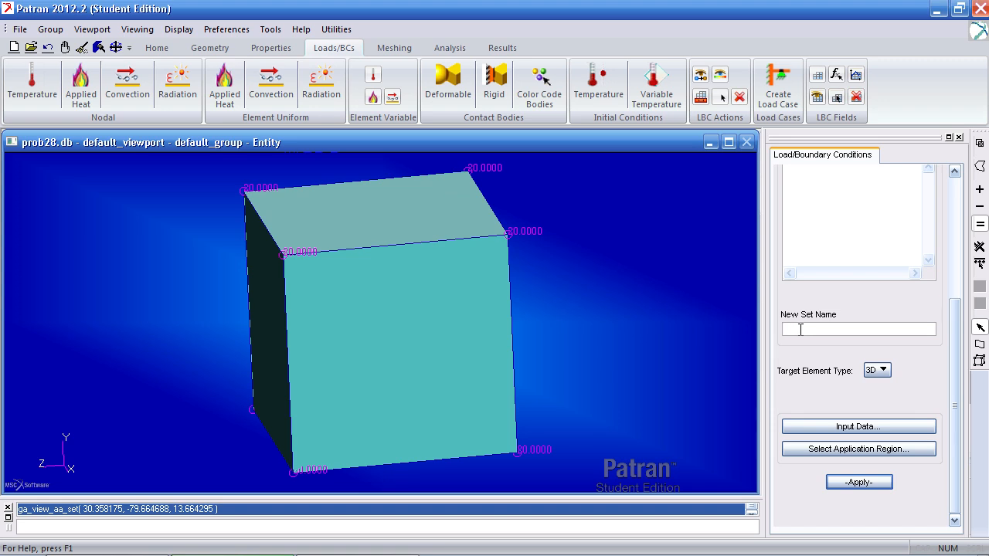
type("convection")
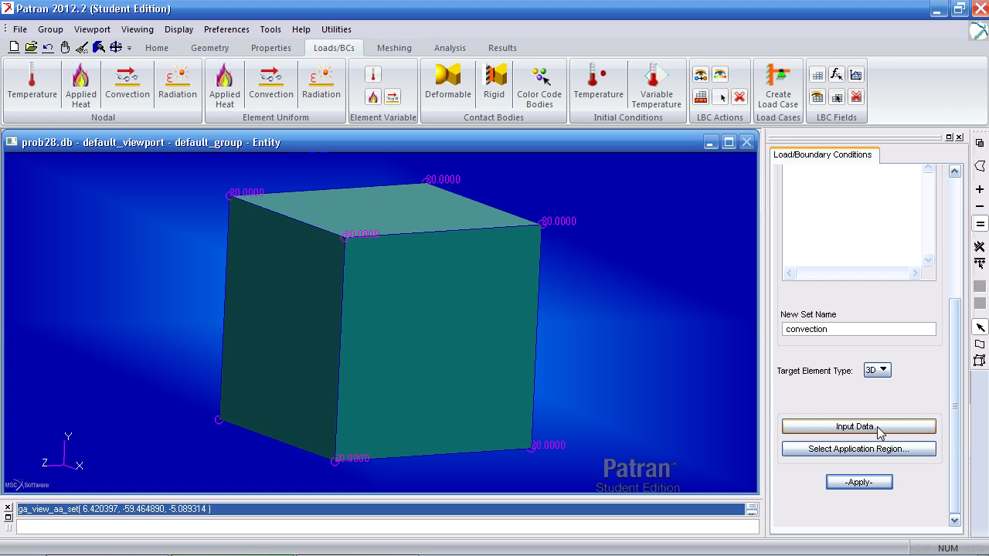
left_click(857, 426)
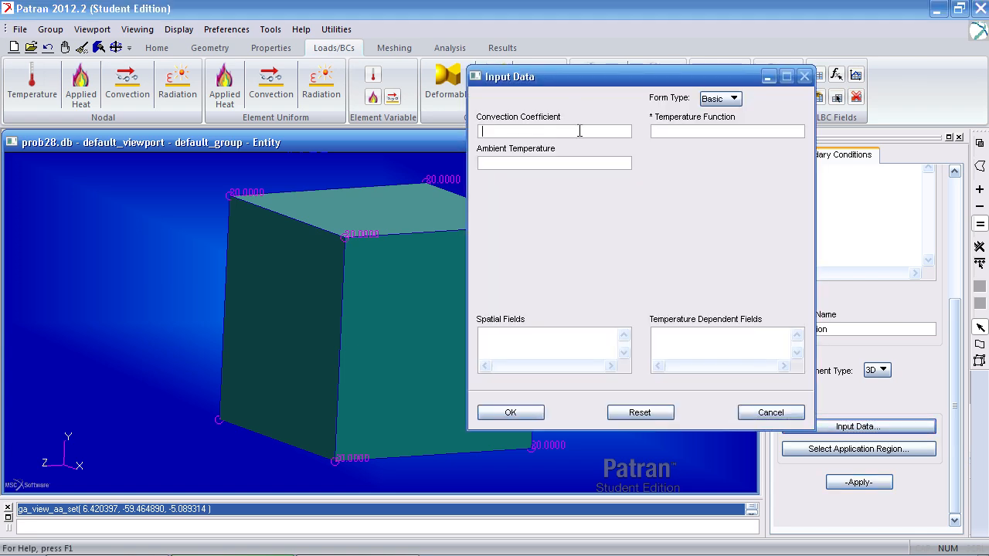
mouse_move(613, 152)
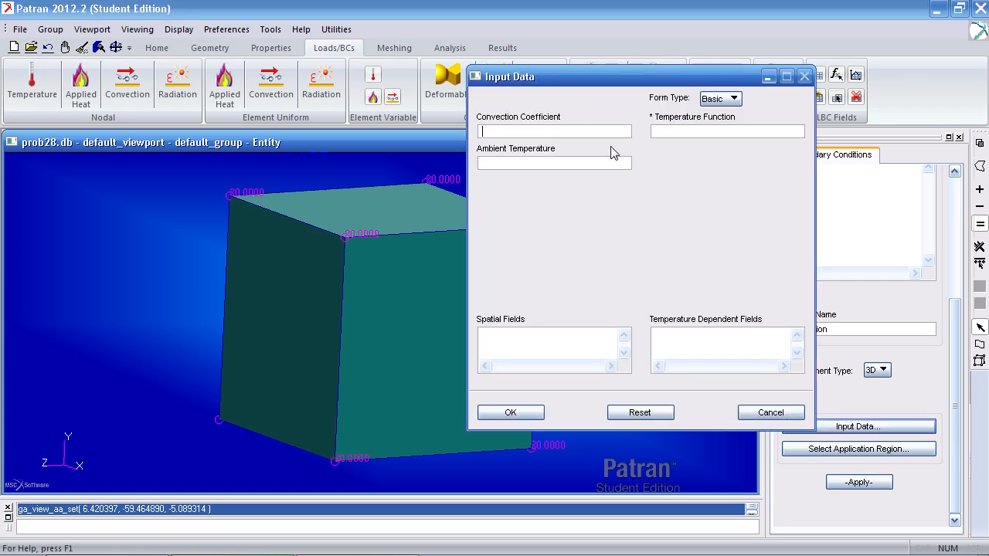
type("100")
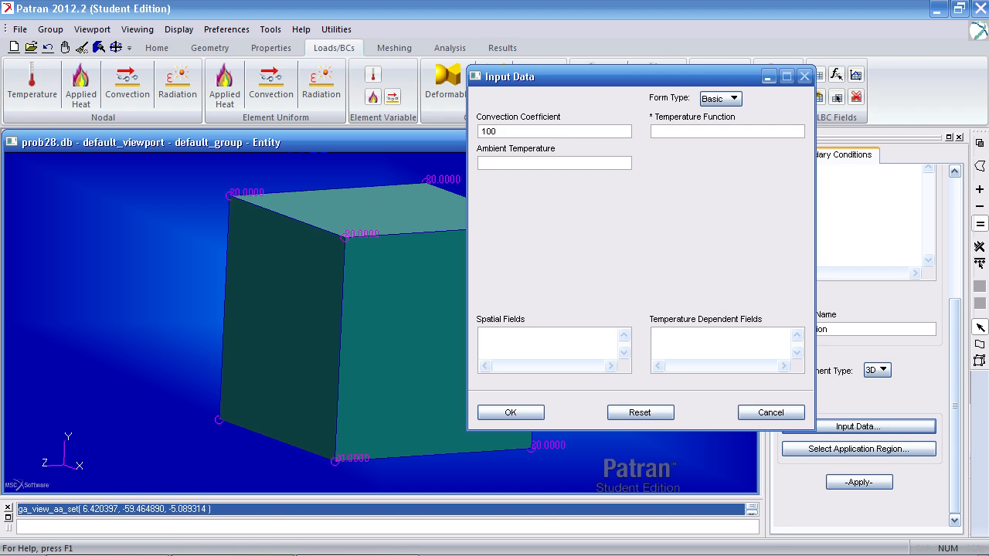
left_click(553, 162)
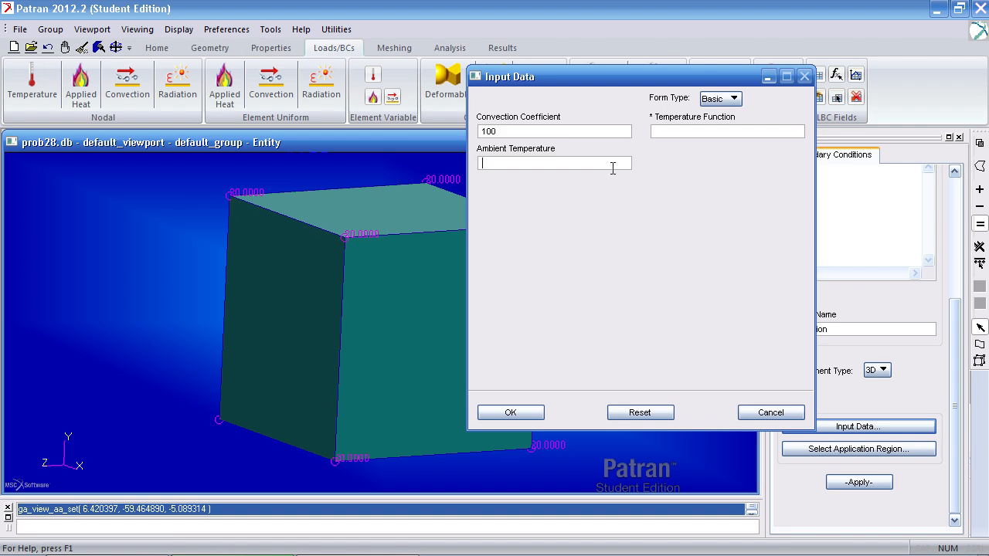
type("-20")
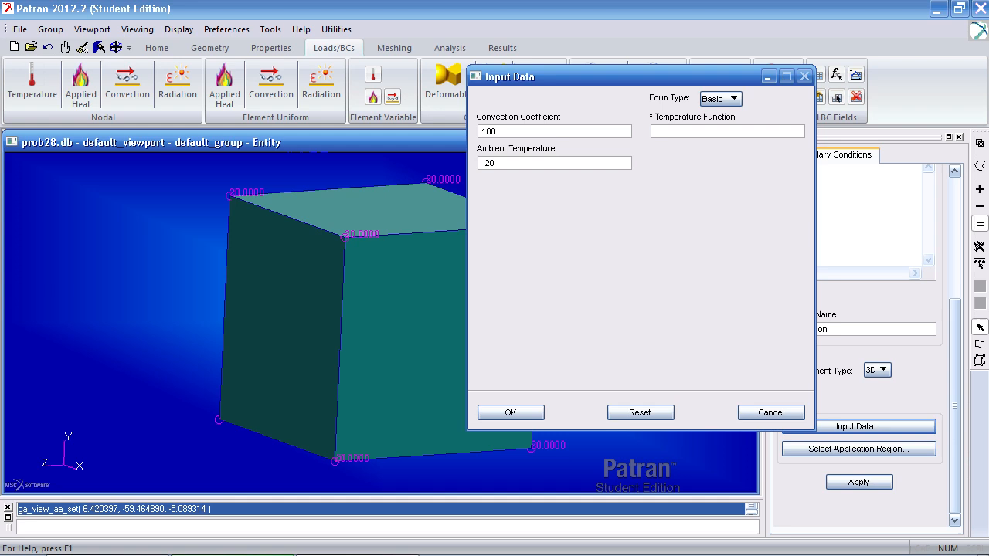
left_click(510, 412)
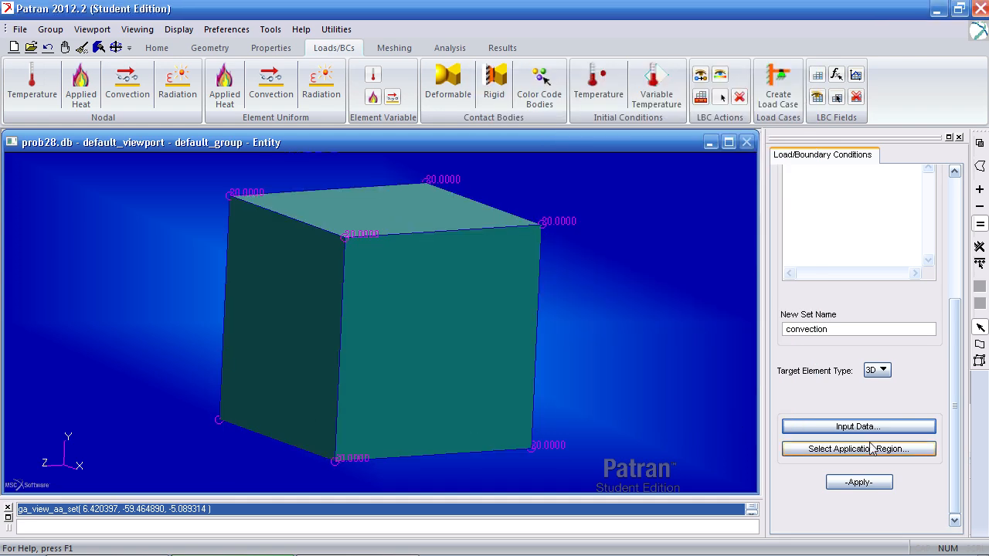
- Apply the convection set to the six cube faces
left_click(858, 449)
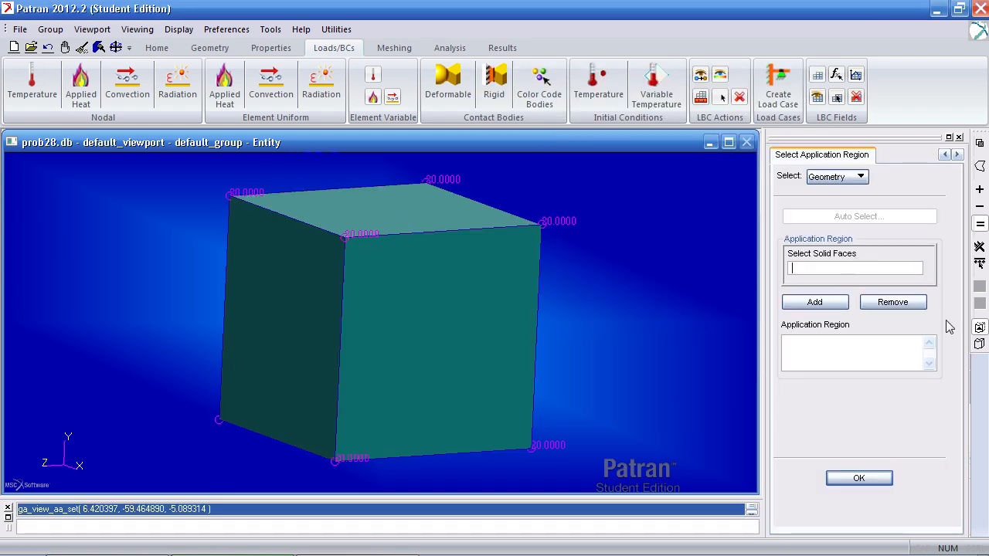
left_click(360, 207)
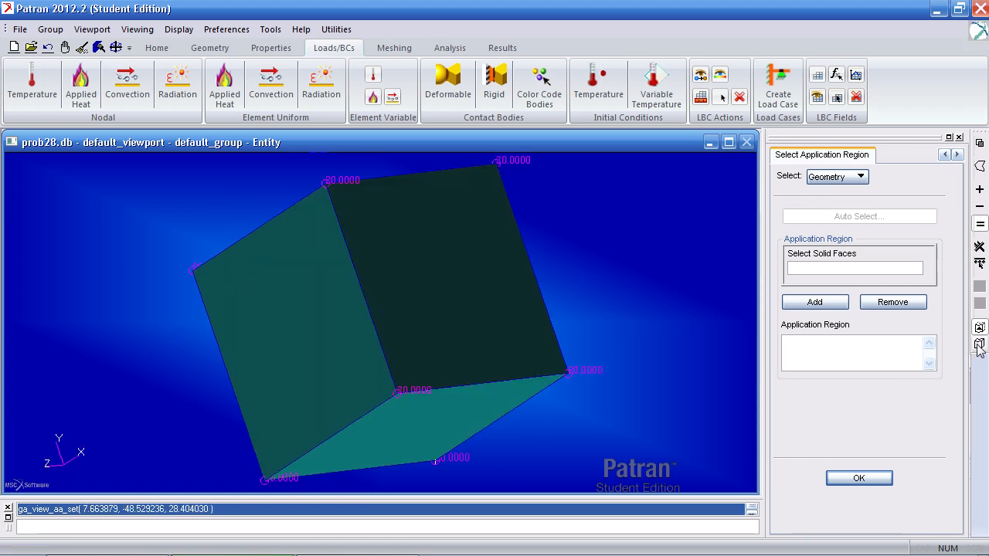
mouse_move(979, 347)
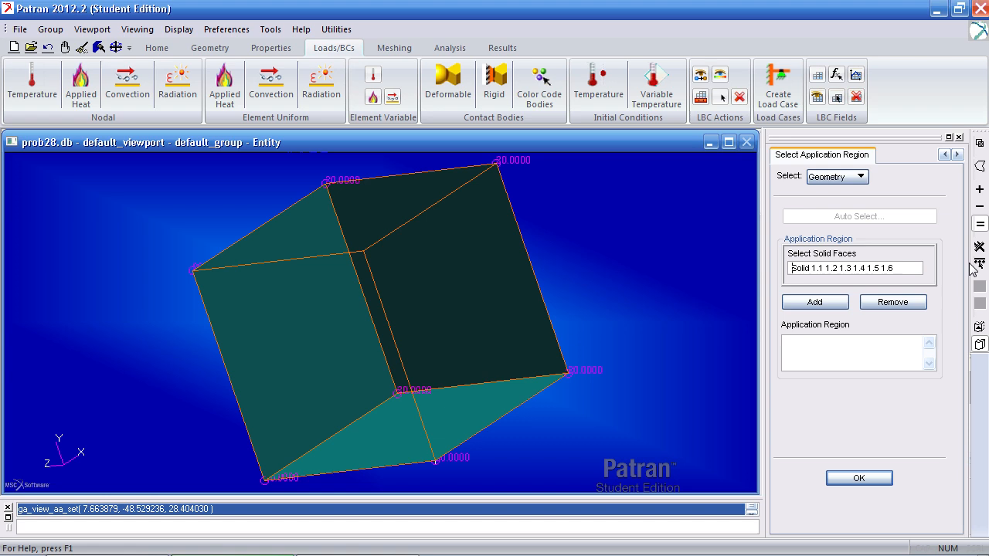
left_click(859, 477)
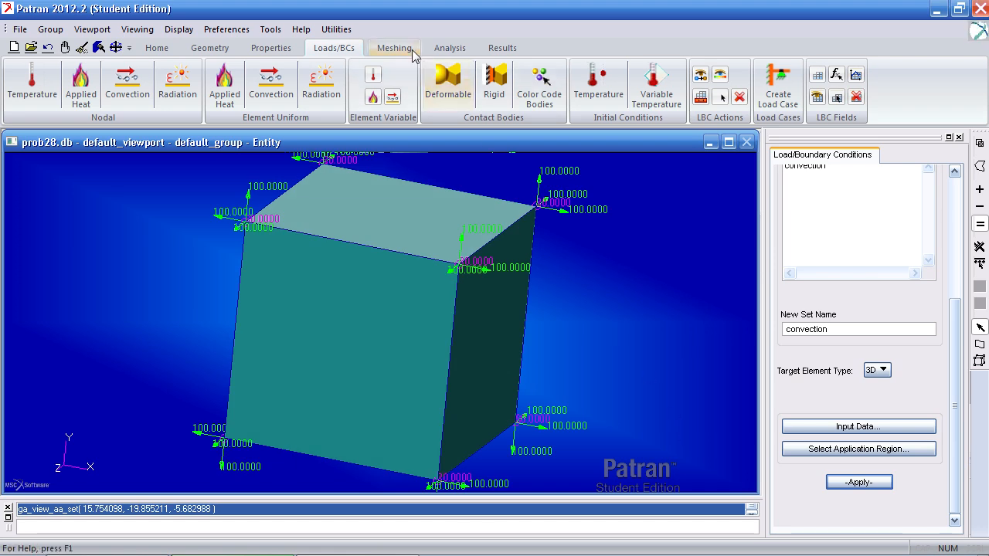
- Try tetrahedral and wedge element shapes, meshing Solid 1 and replacing the old mesh
left_click(394, 47)
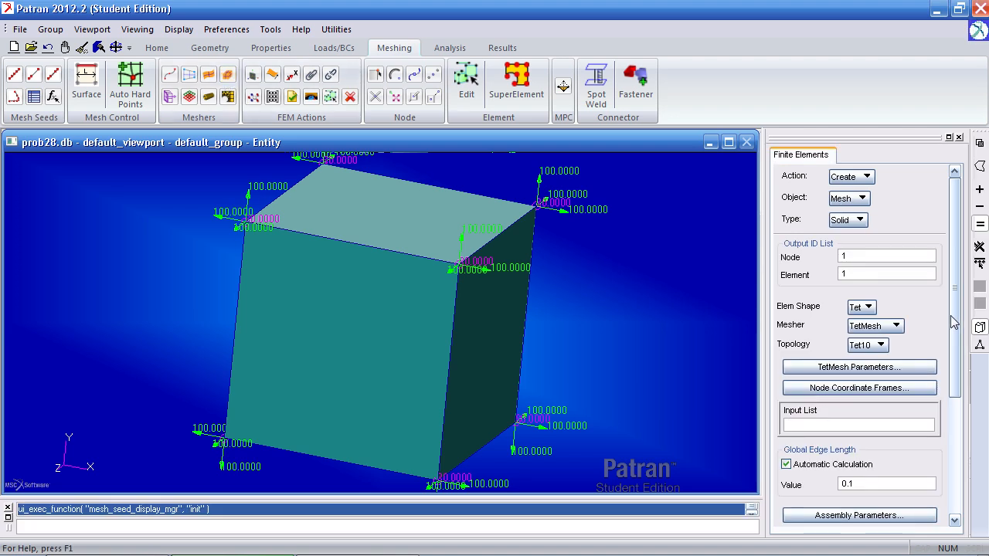
scroll("down", 3)
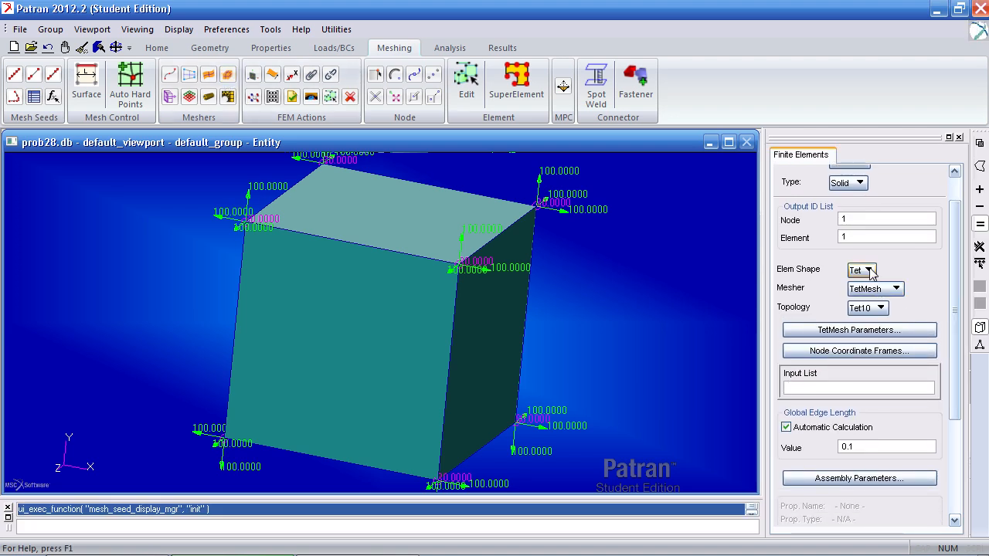
left_click(871, 270)
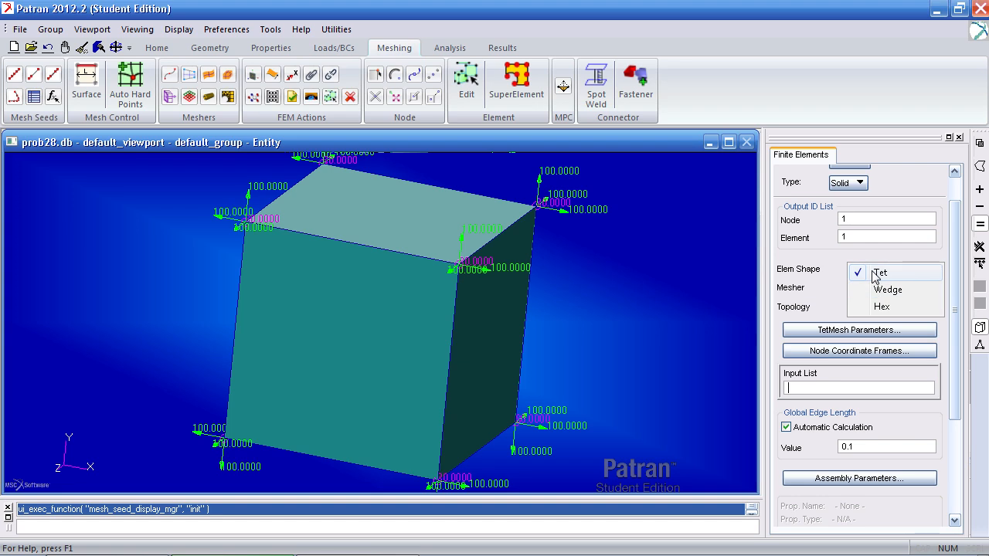
left_click(879, 272)
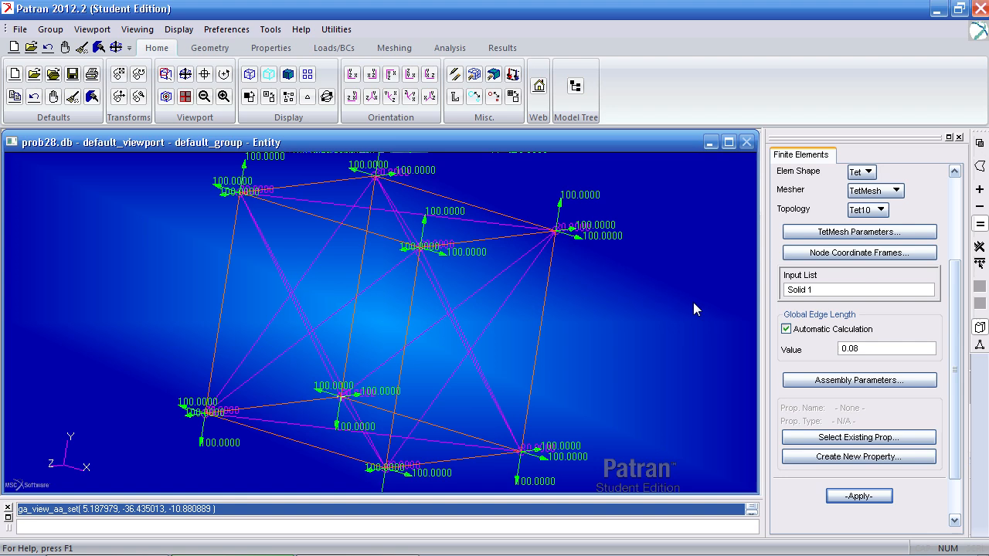
left_click(886, 171)
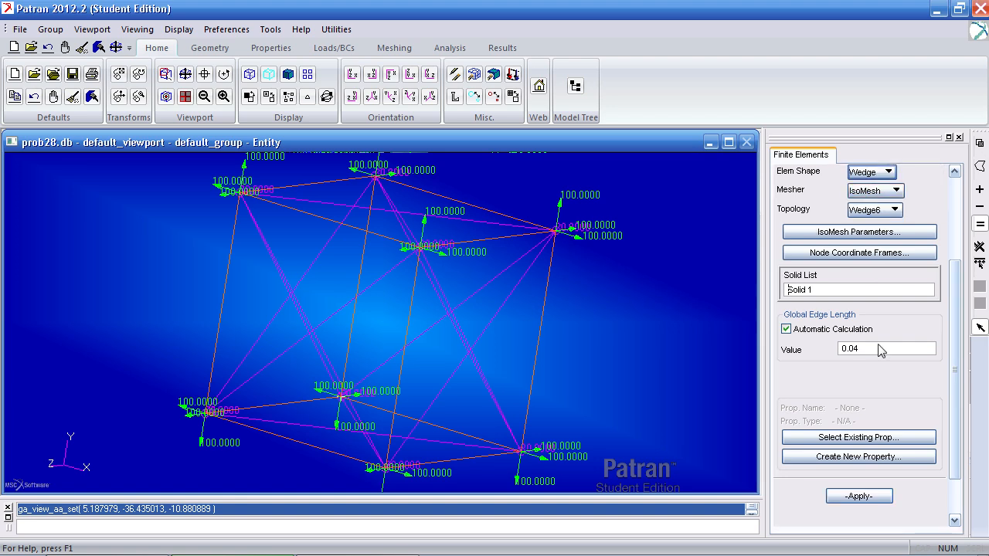
left_click(859, 495)
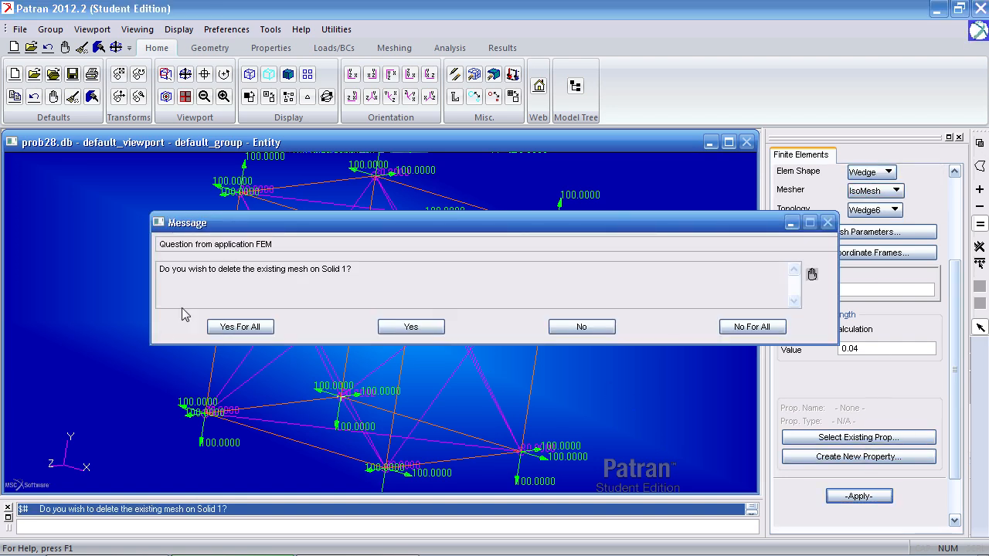
left_click(410, 326)
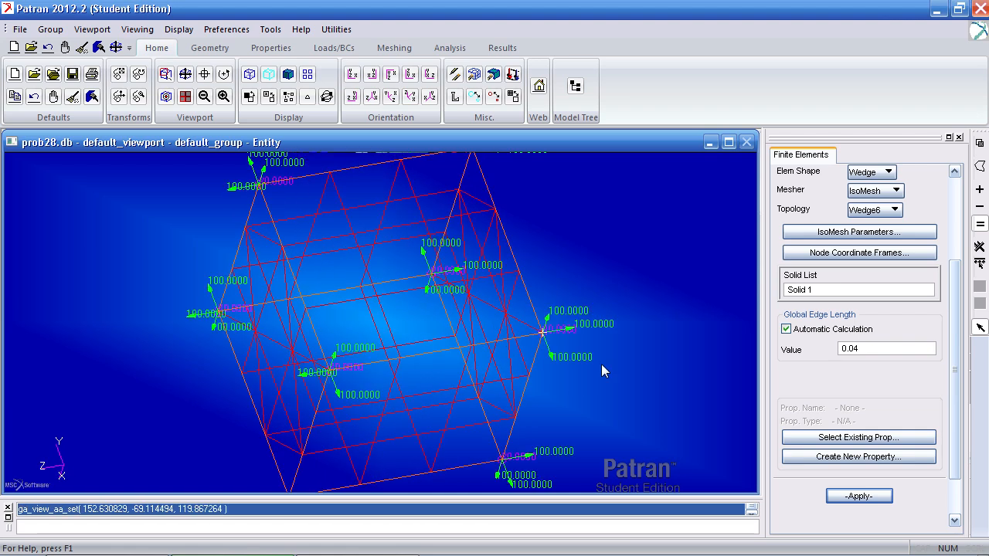
- Remesh Solid 1 with hexahedral elements using a manually set global edge length
left_click(871, 172)
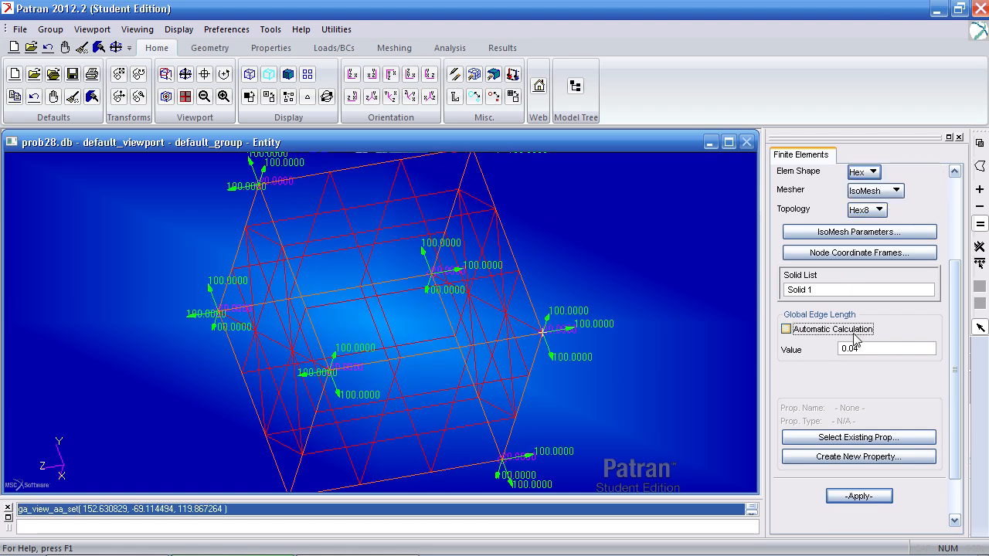
left_click(786, 328)
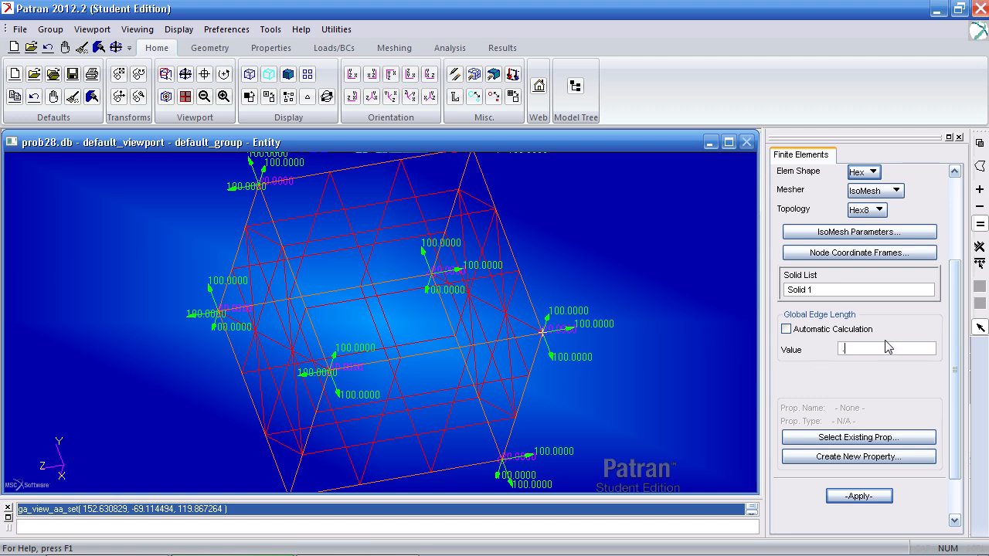
type(".05")
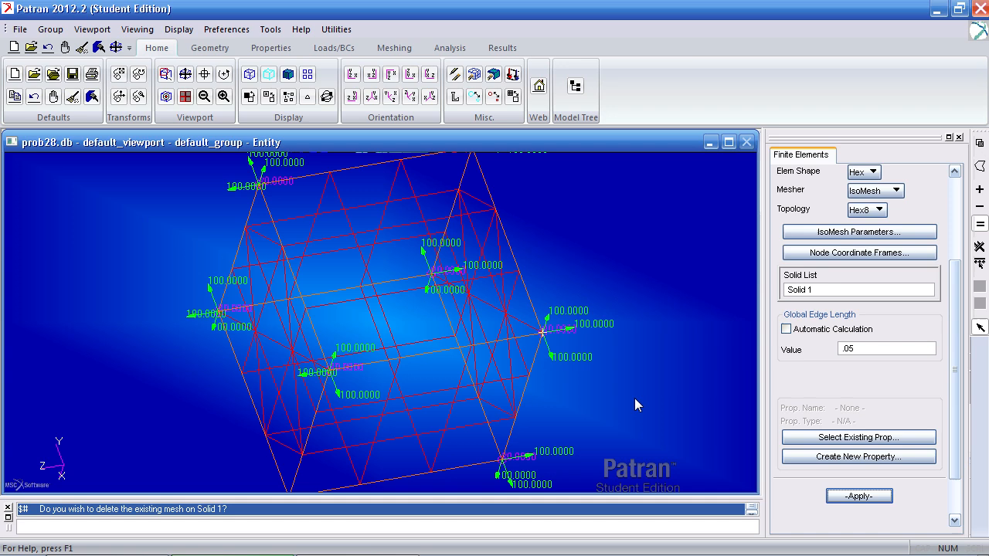
left_click(858, 495)
type(".1")
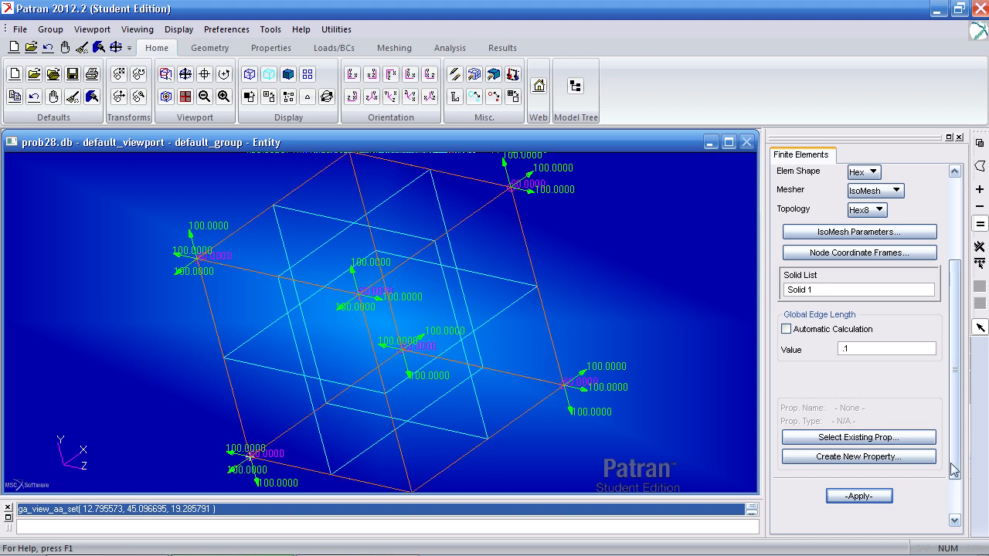
left_click(858, 496)
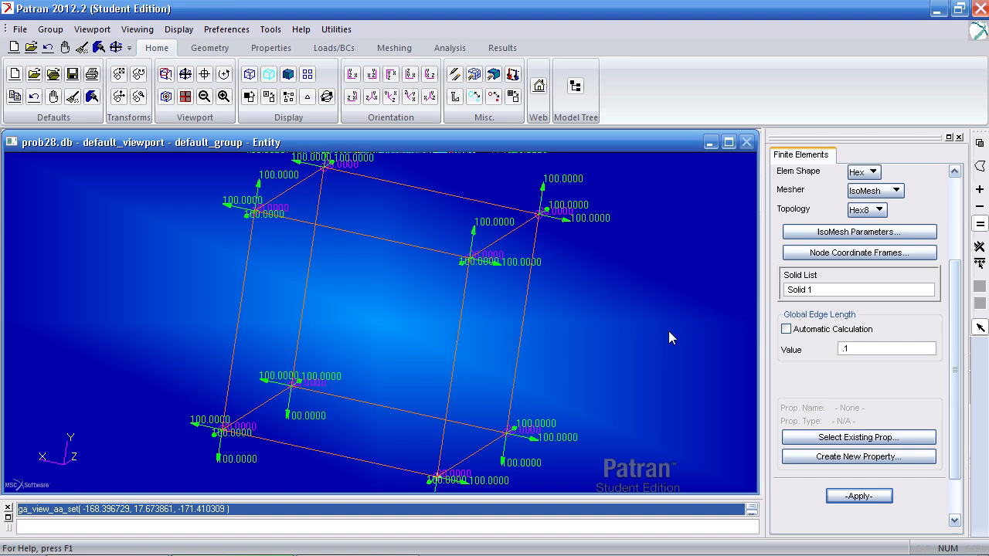
mouse_move(645, 303)
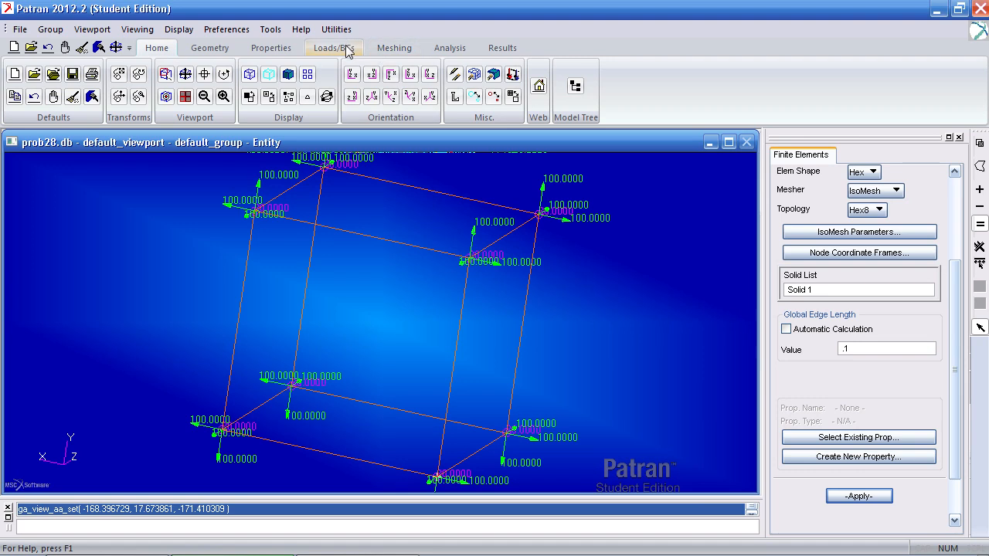
- Create time-dependent load case time_LC containing the 20C and convection sets
left_click(334, 47)
type("convection")
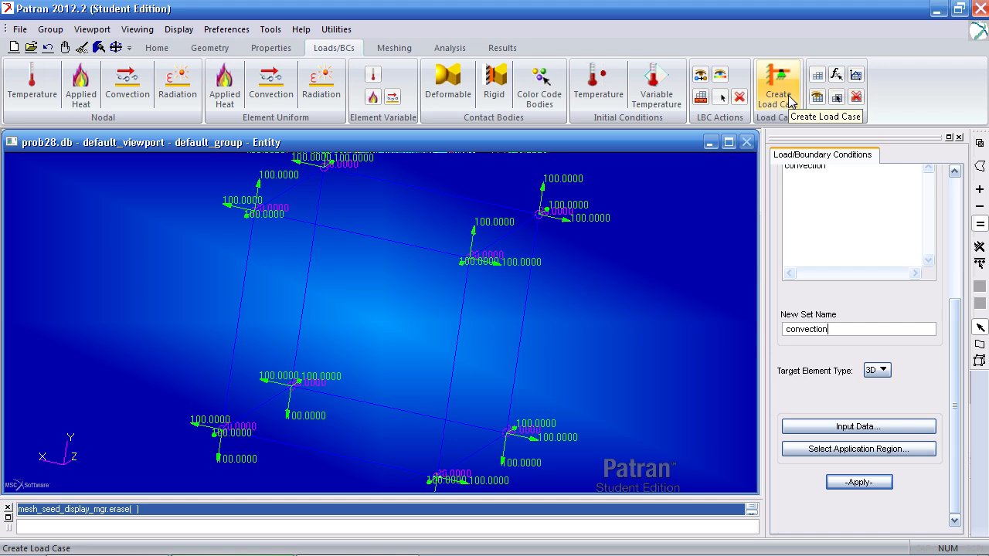
left_click(777, 85)
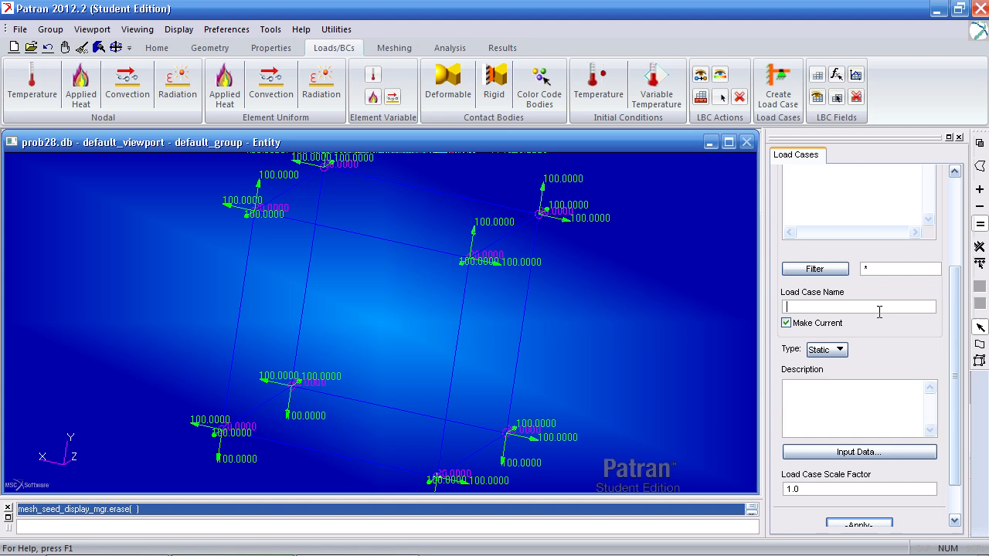
type("time_LC")
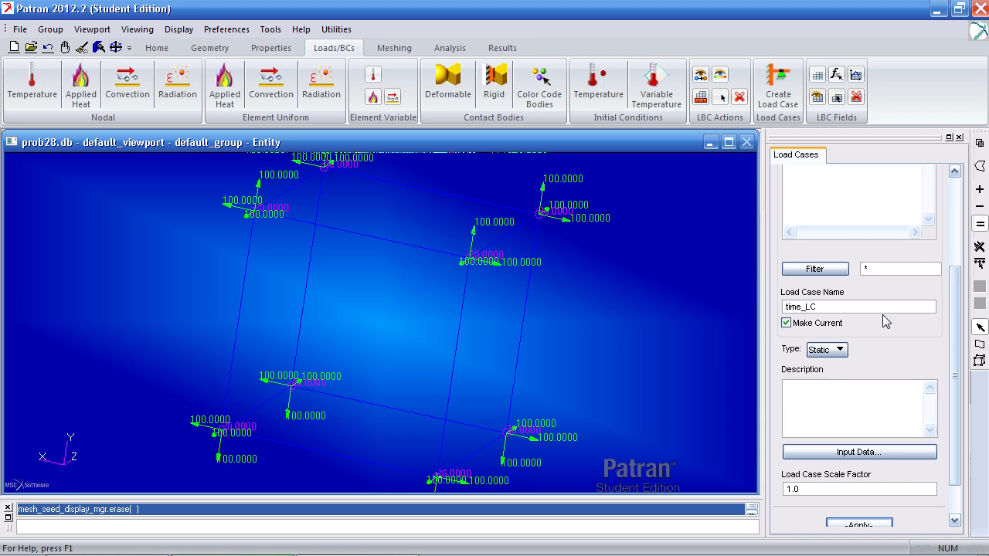
left_click(841, 349)
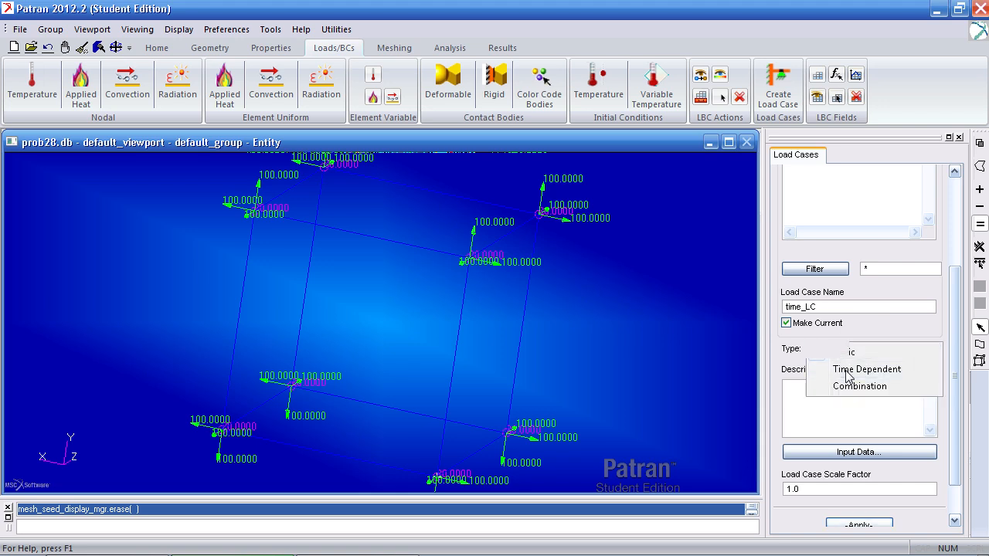
left_click(859, 452)
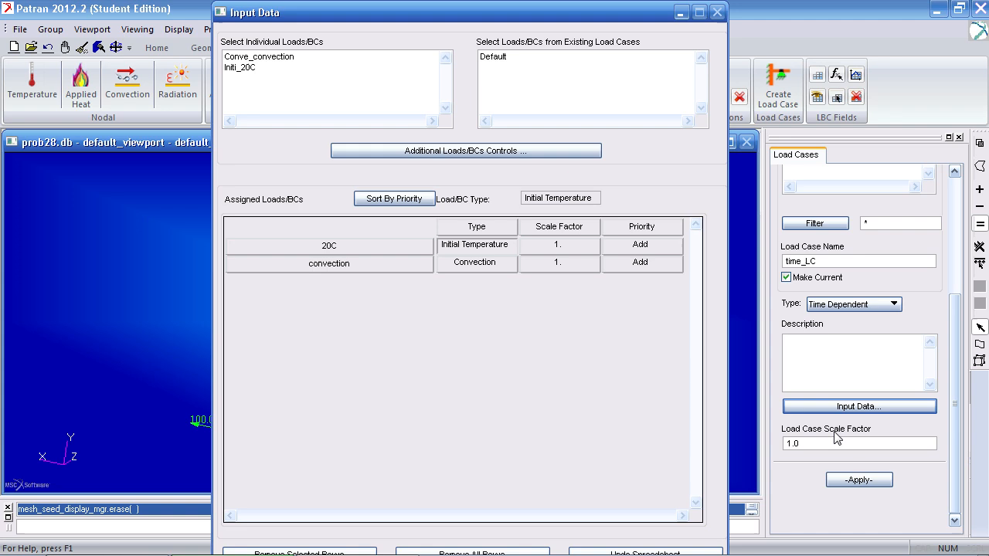
left_click(858, 479)
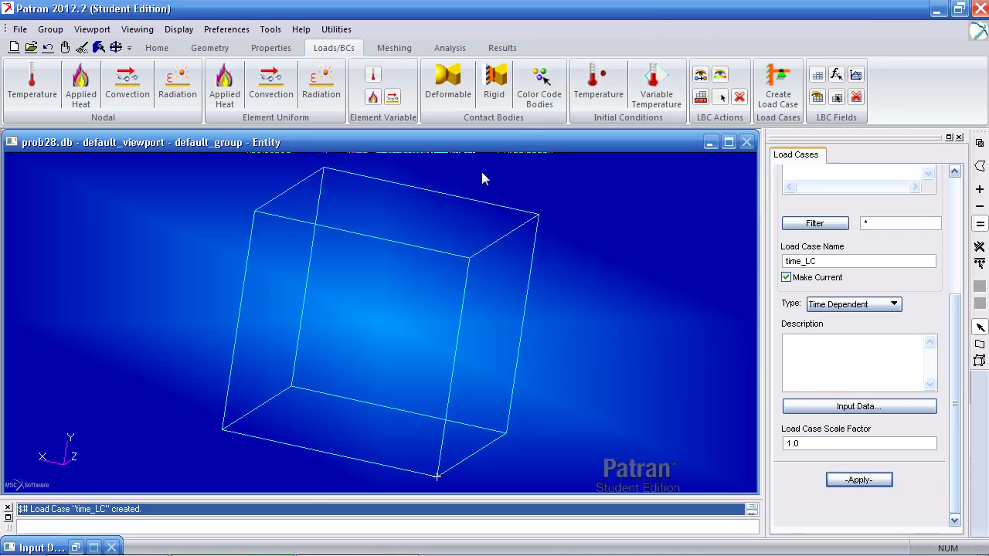
- Open the model tree, expand LBCs, and review the 20C and convection sets
left_click(156, 47)
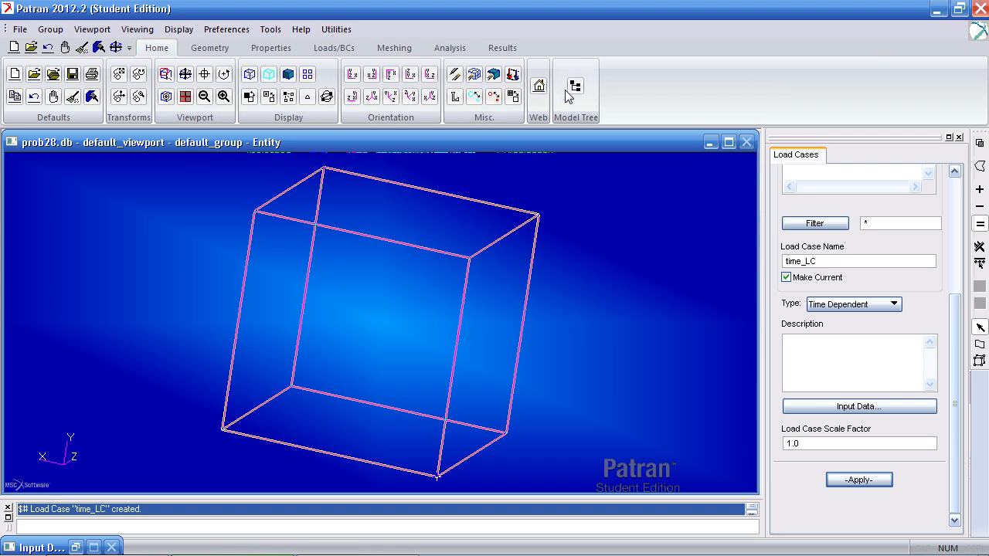
left_click(575, 85)
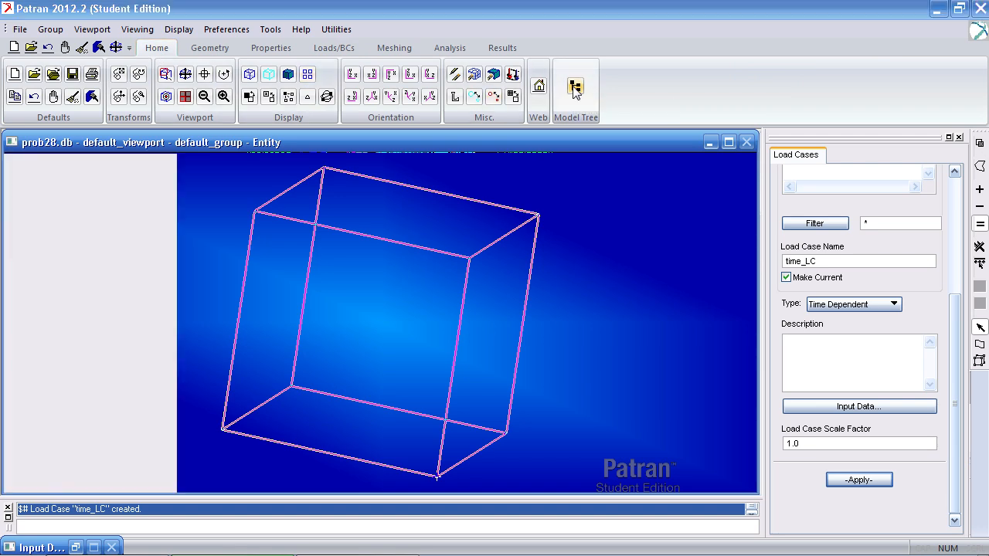
left_click(575, 90)
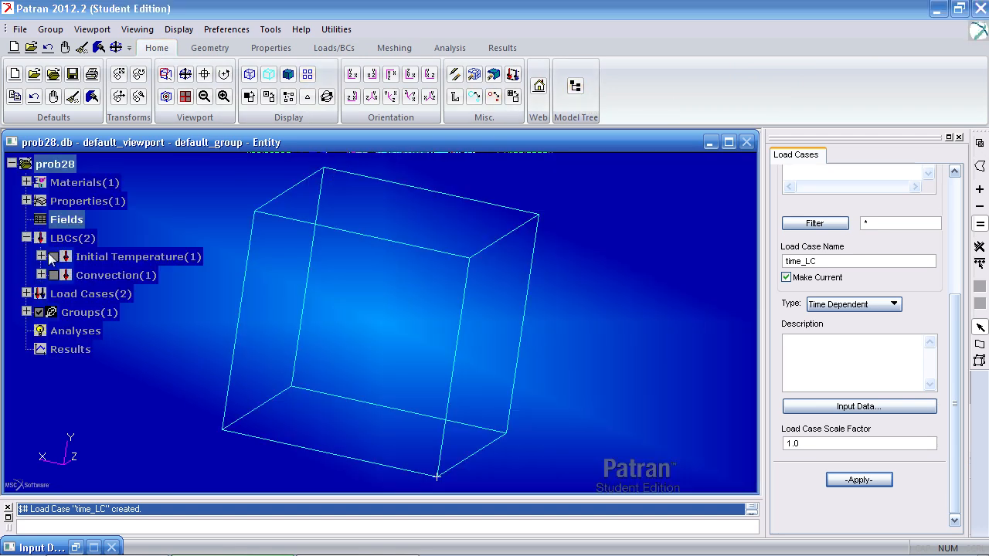
left_click(41, 257)
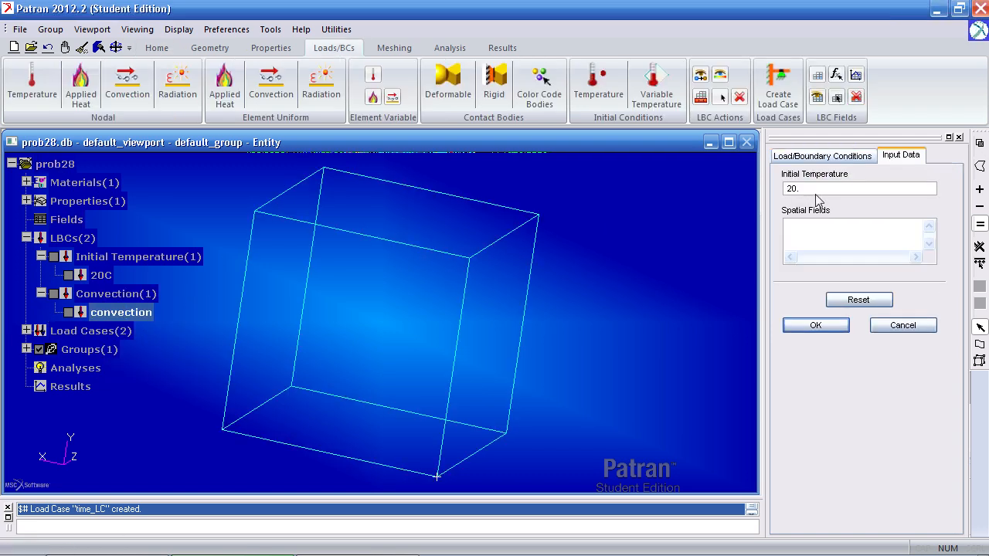
left_click(823, 155)
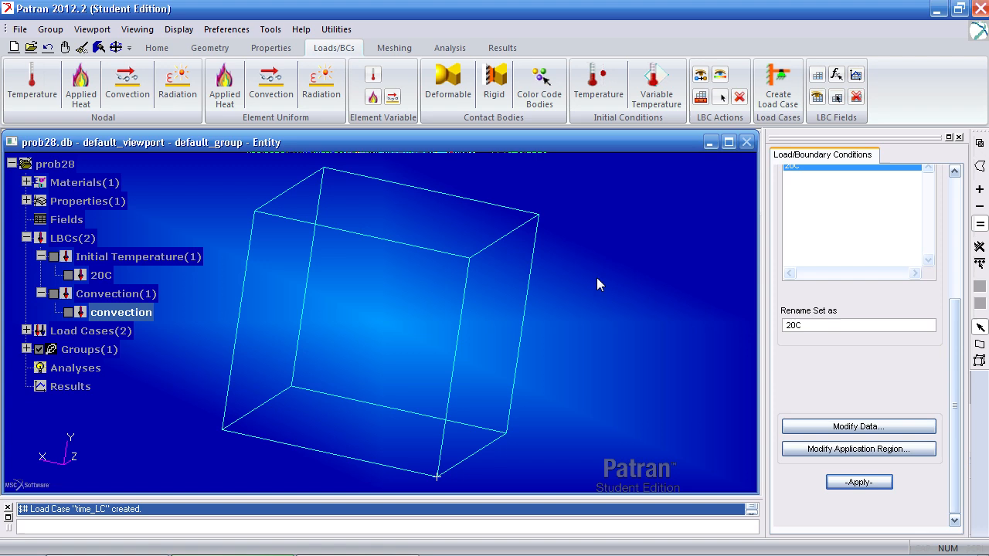
left_click(858, 425)
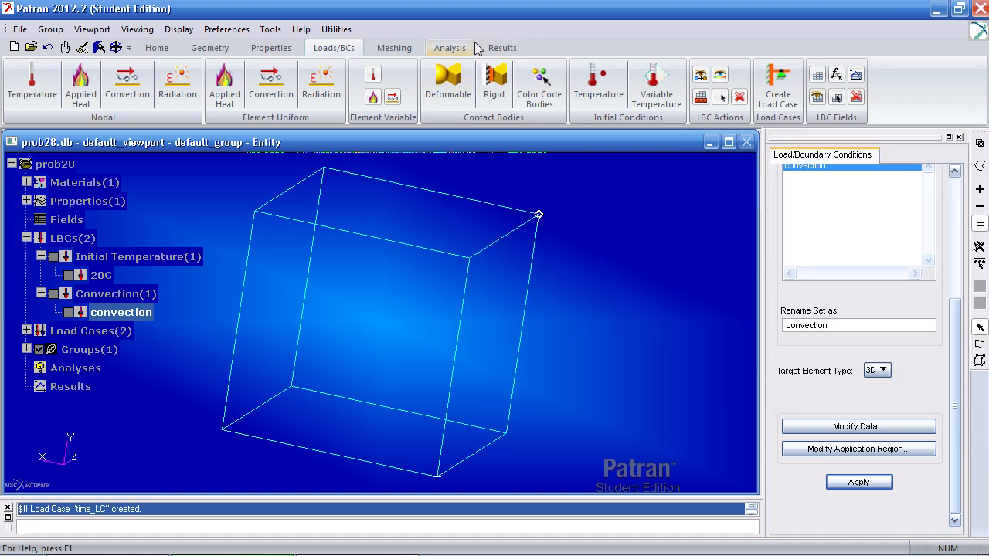
left_click(450, 48)
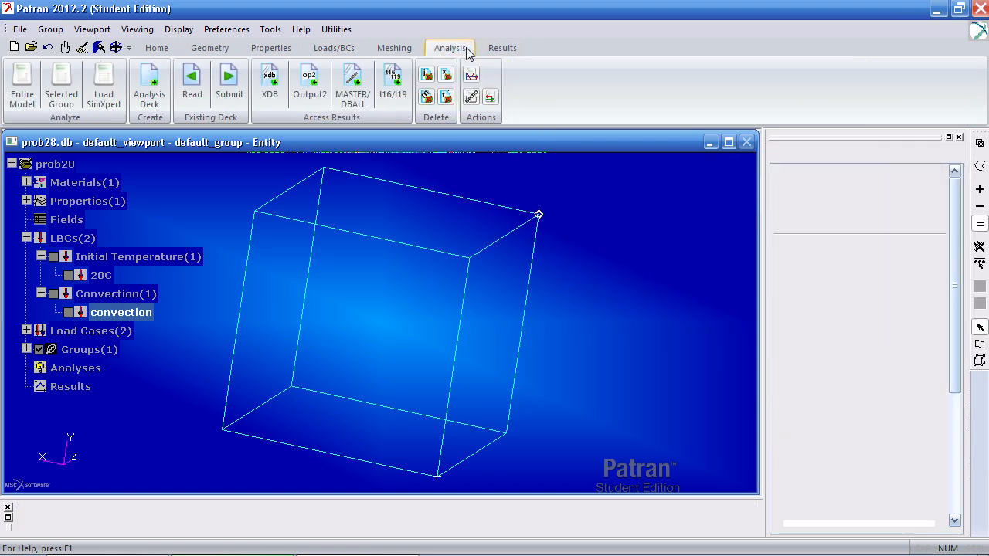
- Set the entire-model Nastran analysis solution type to Transient
left_click(22, 85)
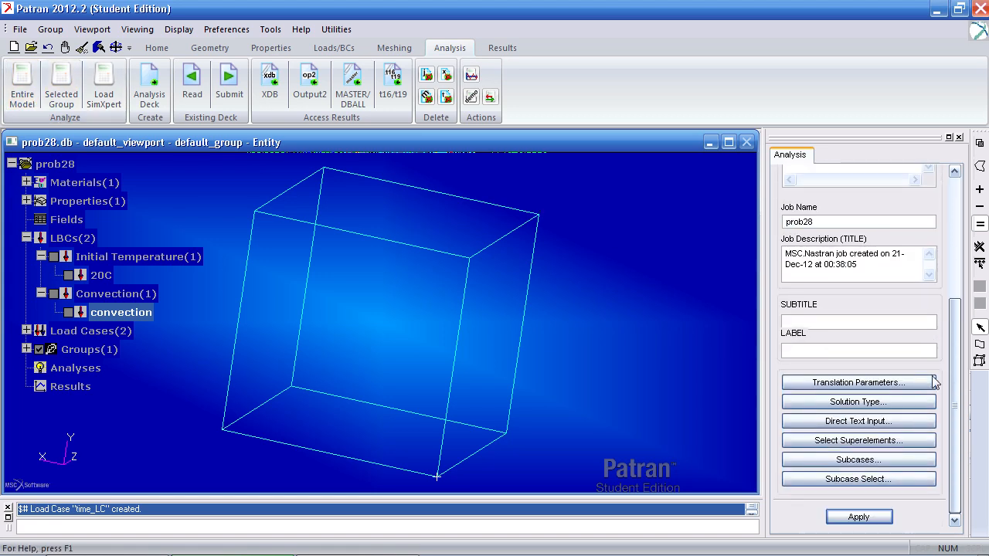
left_click(858, 401)
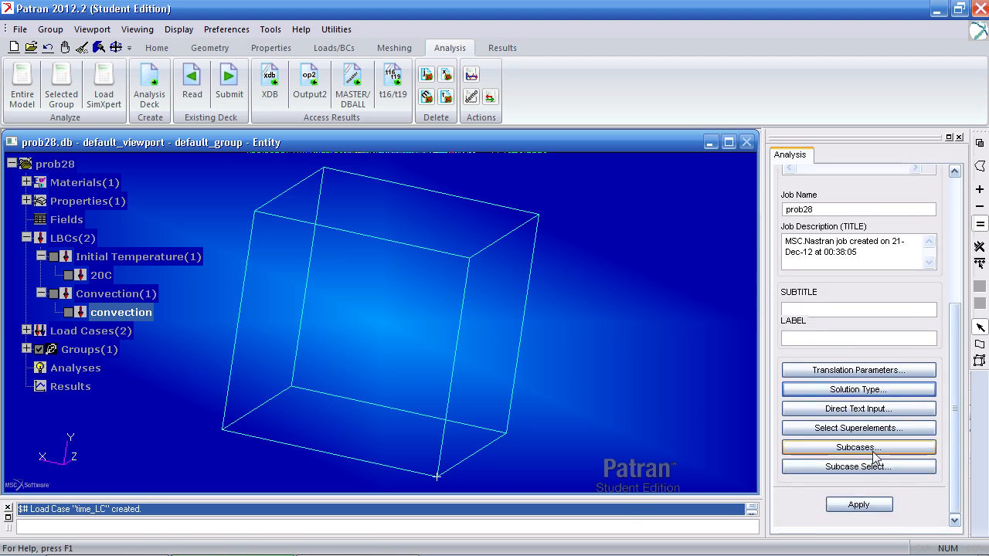
left_click(858, 446)
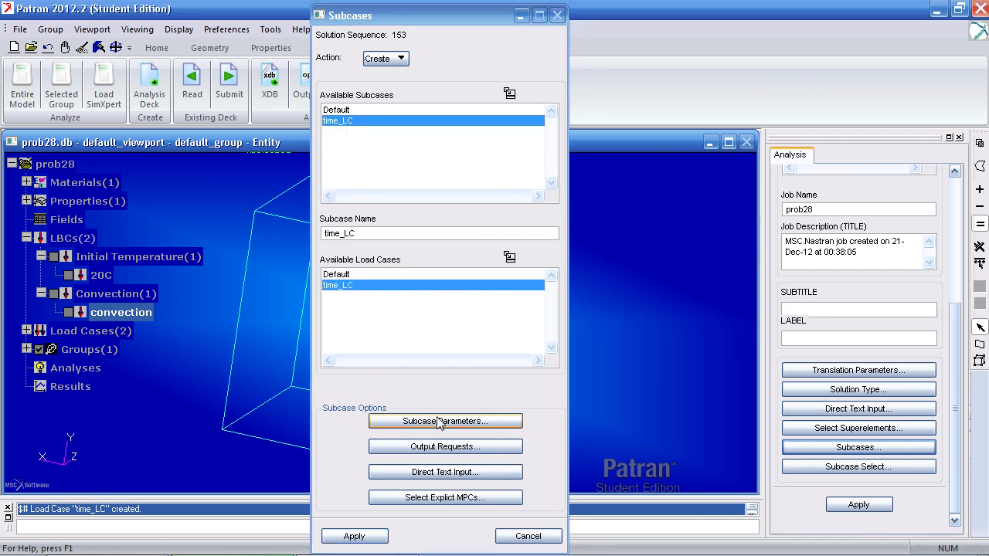
left_click(445, 422)
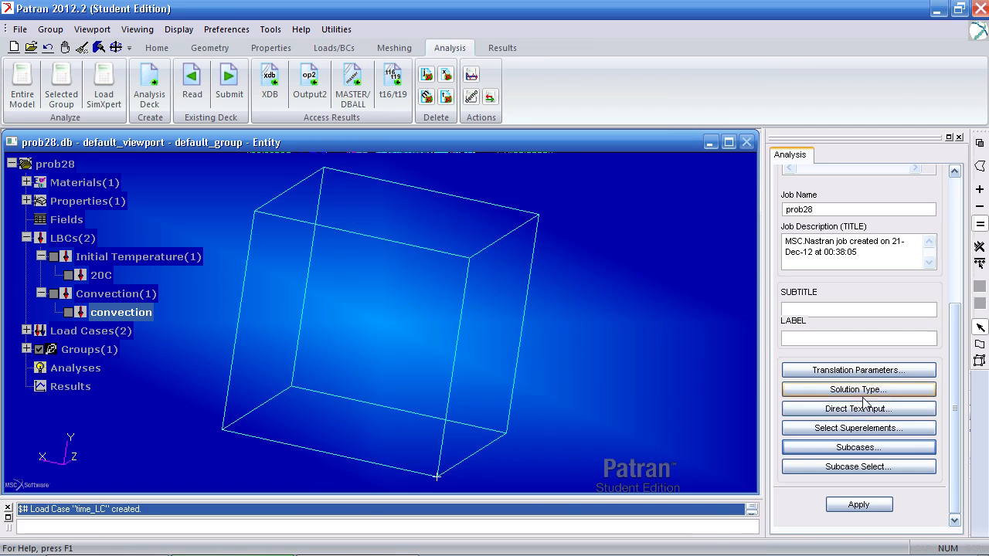
left_click(858, 389)
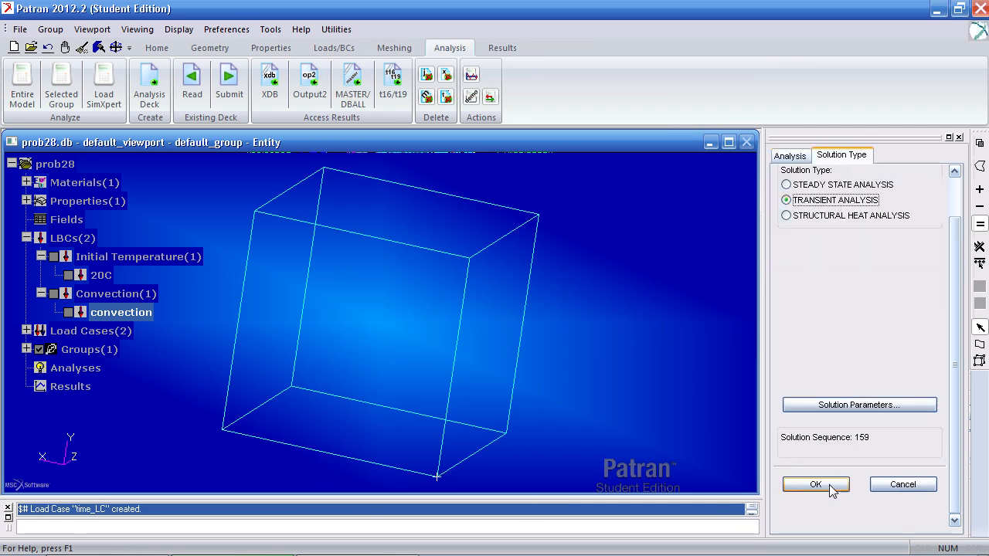
left_click(815, 484)
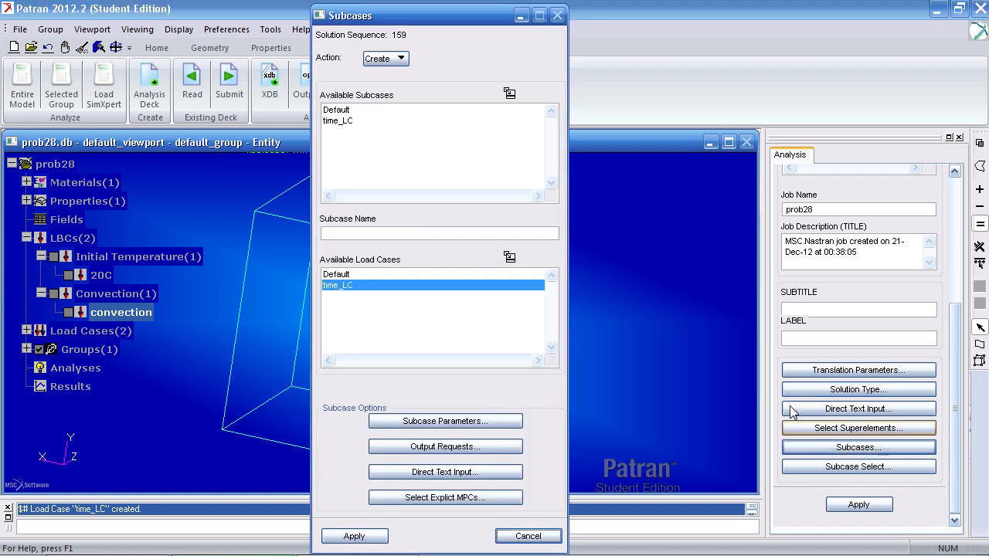
- Give subcase time_LC its time-step parameters and add Rate of Change of Enthalpies output
left_click(338, 120)
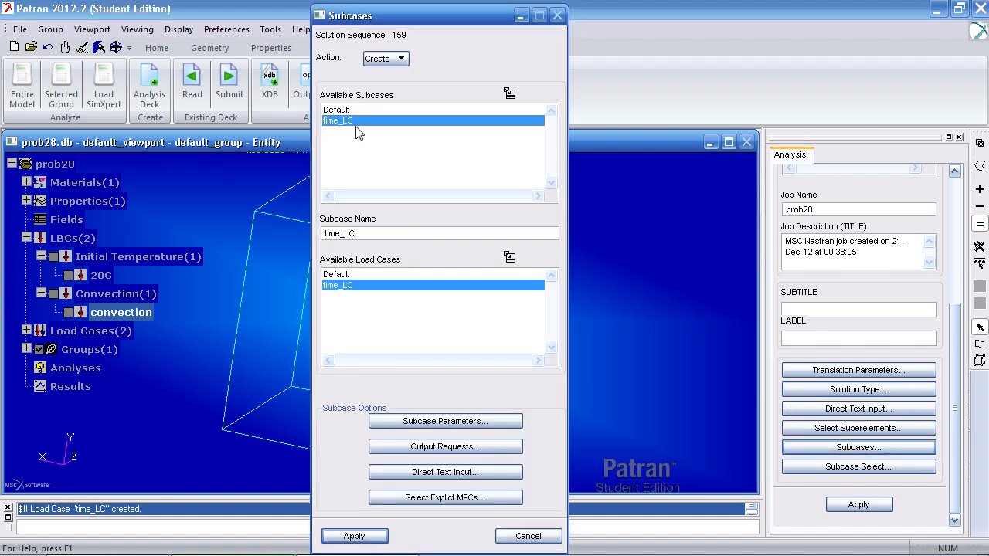
left_click(445, 421)
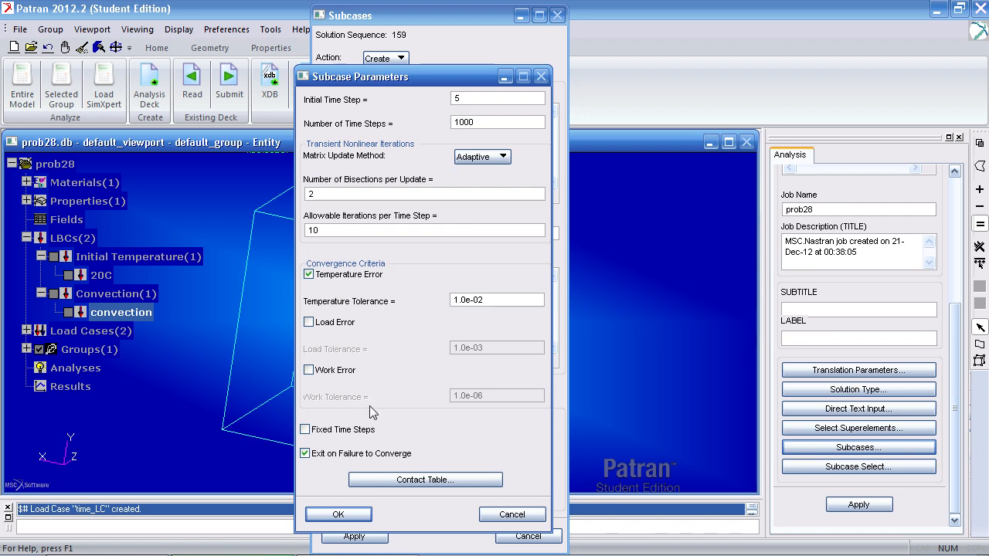
left_click(338, 514)
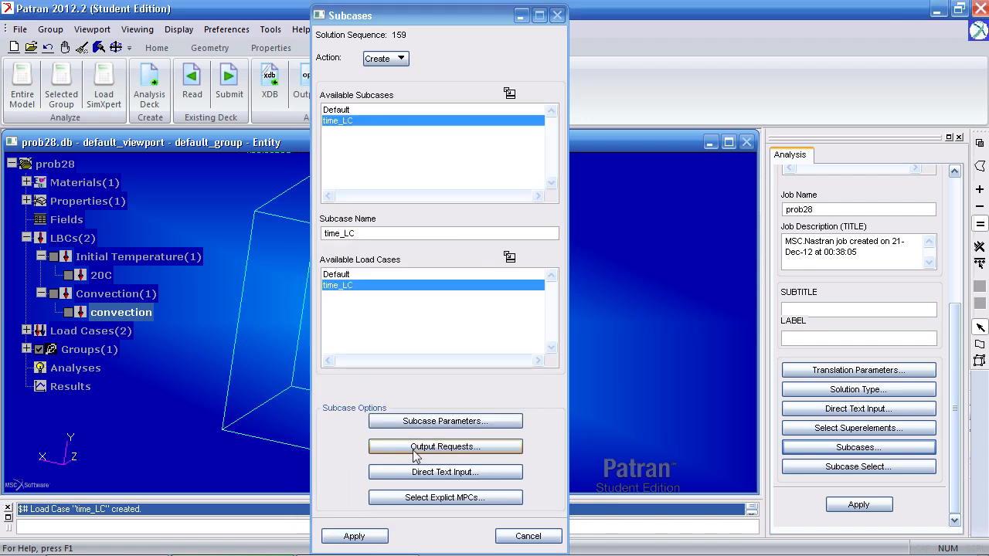
left_click(445, 446)
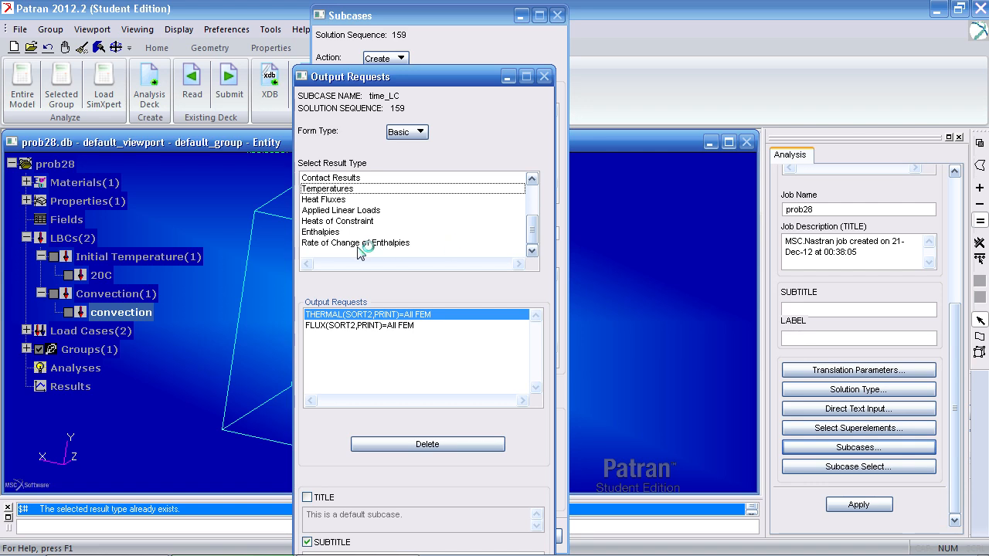
left_click(355, 243)
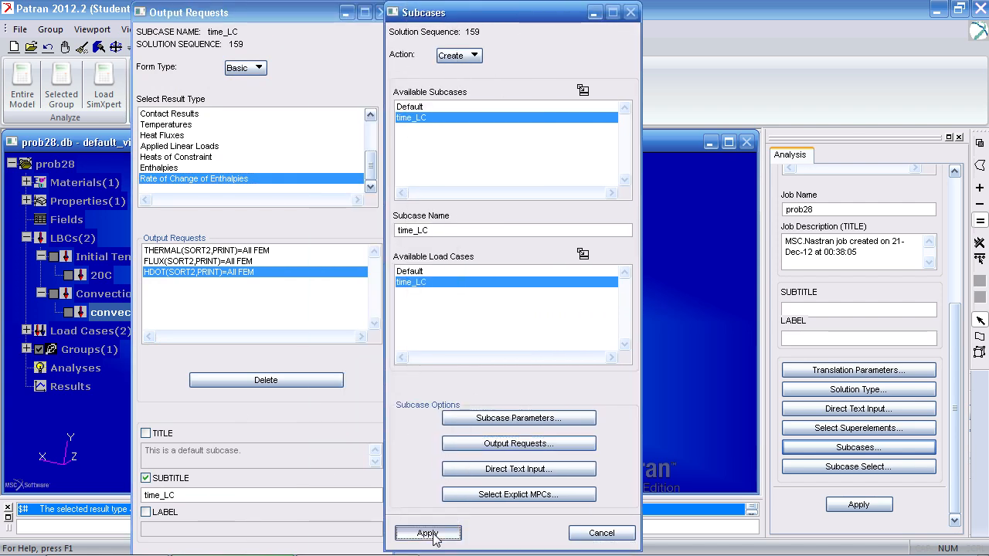
left_click(426, 533)
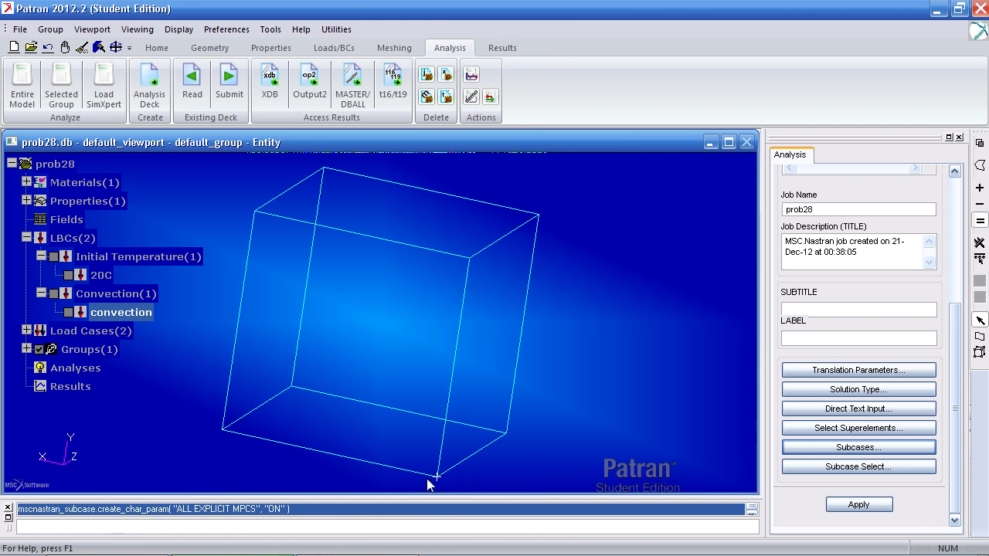
- Add time_LC as the job's selected subcase and submit the prob28 job to Nastran
left_click(858, 466)
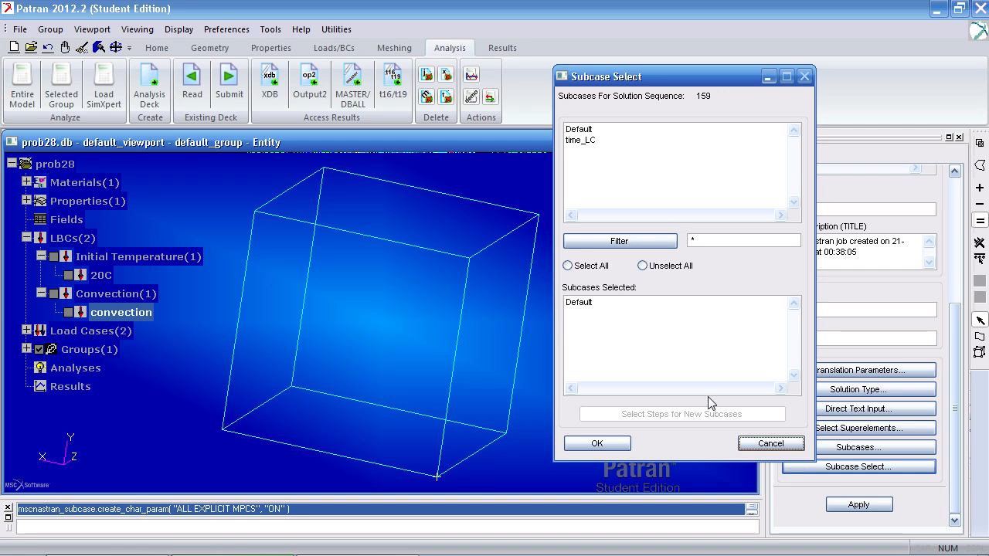
left_click(580, 140)
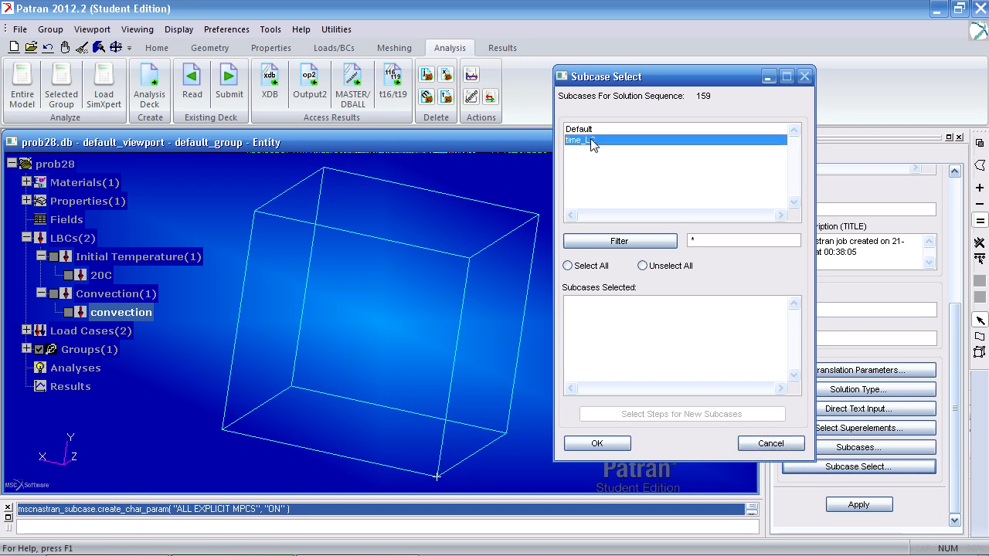
left_click(581, 140)
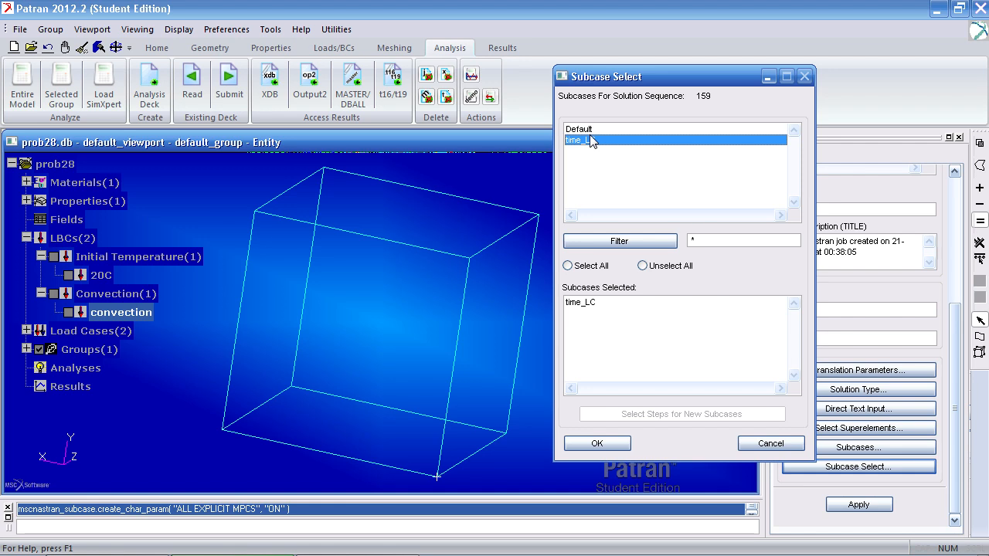
mouse_move(597, 171)
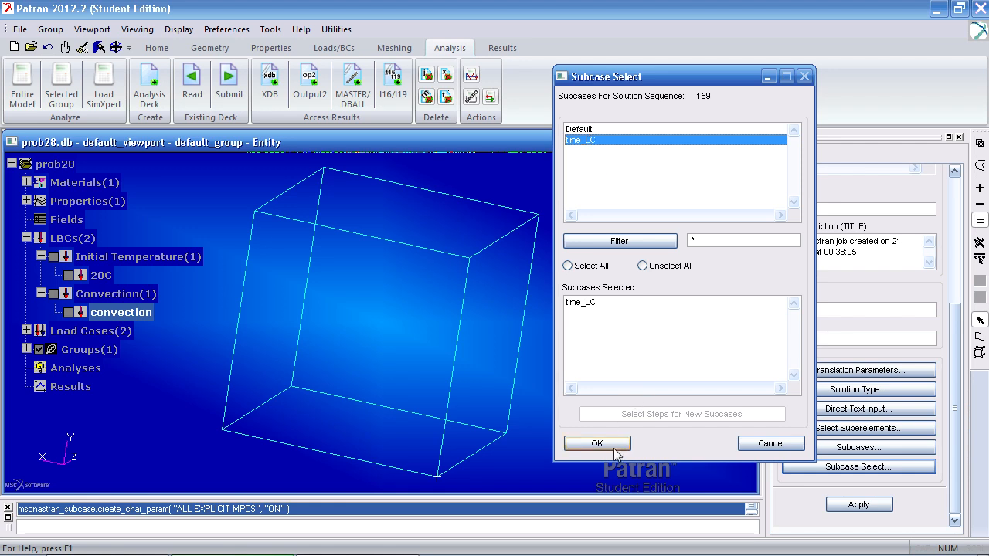
left_click(596, 443)
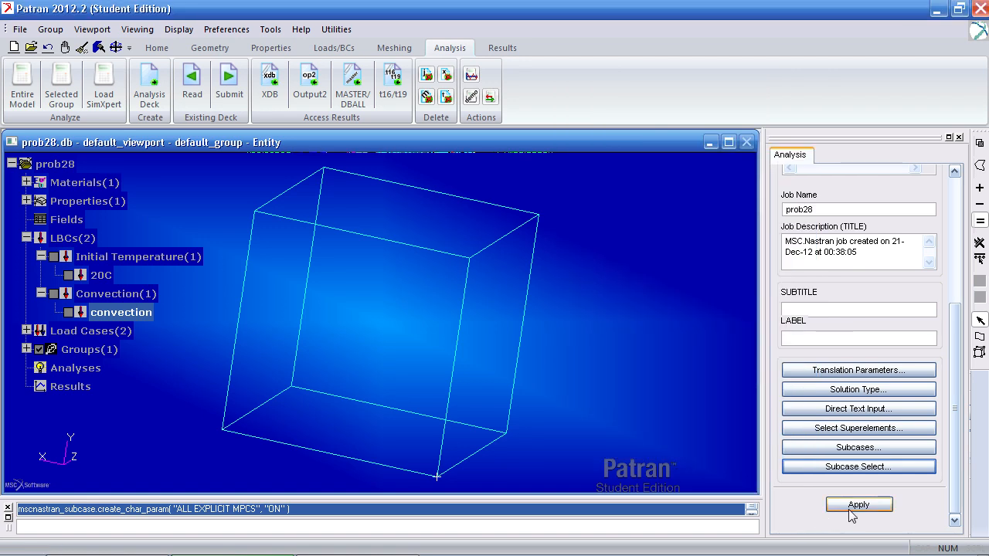
left_click(858, 504)
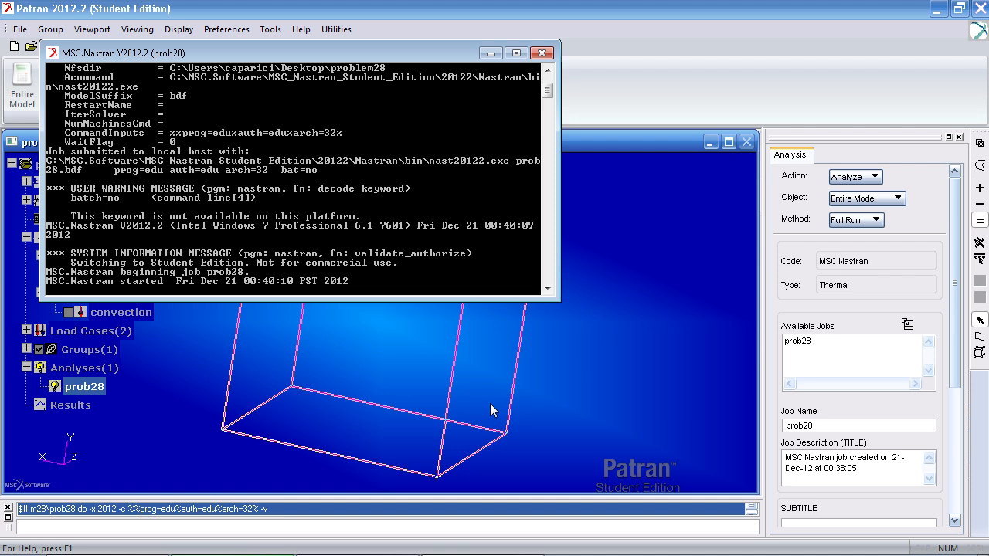
- Attach the prob28 Nastran XDB results file to the database
left_click(542, 52)
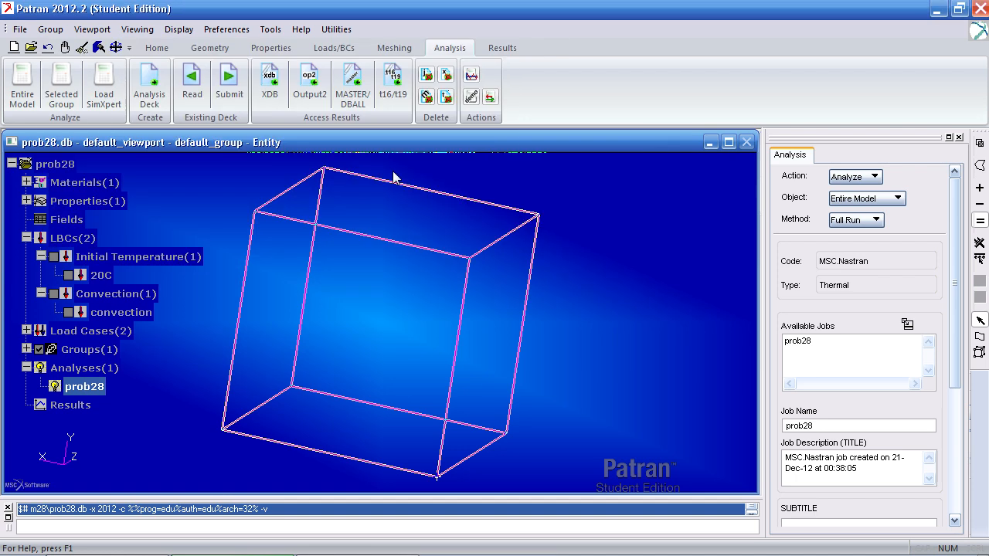
left_click(877, 176)
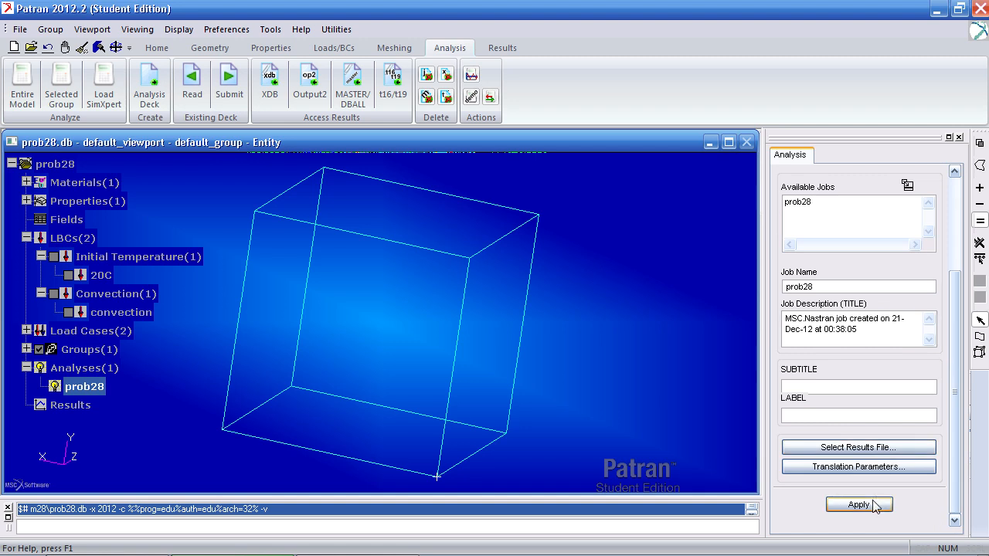
left_click(858, 504)
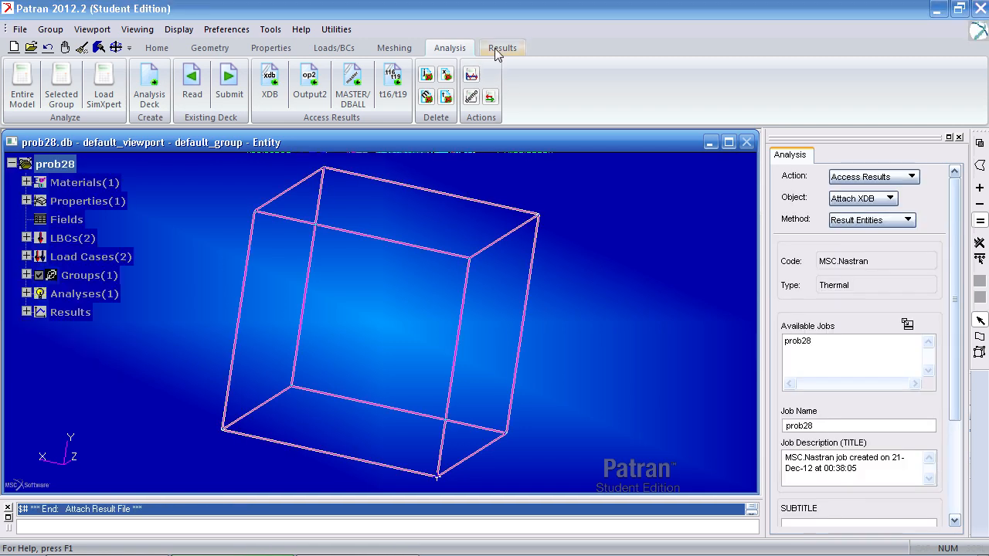
- Set up a Temperatures vs time XY graph over all result cases, targeting Node 1 with node labels on
left_click(502, 47)
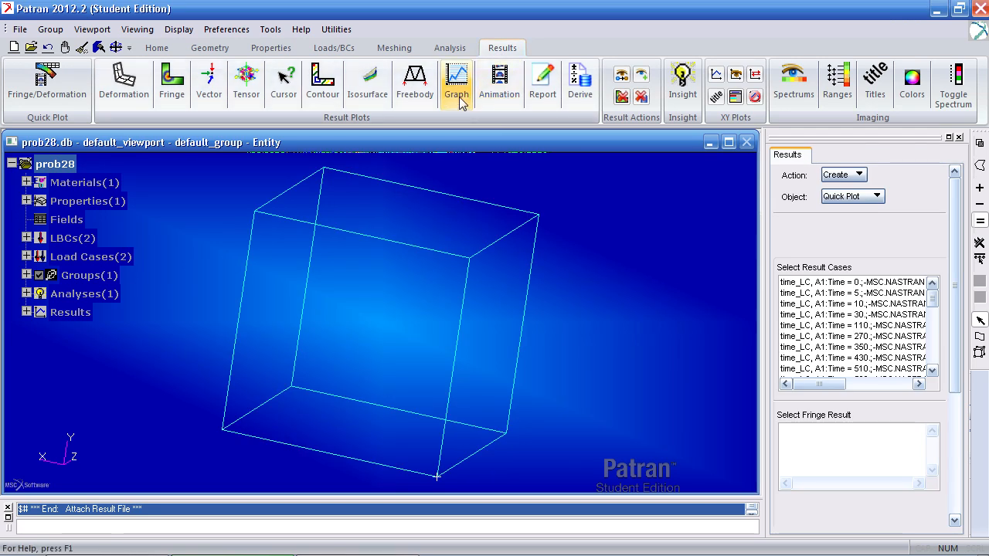
left_click(456, 77)
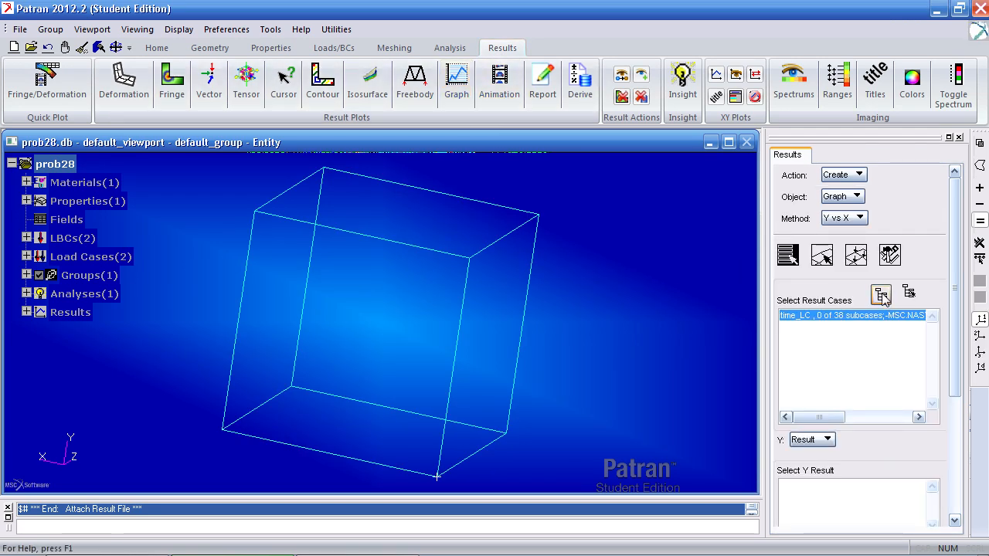
left_click(881, 294)
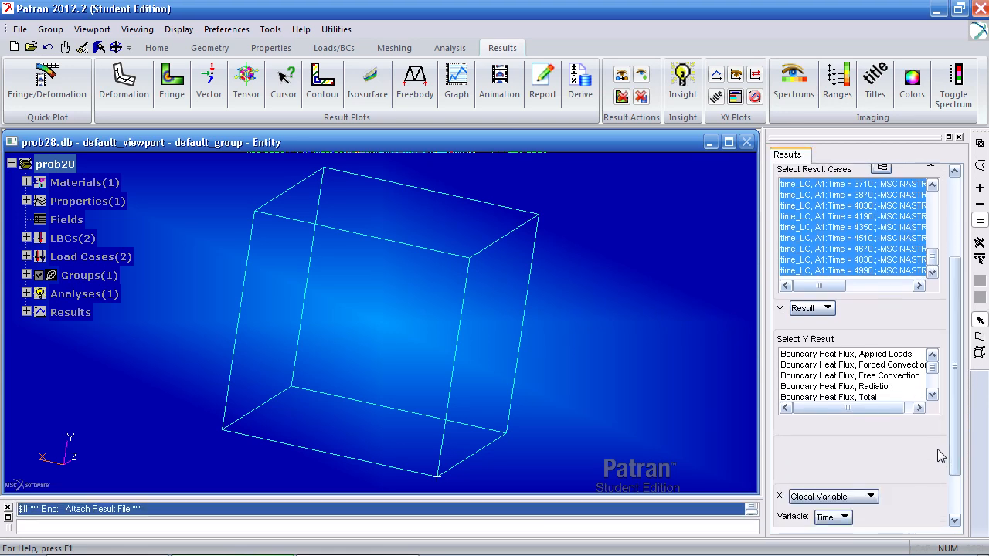
left_click(932, 378)
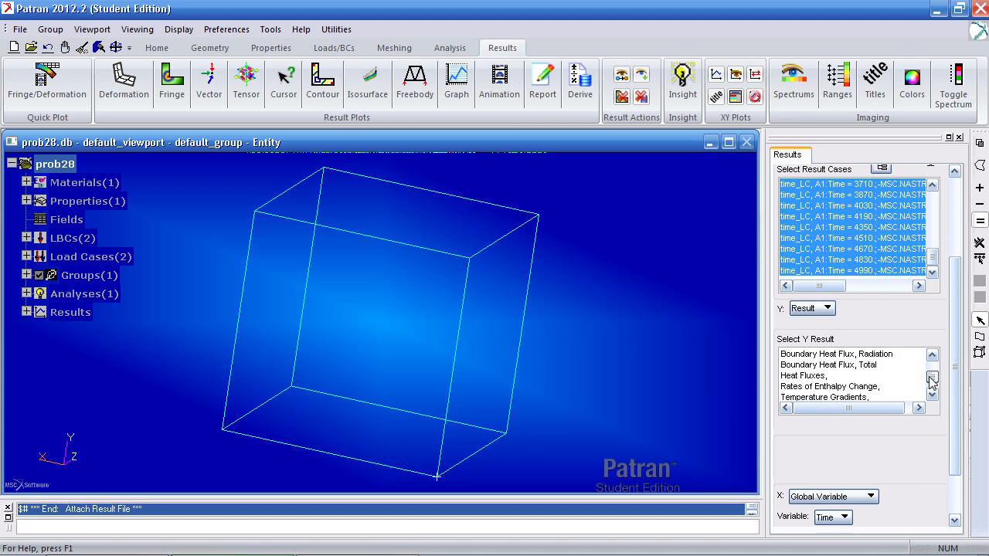
left_click(933, 392)
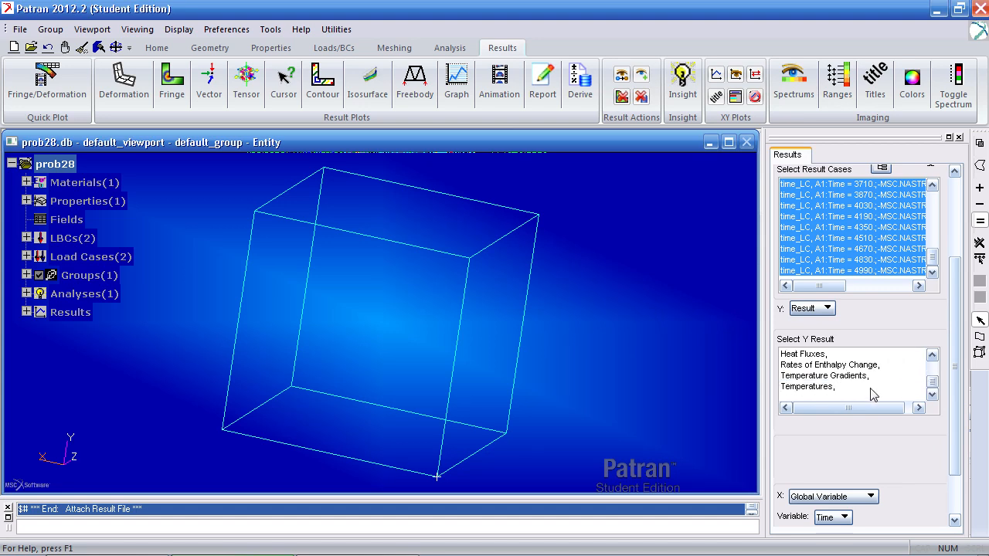
left_click(805, 384)
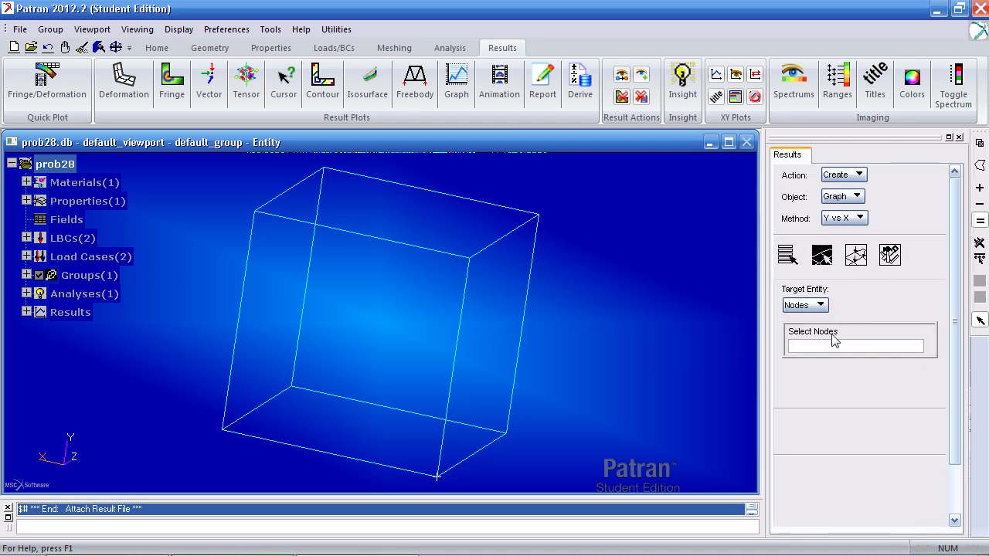
left_click(539, 214)
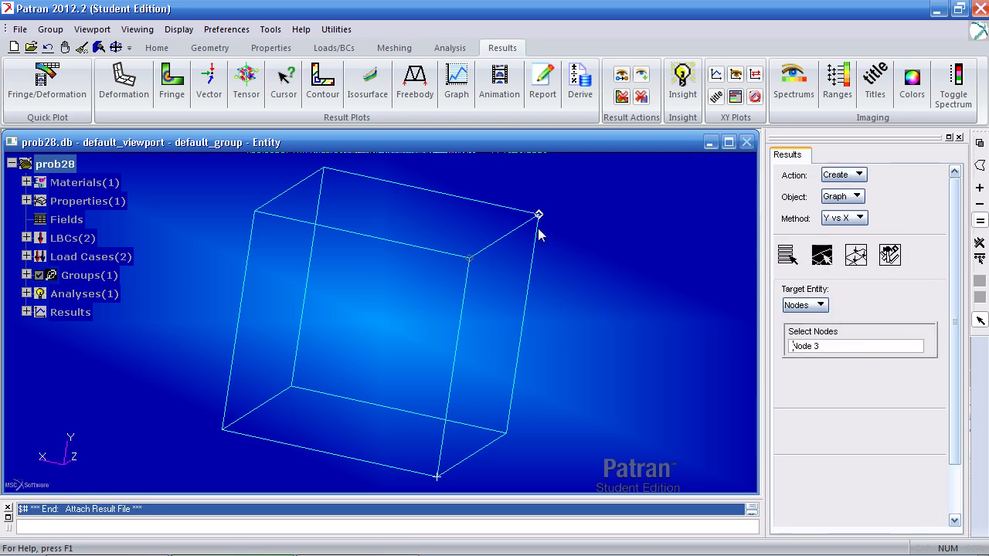
left_click(156, 47)
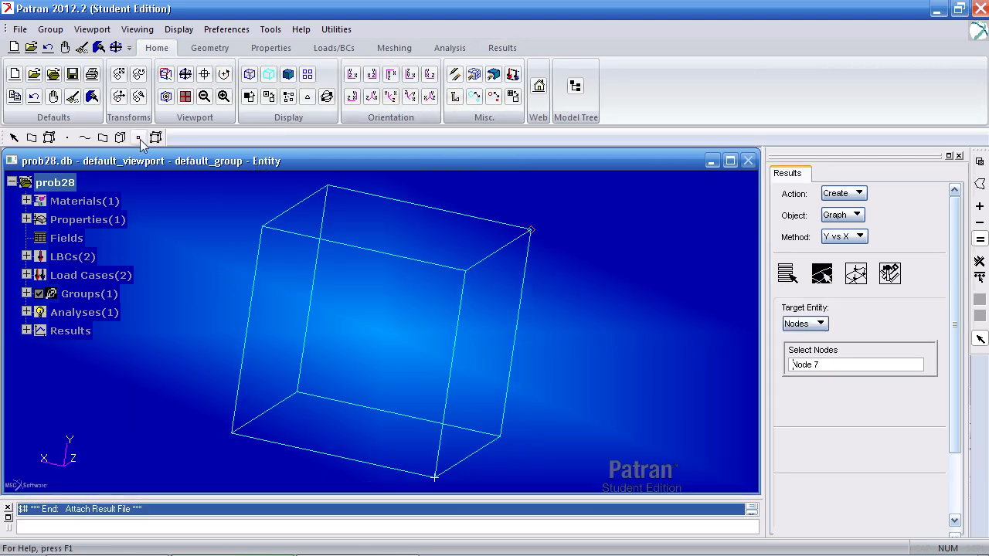
left_click(139, 138)
type("1")
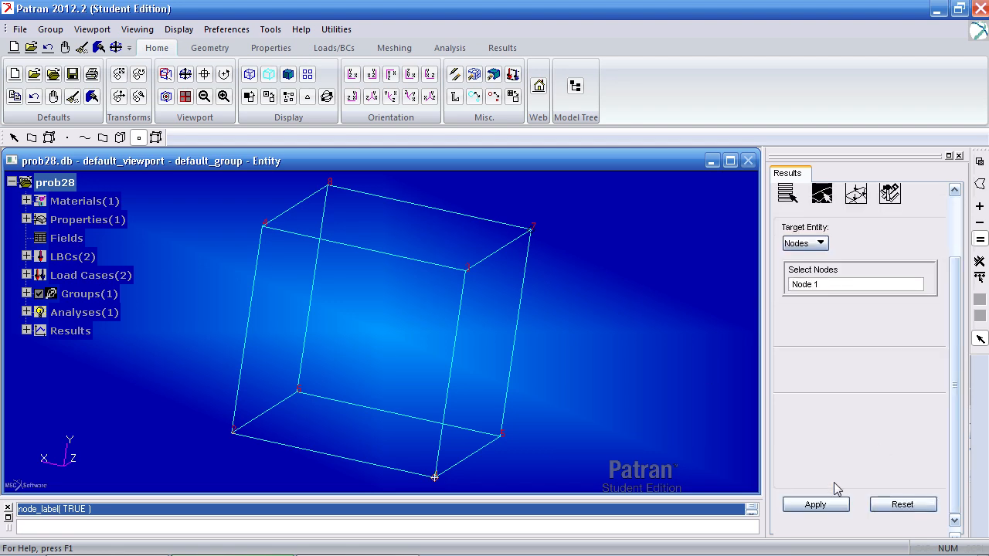
- Create the Node 1 temperature vs time graph, dropping from 21 to about -20
left_click(816, 504)
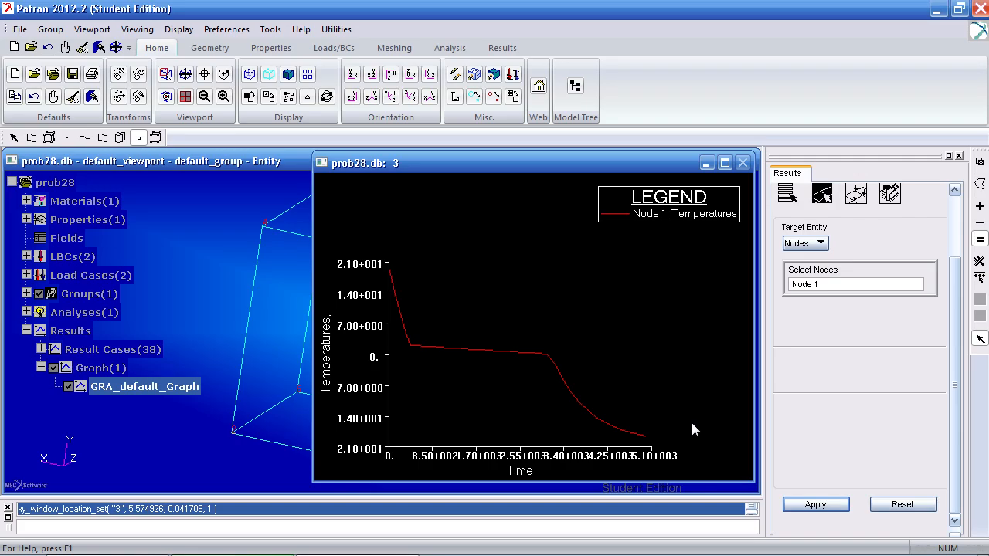
key("alt+tab")
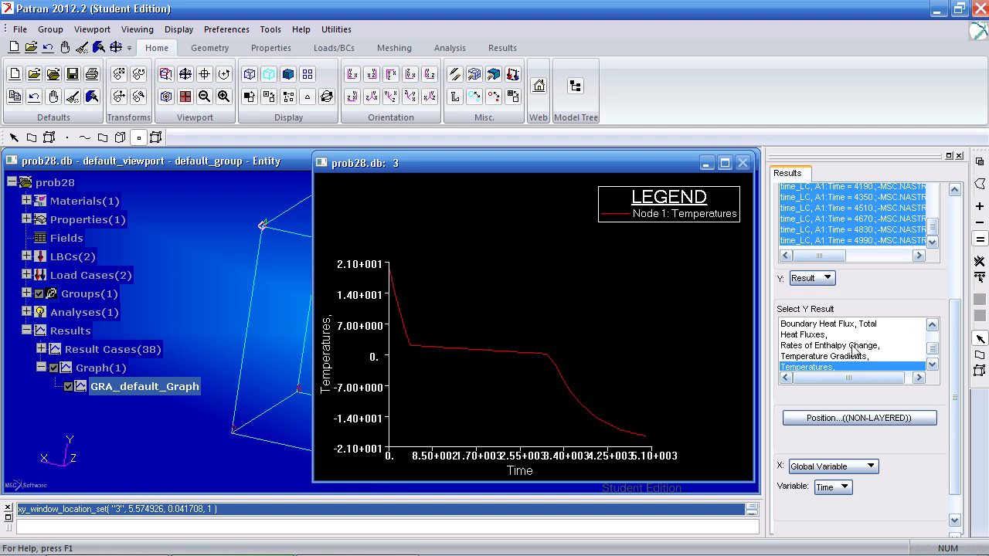
- Switch the Y result to Rates of Enthalpy Change and regenerate the graph
left_click(829, 312)
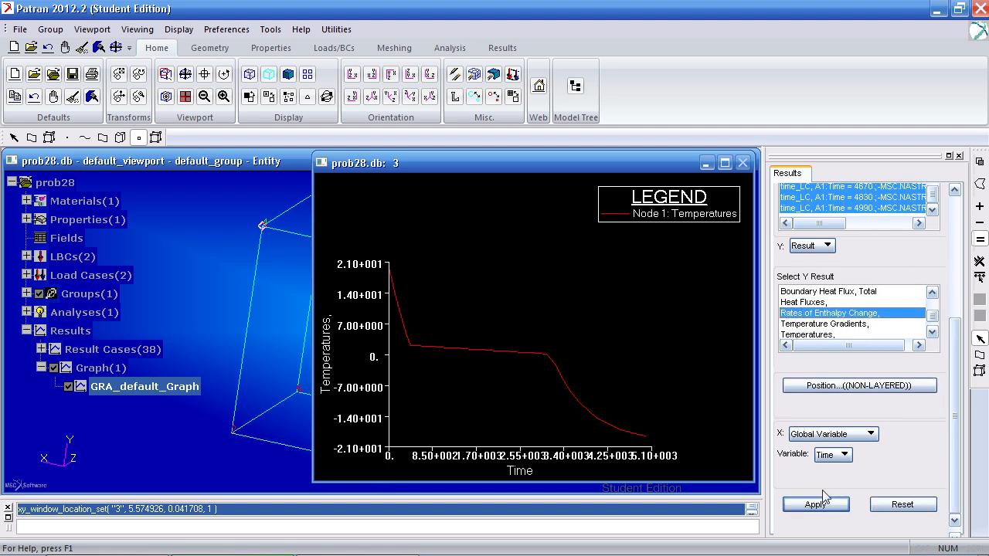
left_click(816, 504)
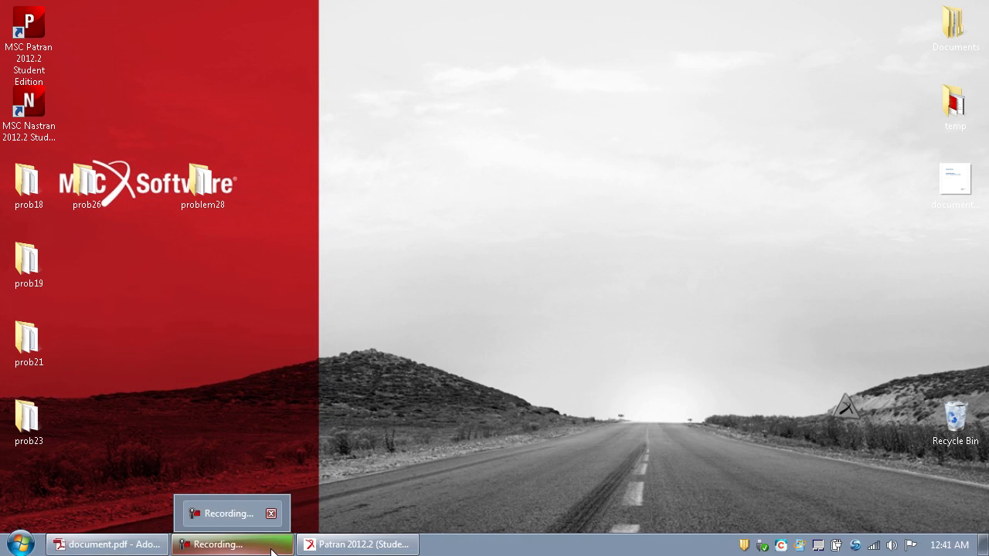
- Restore Patran and bring the cube view and Node 1 enthalpy-rate graph to the front
left_click(357, 545)
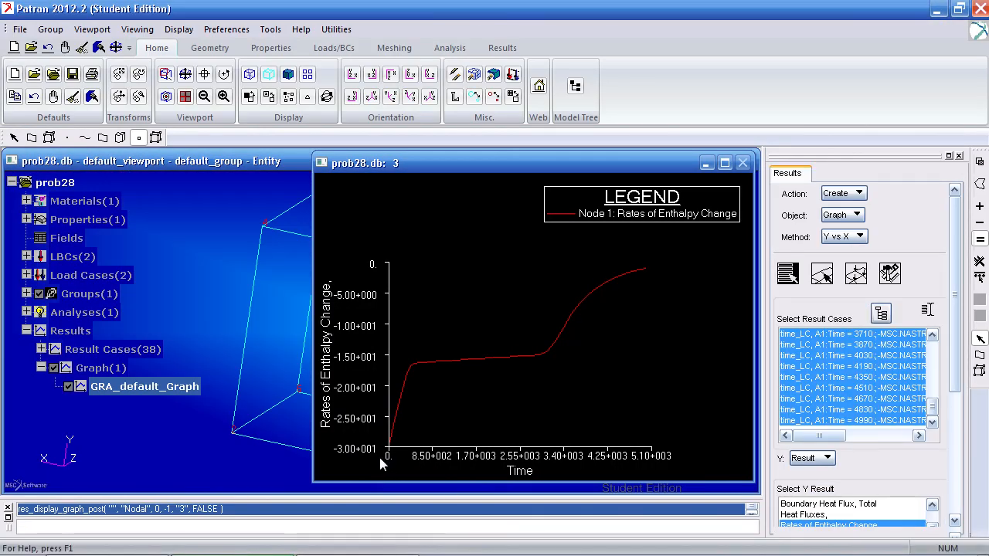
mouse_move(610, 372)
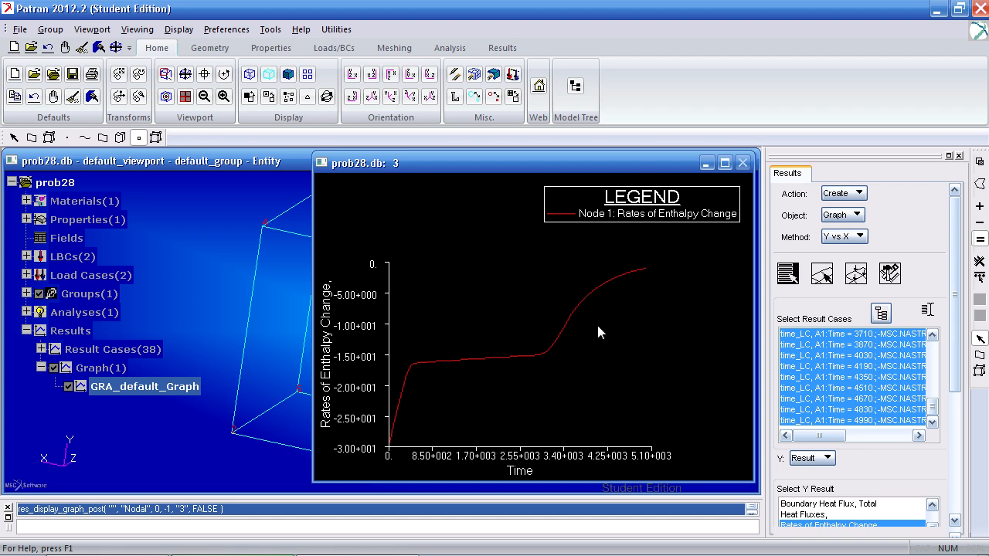
left_click(72, 73)
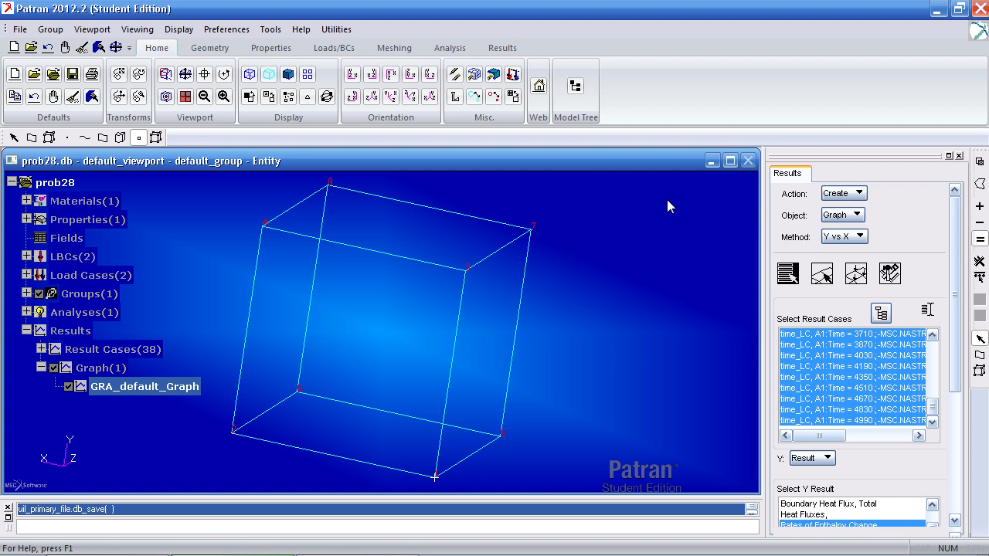
left_click(109, 349)
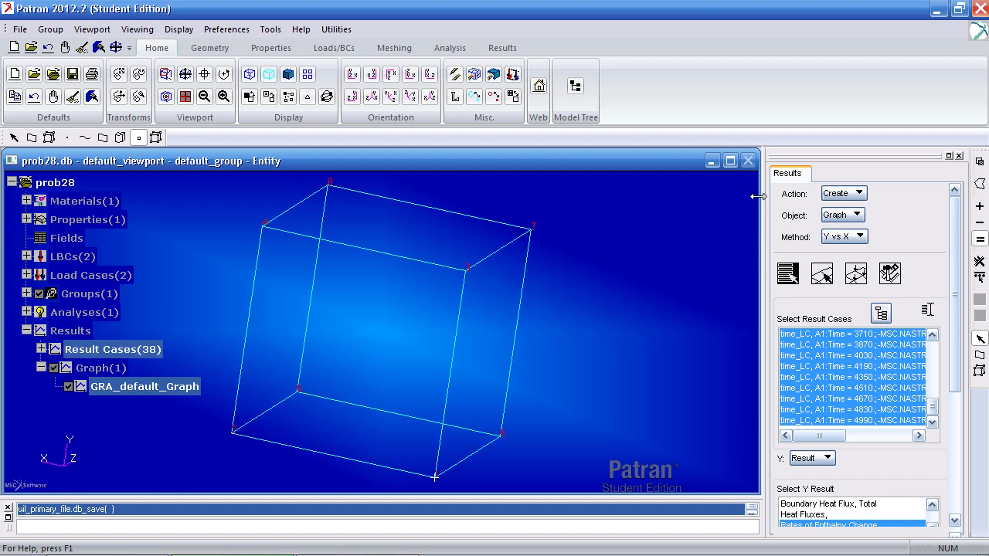
left_click(787, 273)
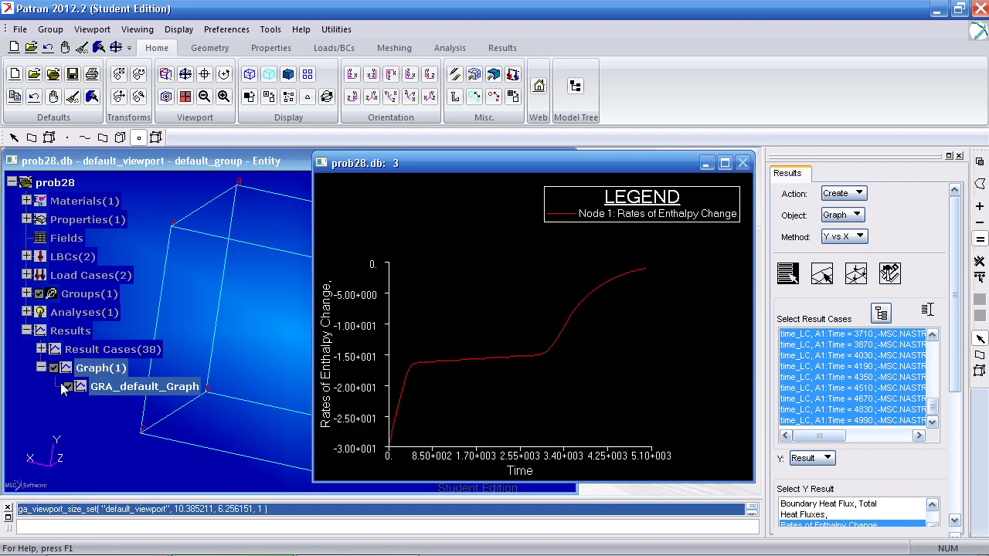